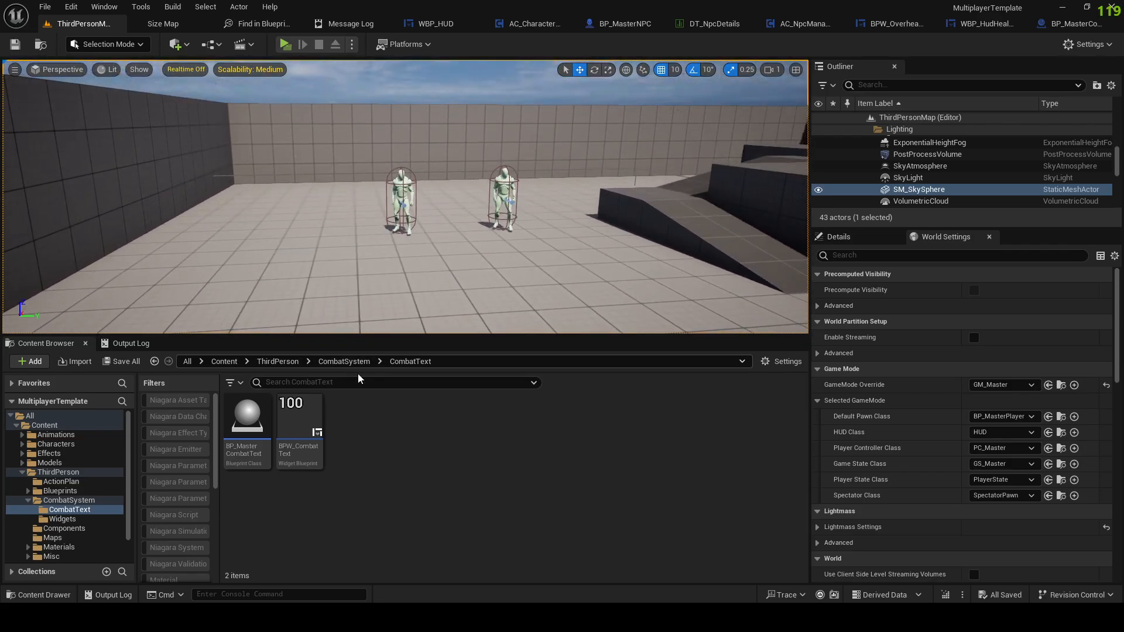
Step: Run and stop a multiplayer play-in-editor test, then bring up AC_CharacterManager
click(284, 44)
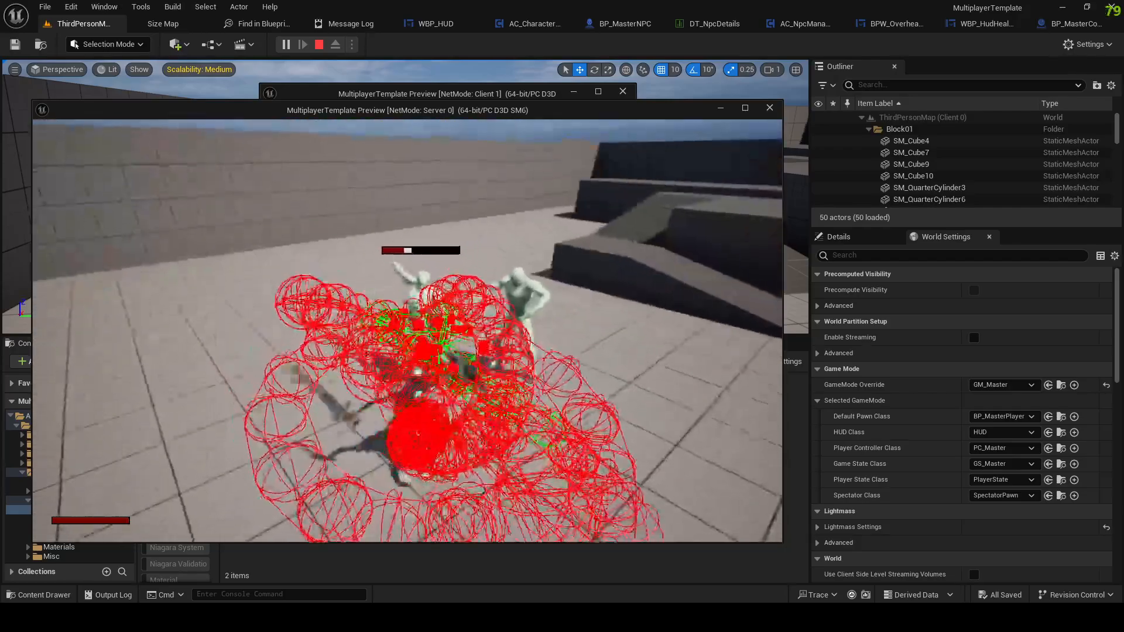
click(319, 44)
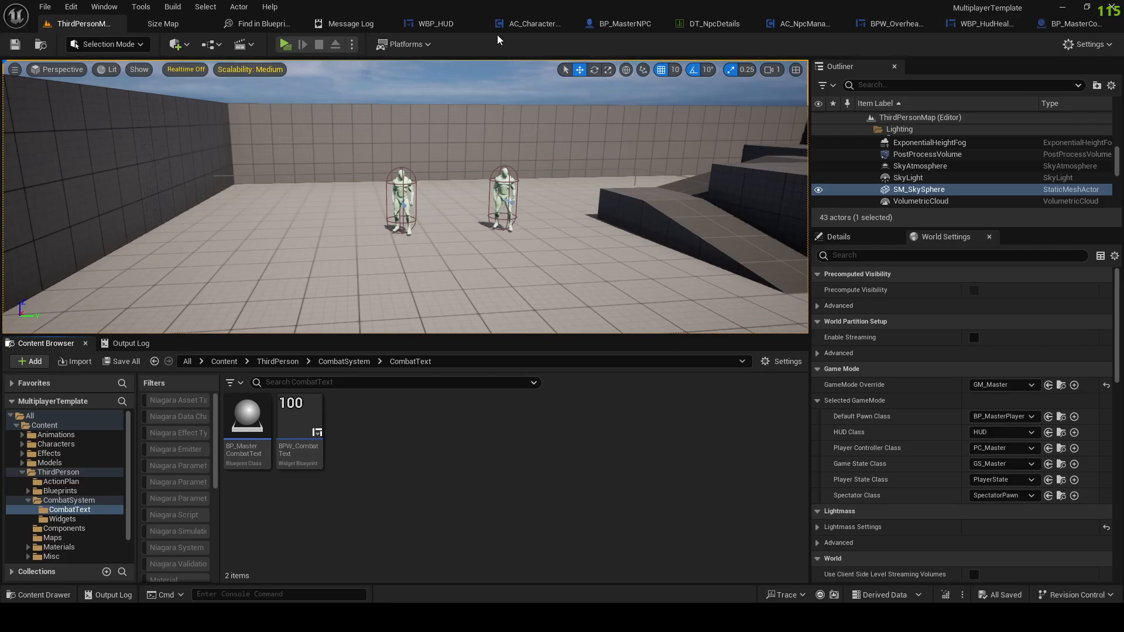
click(531, 22)
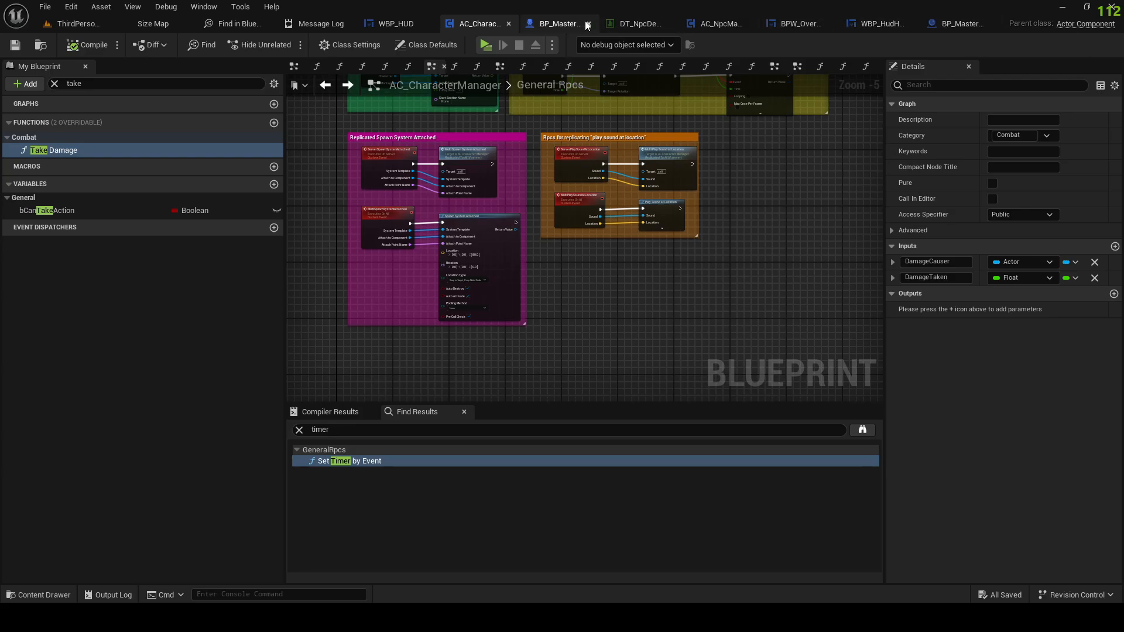
mouse_move(477, 24)
text(a)
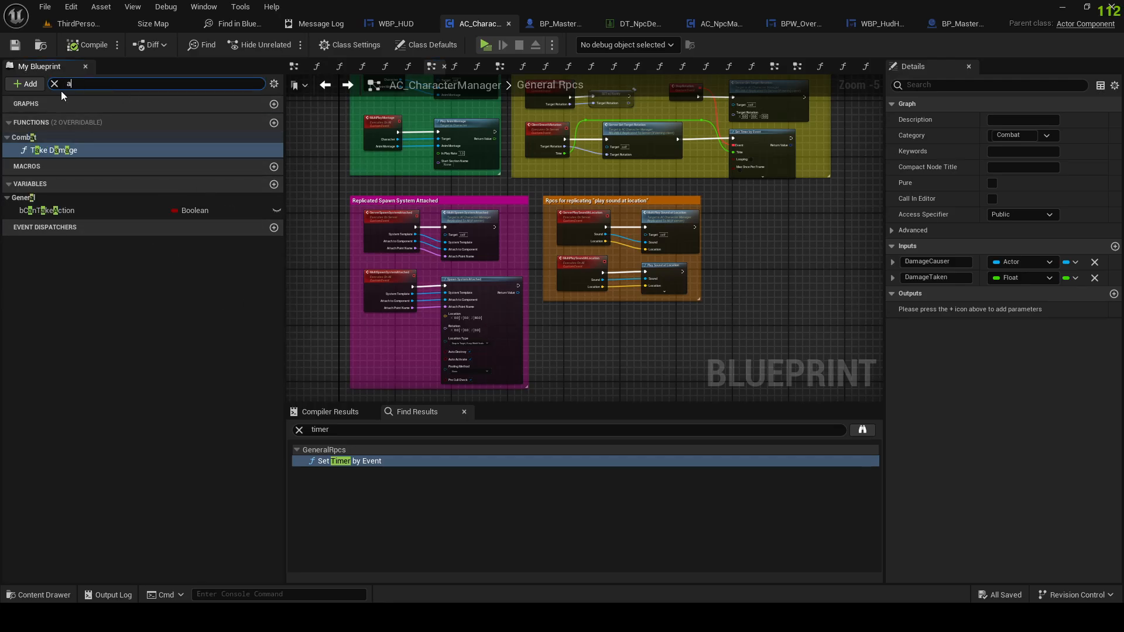
Step: Search 'apply' in My Blueprint and find ServerApplyDamage's references by name to reach Weapon Hit
text(pply)
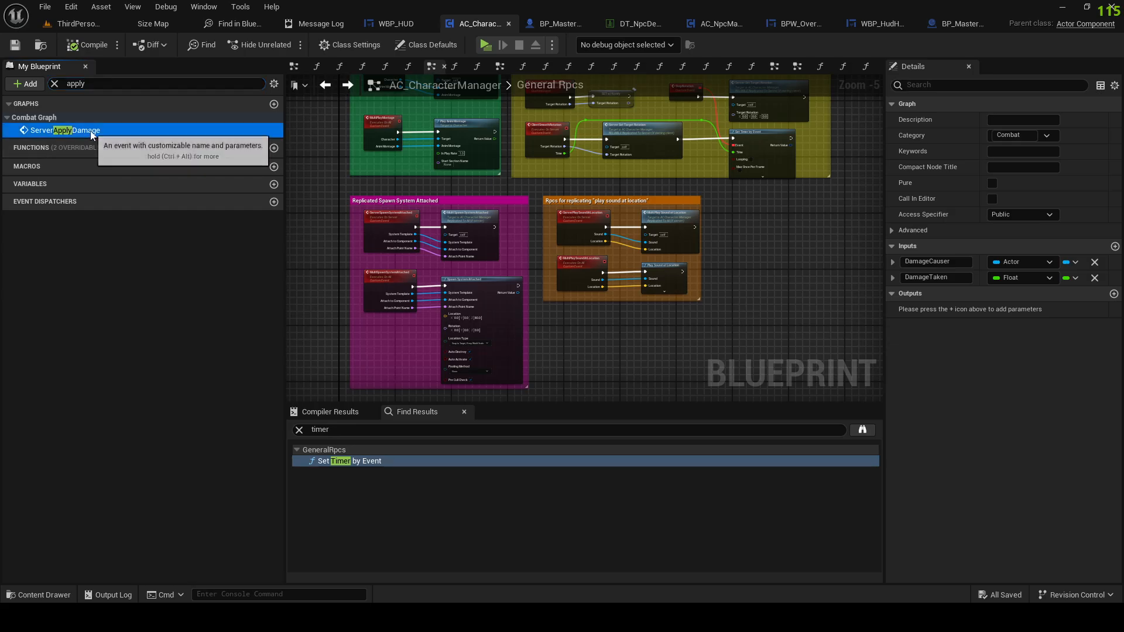
right_click(582, 198)
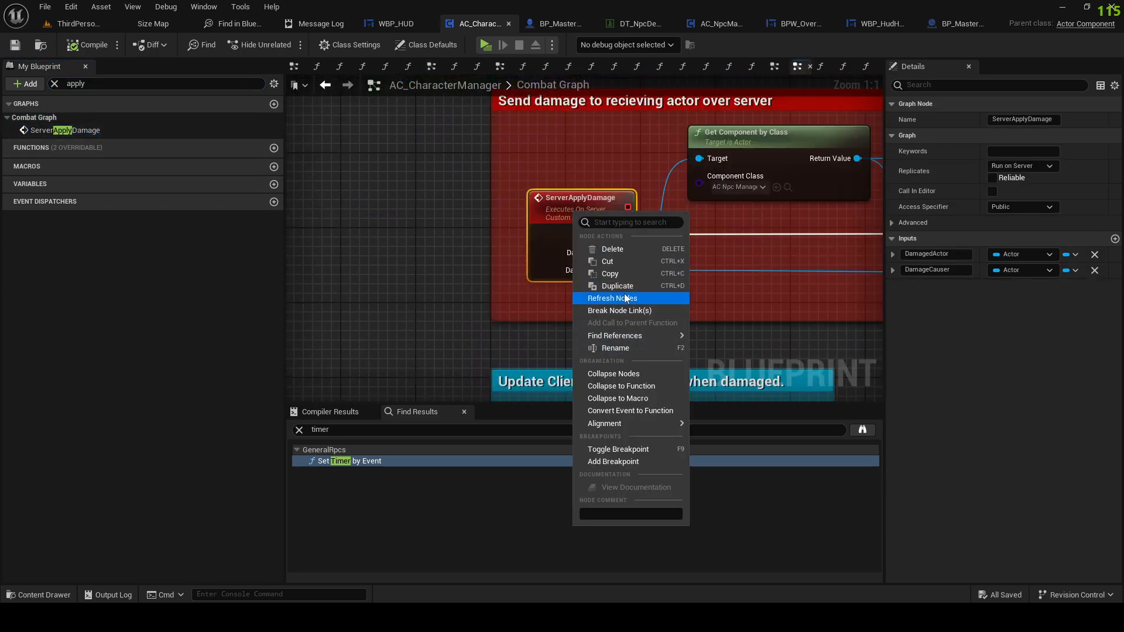
mouse_move(614, 336)
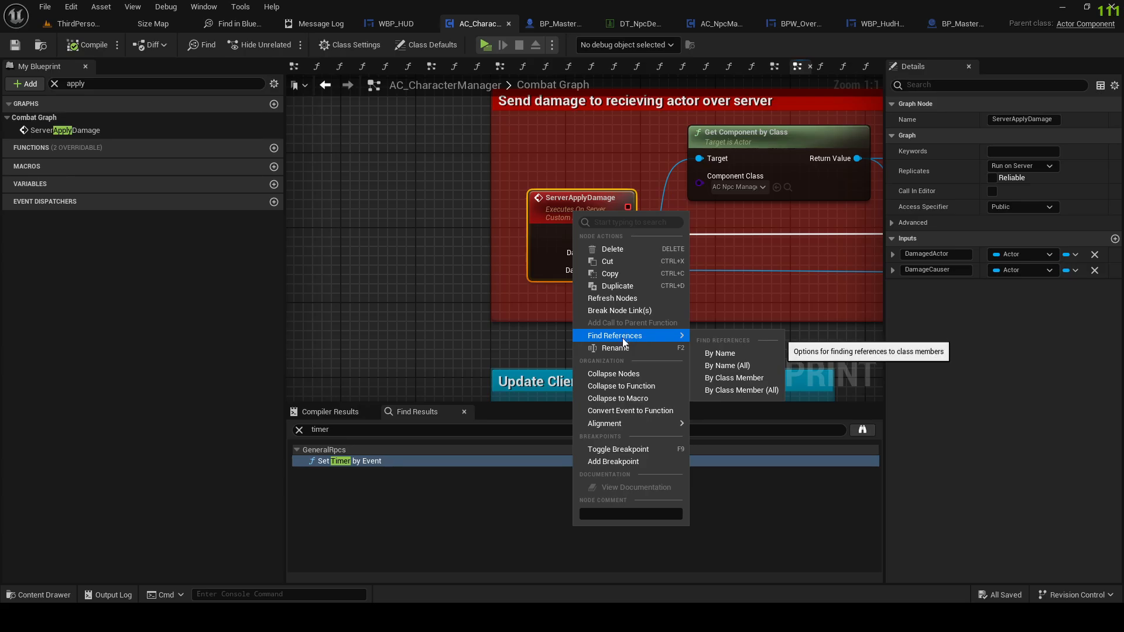
click(720, 353)
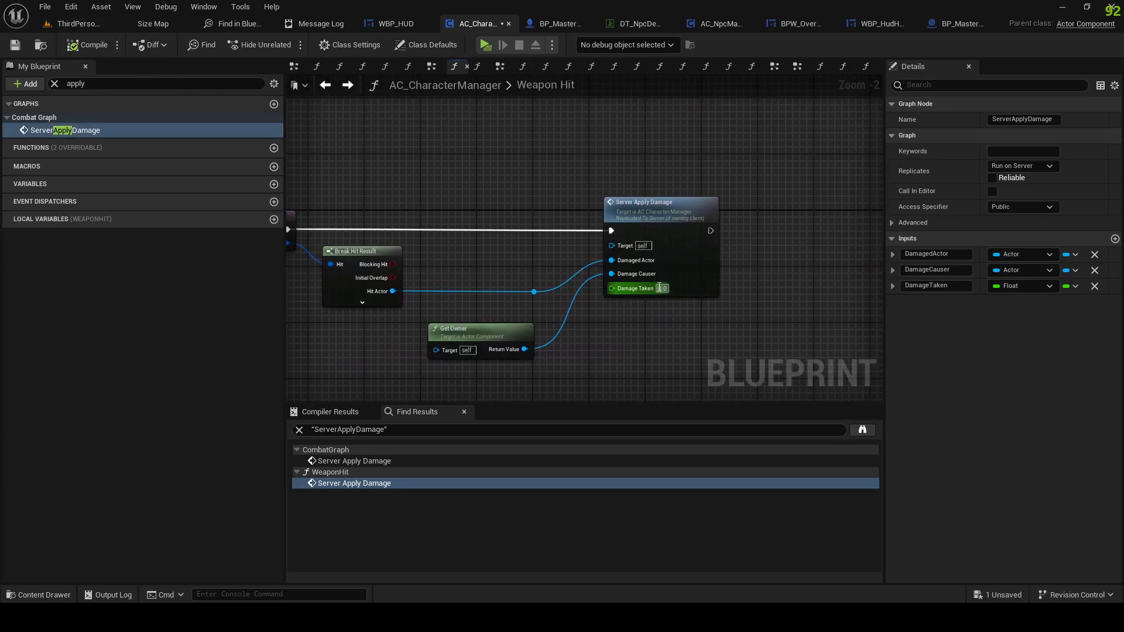
Step: Set Damage Taken to 20.0 and add a Spawn Actor from Class node after the damage call
text(20.0)
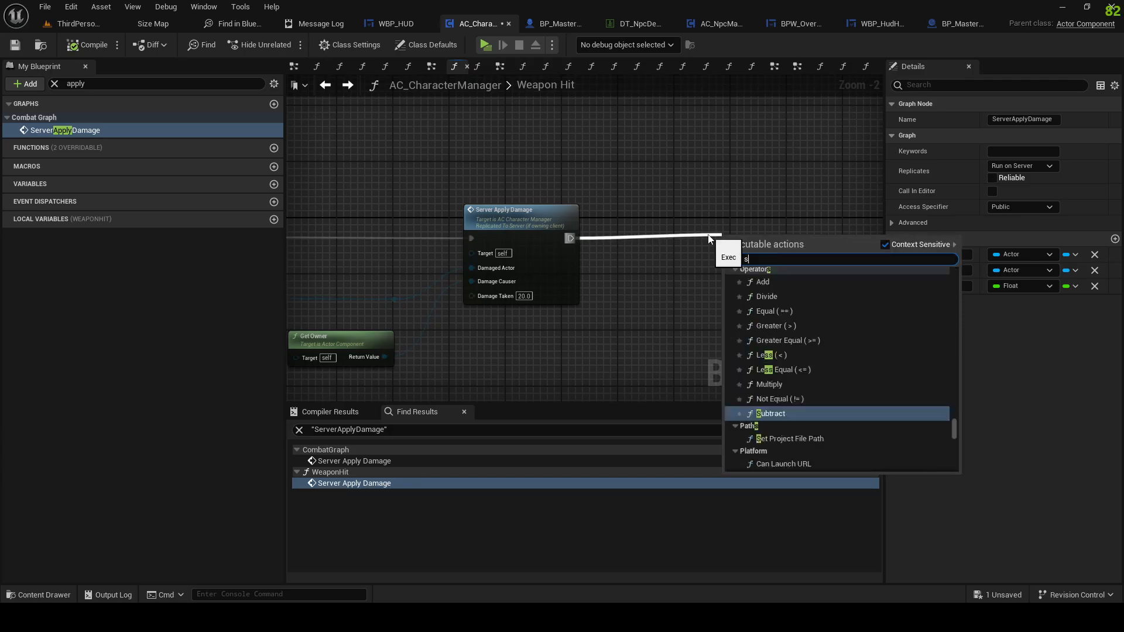
text(spawn actor from)
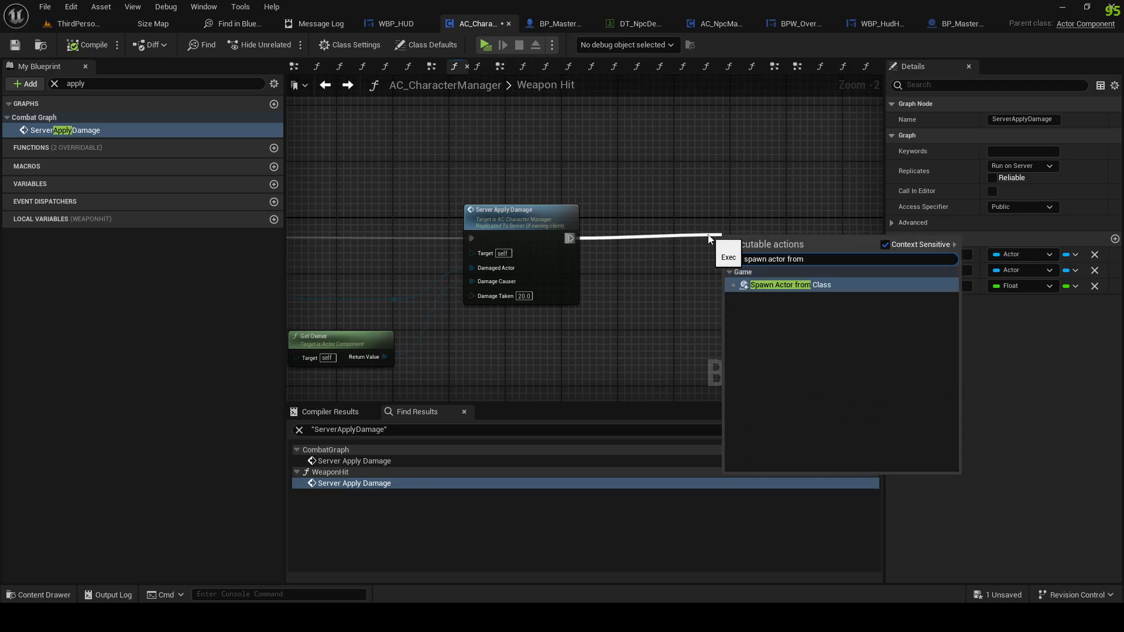
click(781, 285)
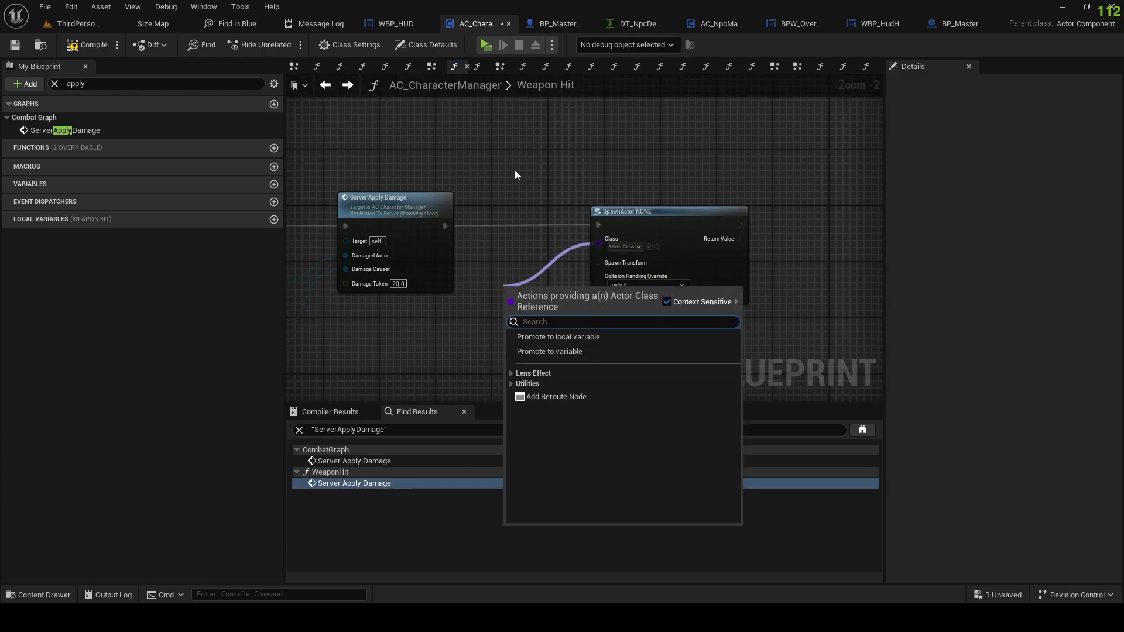
click(45, 7)
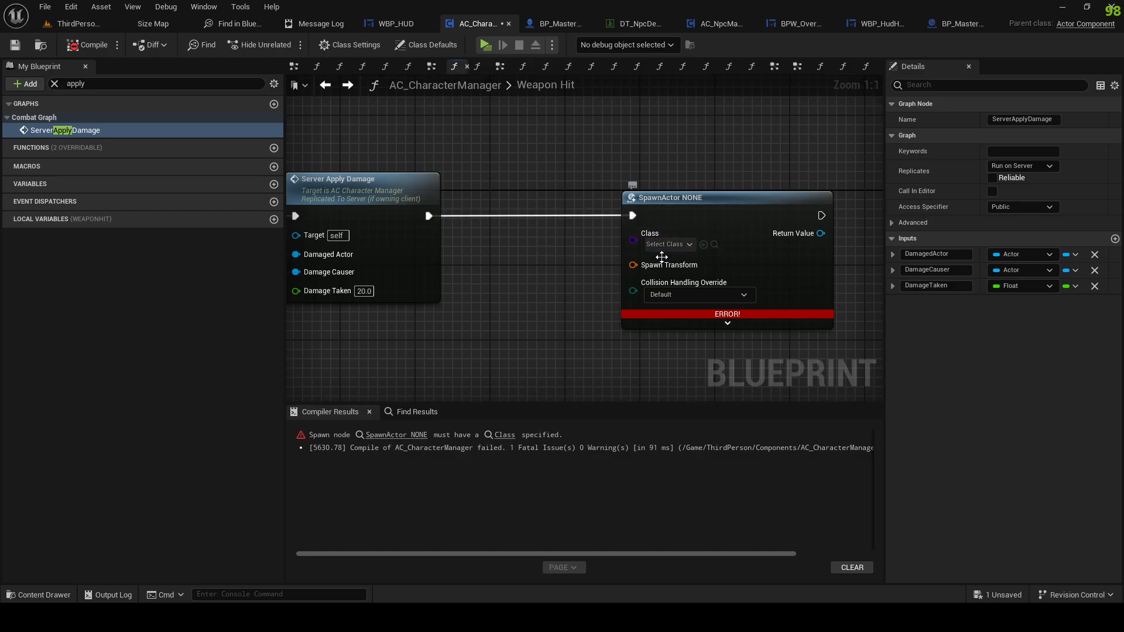
Step: Choose BP_MasterCombatText as the spawn node's class via a 'Combat' search
click(667, 245)
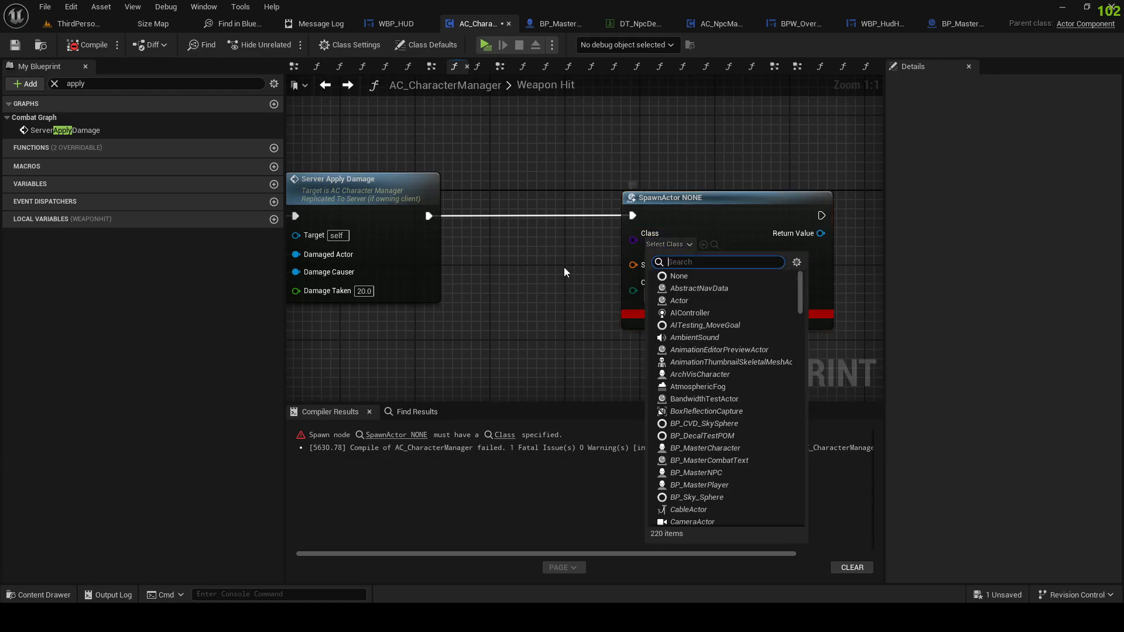
text(Com)
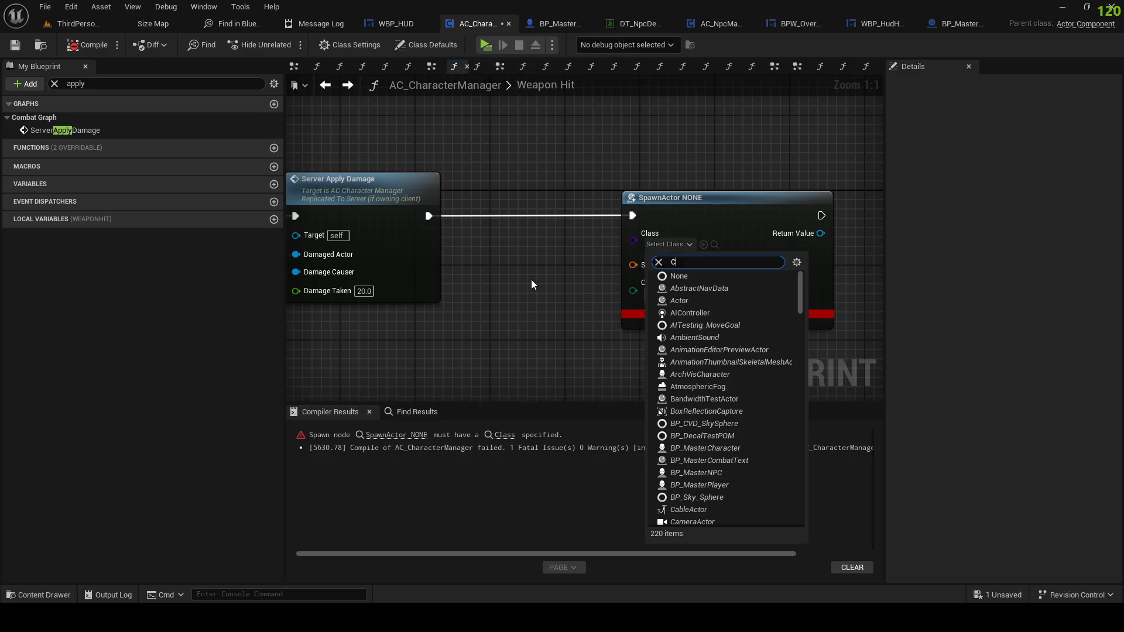
click(657, 262)
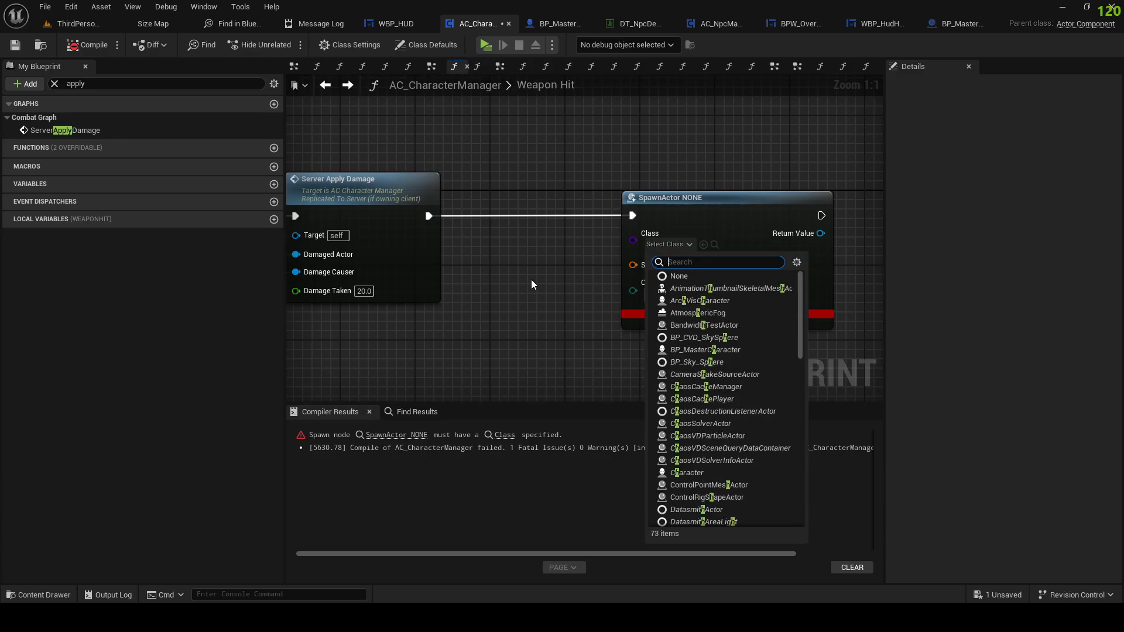
text(Combat)
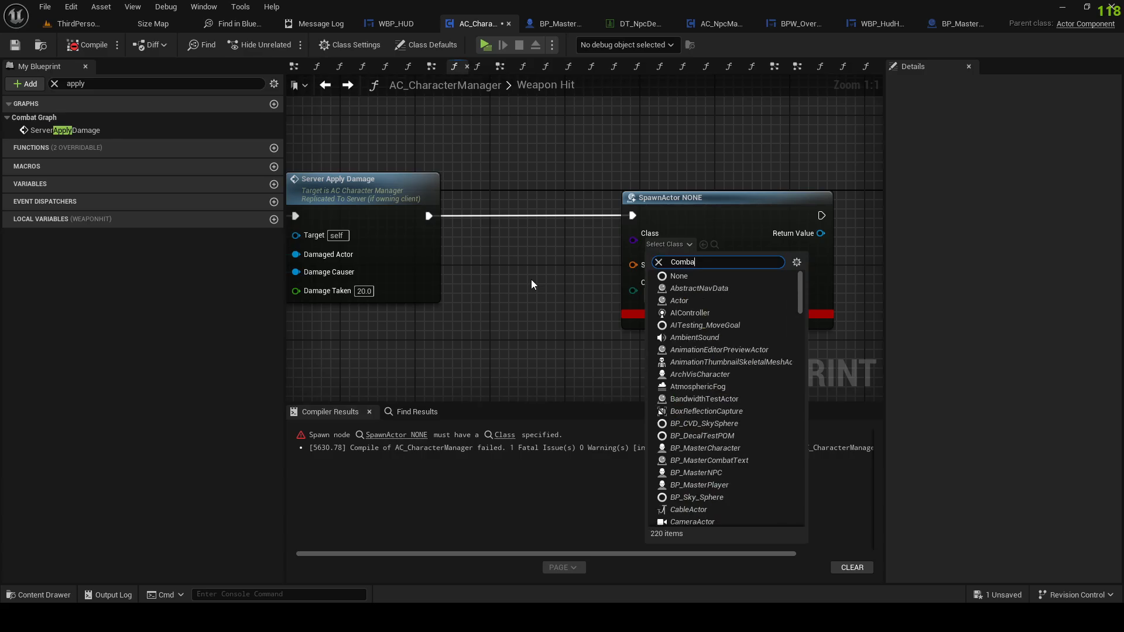
click(708, 460)
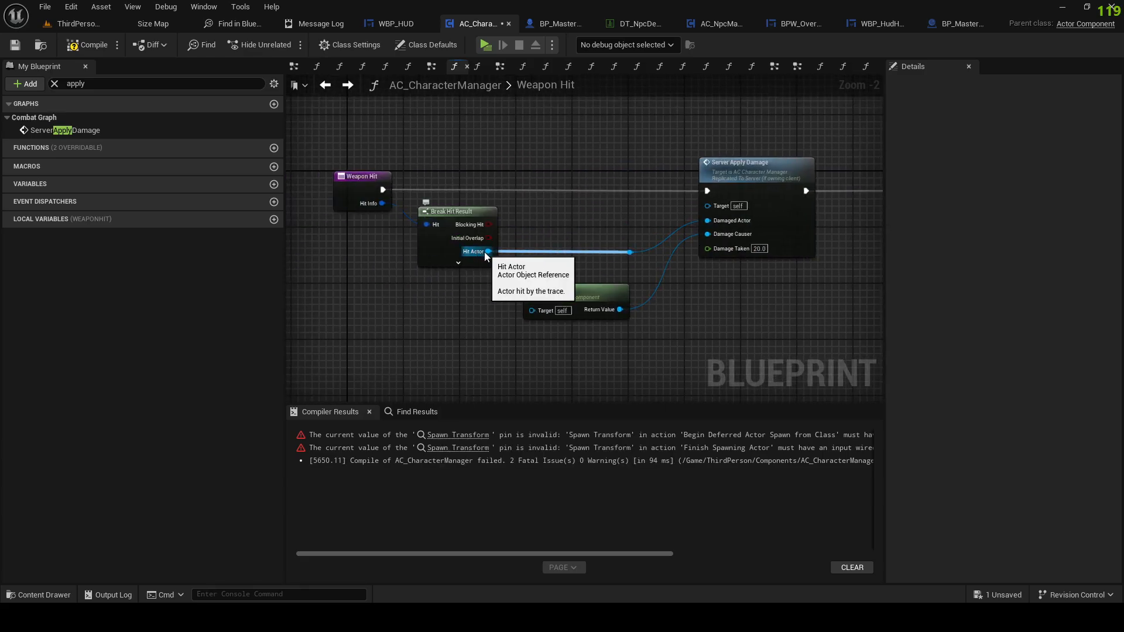
Step: Feed Get Actor Transform from the hit actor into Spawn Transform, compile and test play
drag(487, 251, 705, 290)
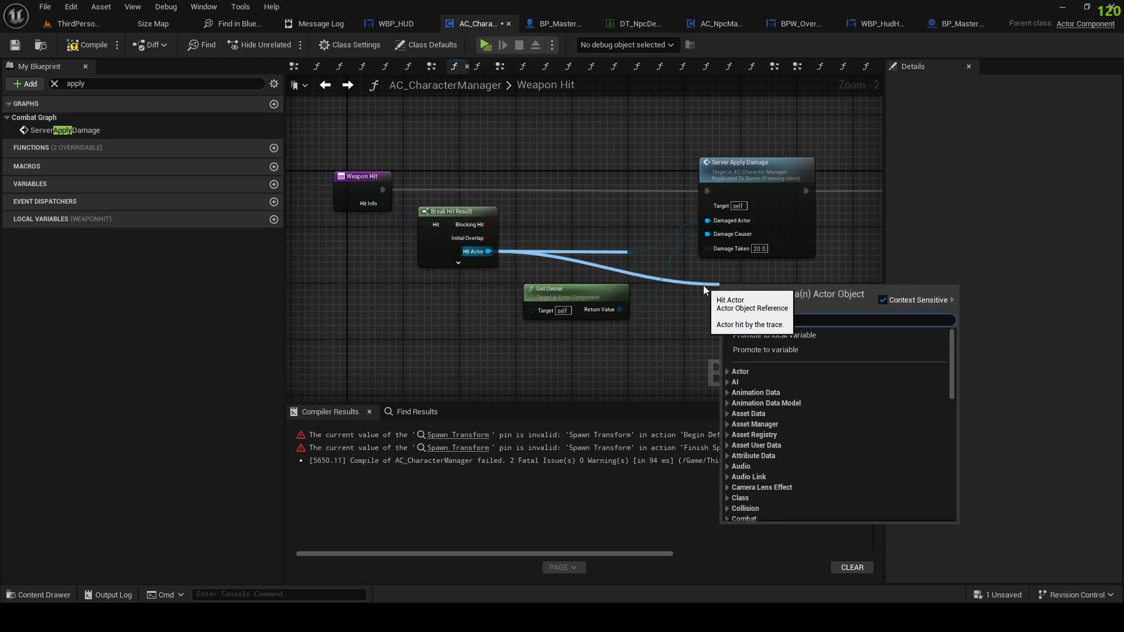
text(get world loca)
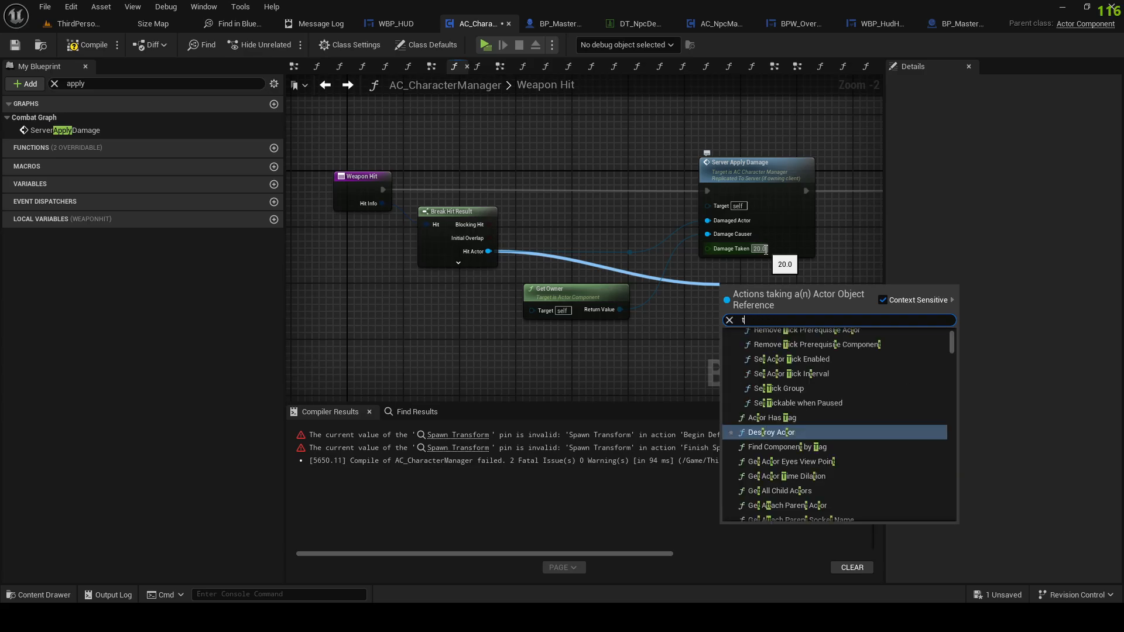
text(ransf)
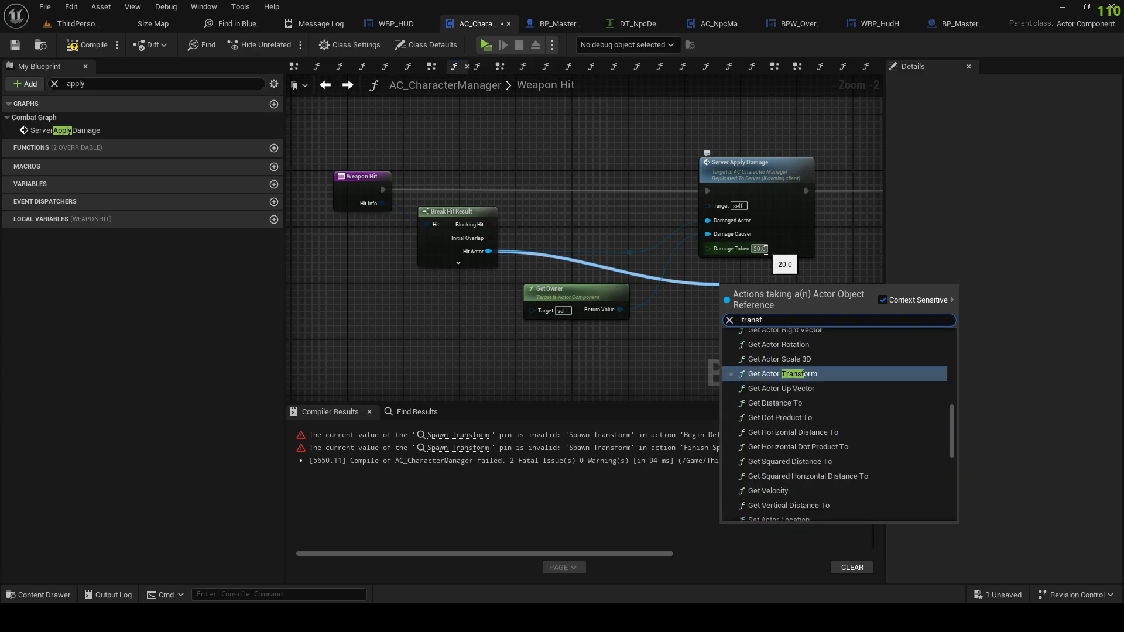
click(776, 374)
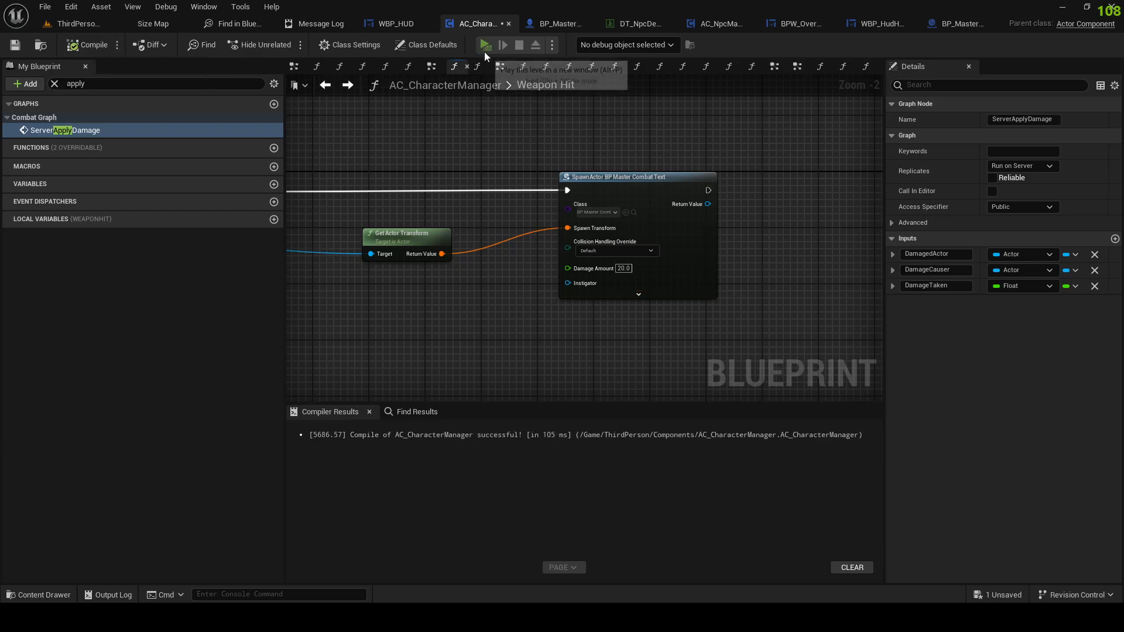
click(486, 45)
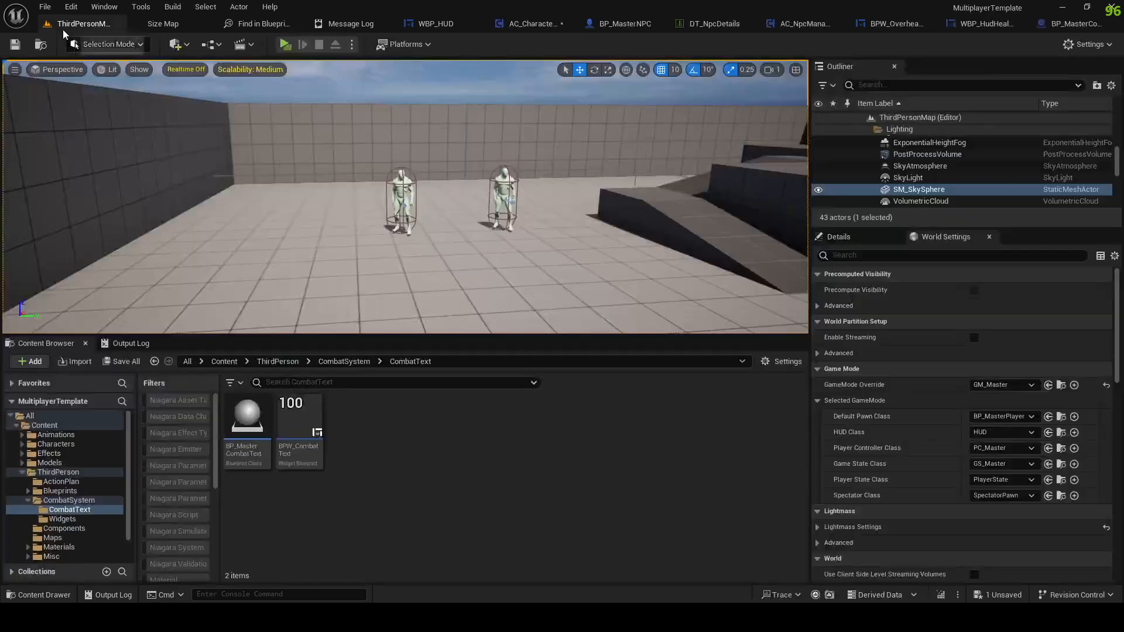
Step: In BP_MasterCombatText select the Widget component and try a location offset of 20.0
click(246, 418)
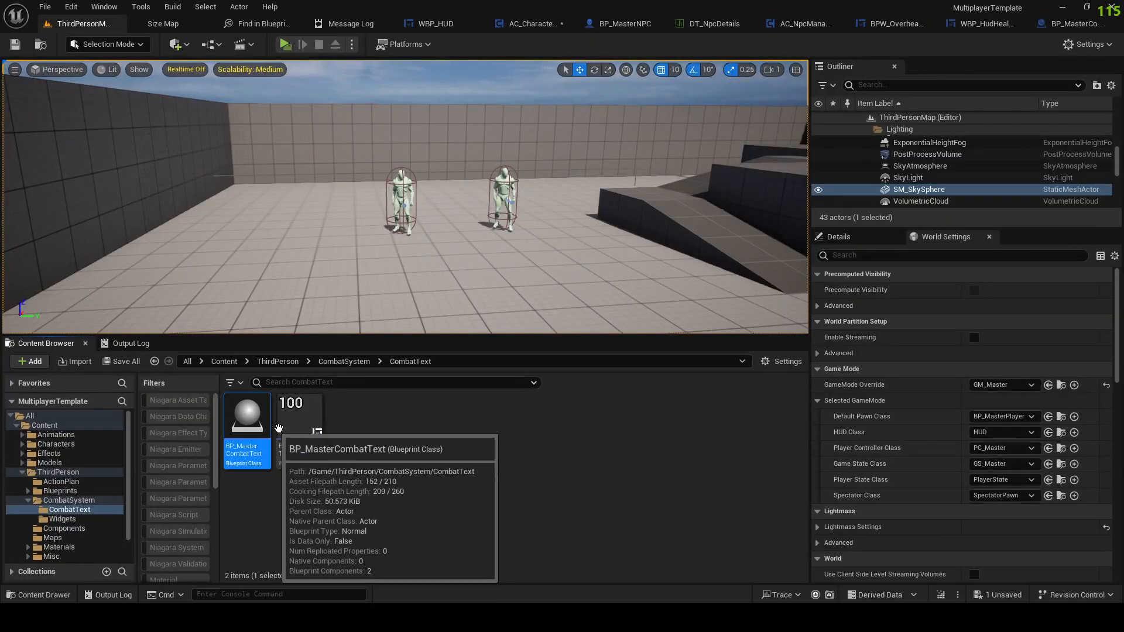
double_click(246, 416)
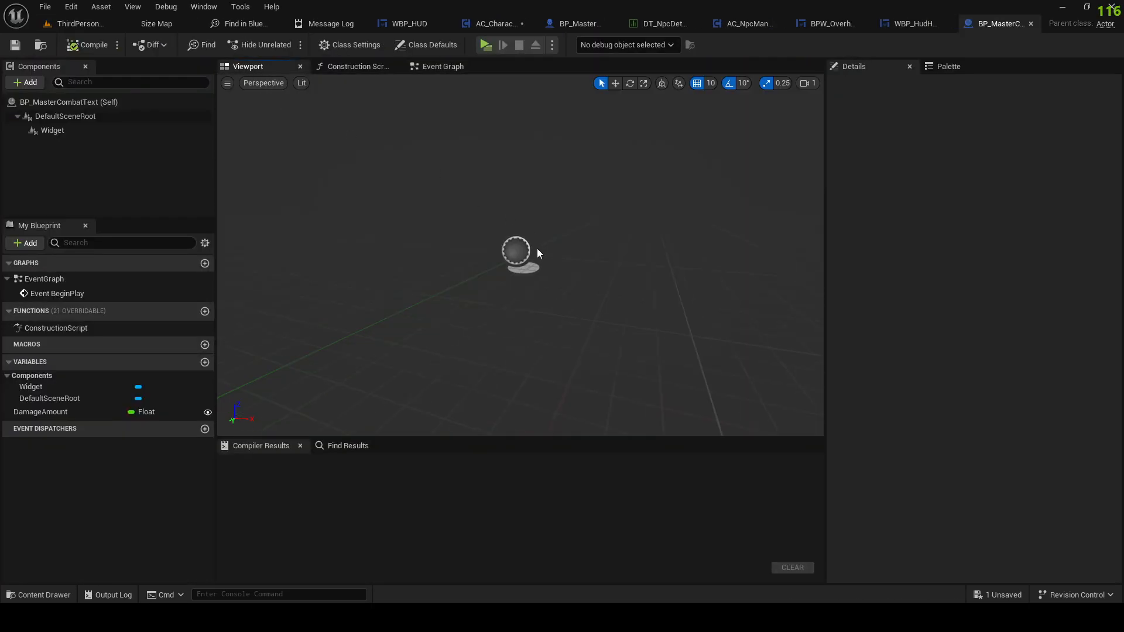
click(51, 130)
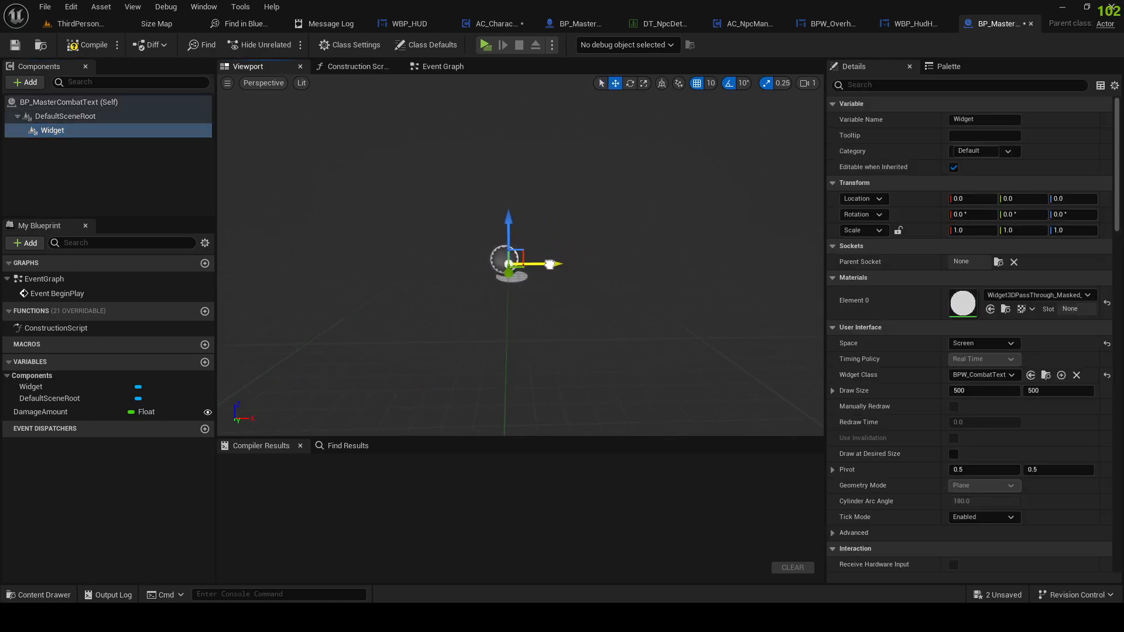
text(20.0)
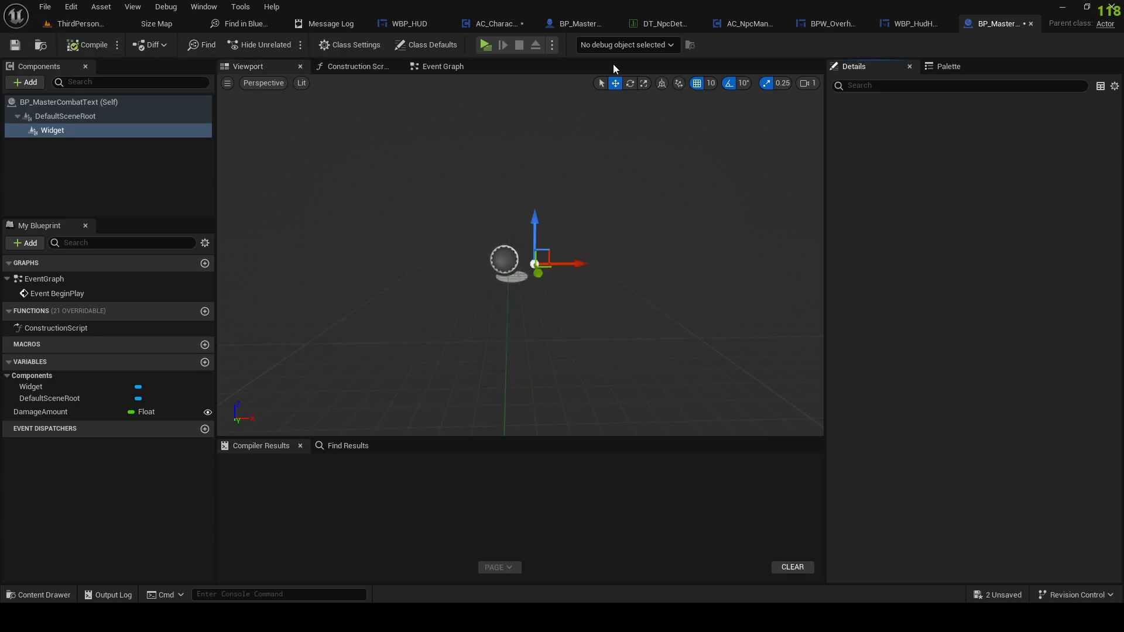
click(486, 44)
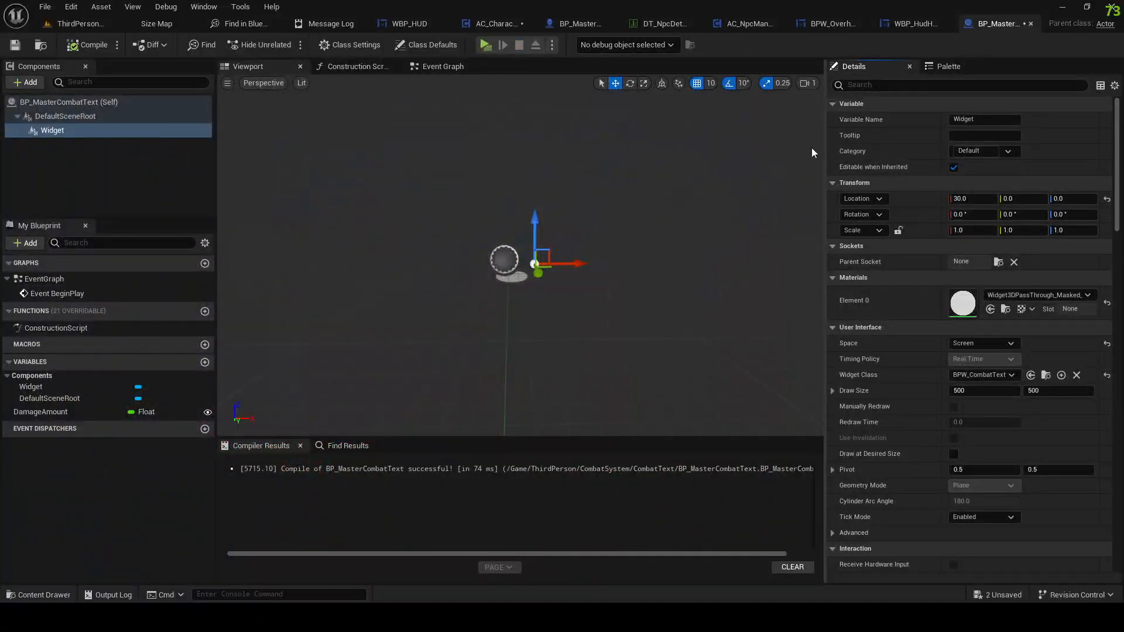
Step: Adjust the widget location with values 100.0 and 30.0, compiling and saving the blueprint
text(100.0)
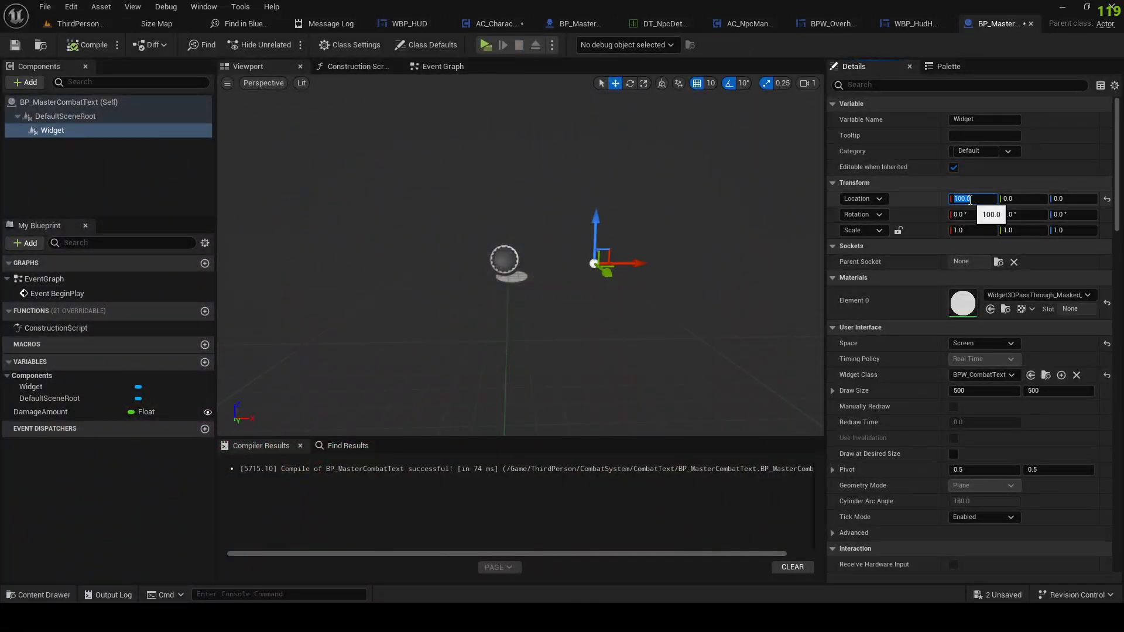
click(484, 44)
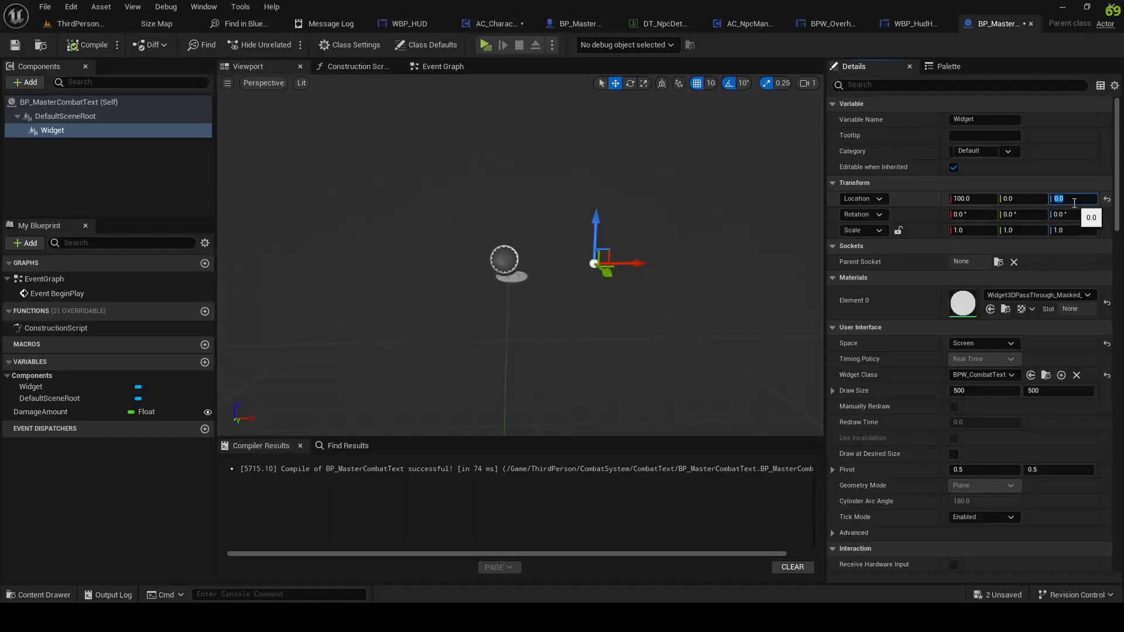
text(30.0)
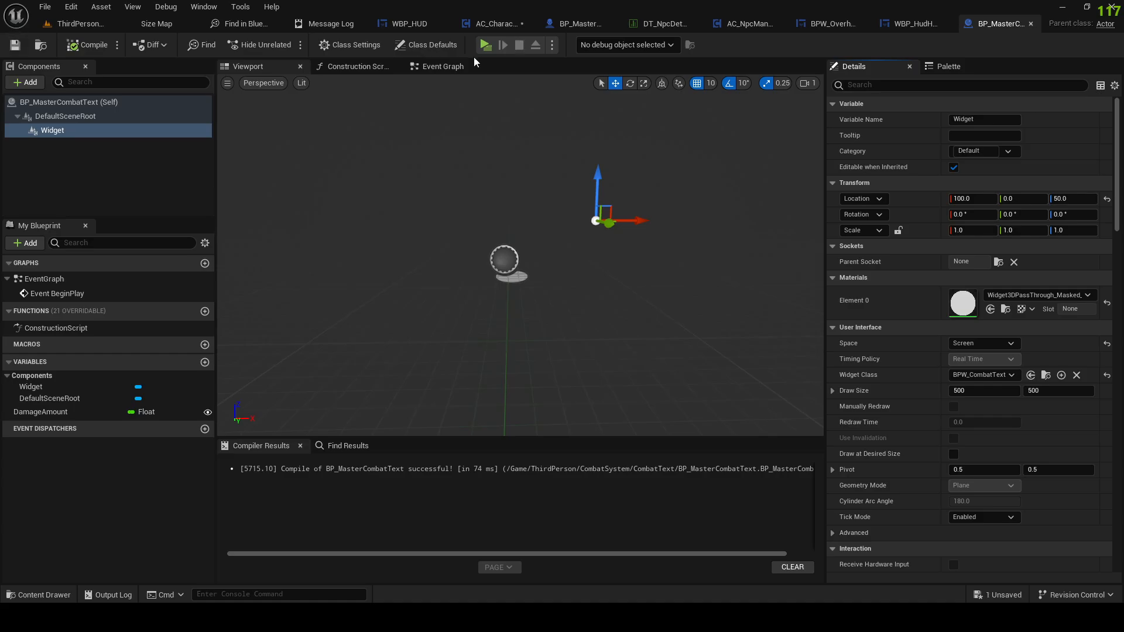
click(485, 45)
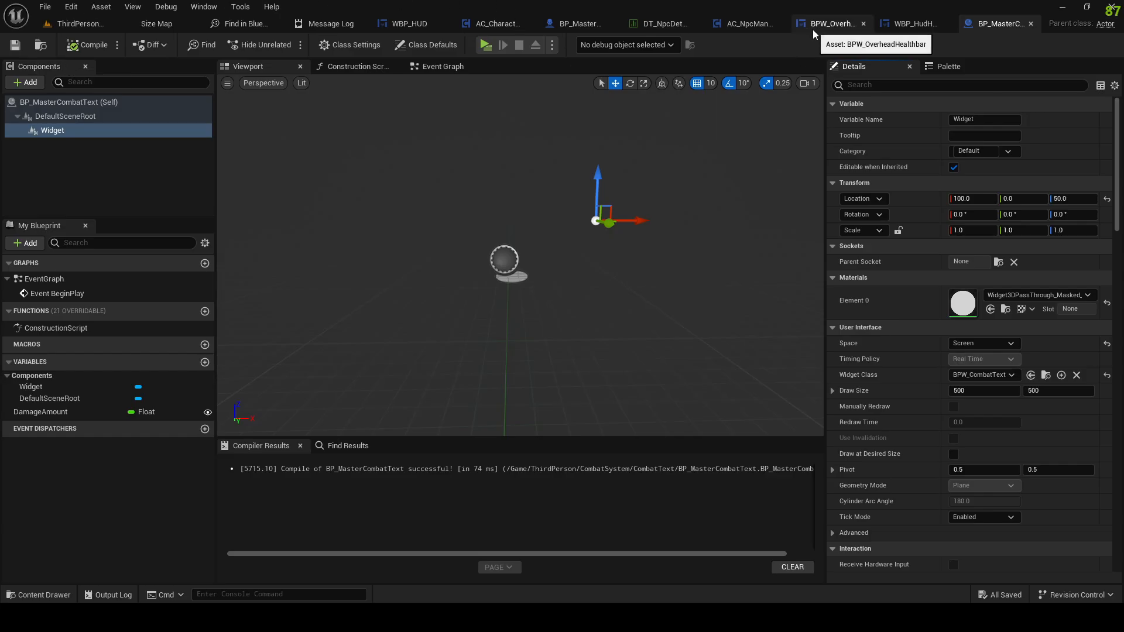
Step: Review AC_CharacterManager's Weapon Hit graph and return to the ThirdPersonMap level
click(477, 23)
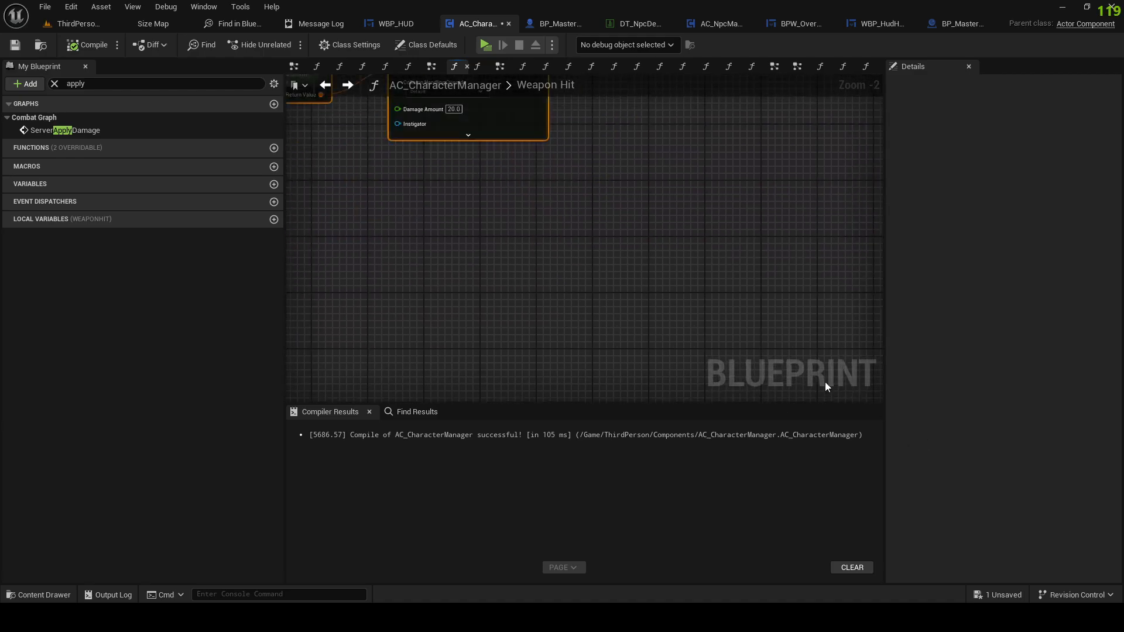
scroll(down, 3)
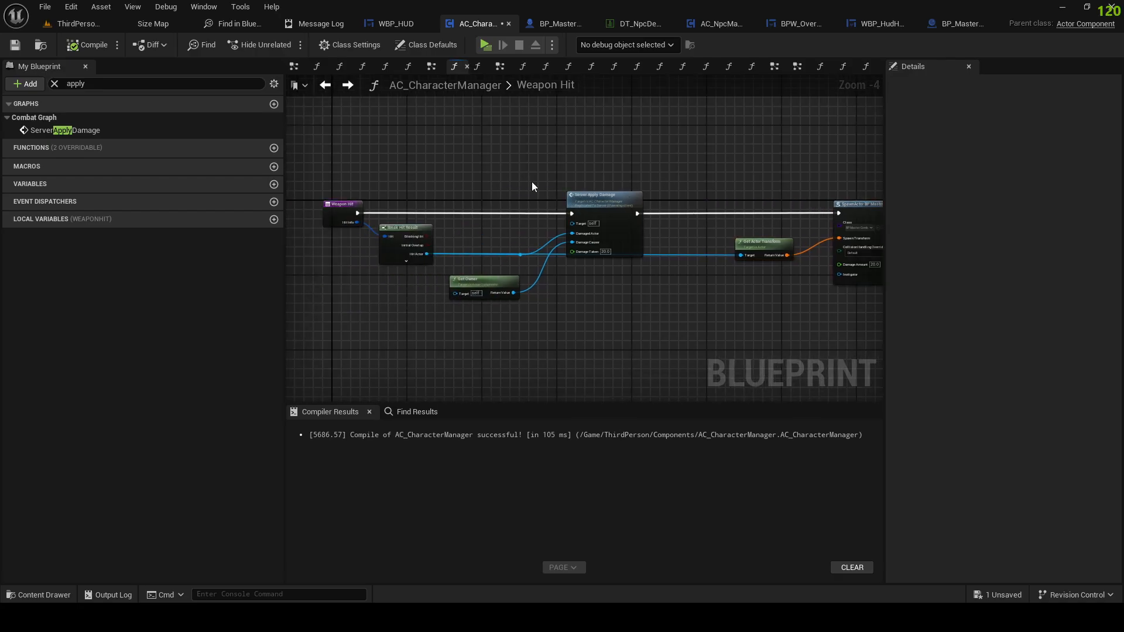
click(45, 6)
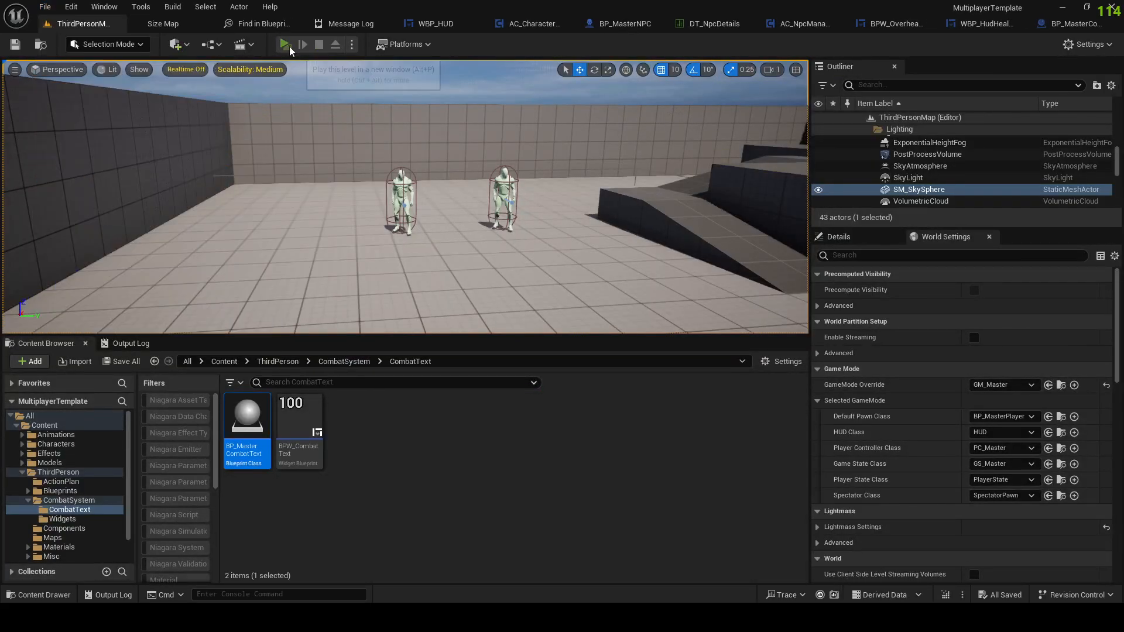
click(285, 44)
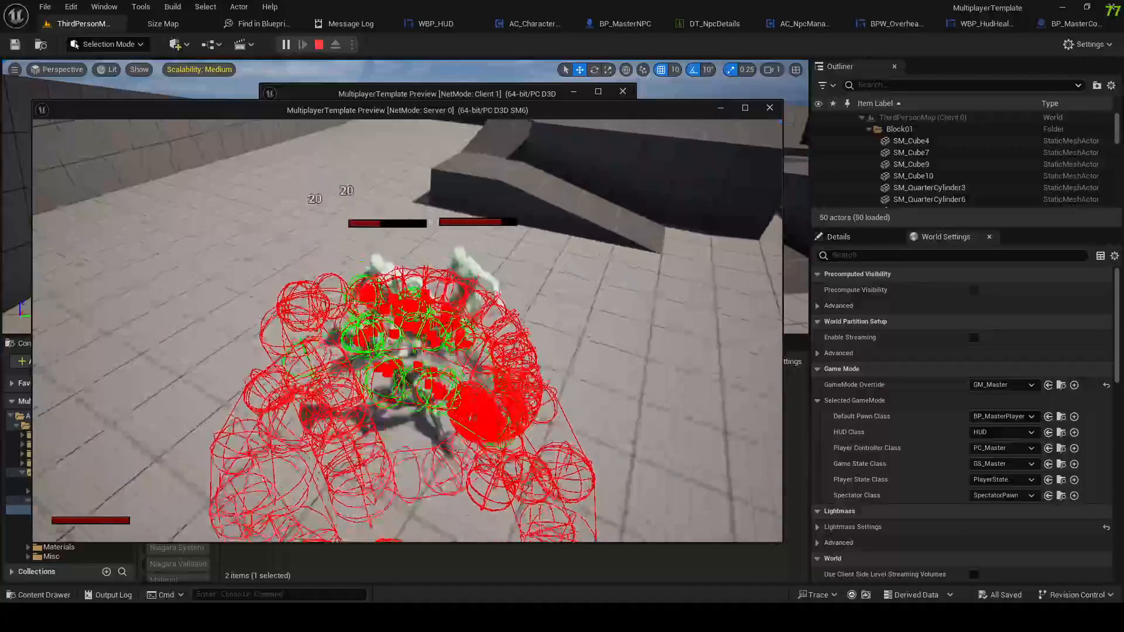
click(318, 44)
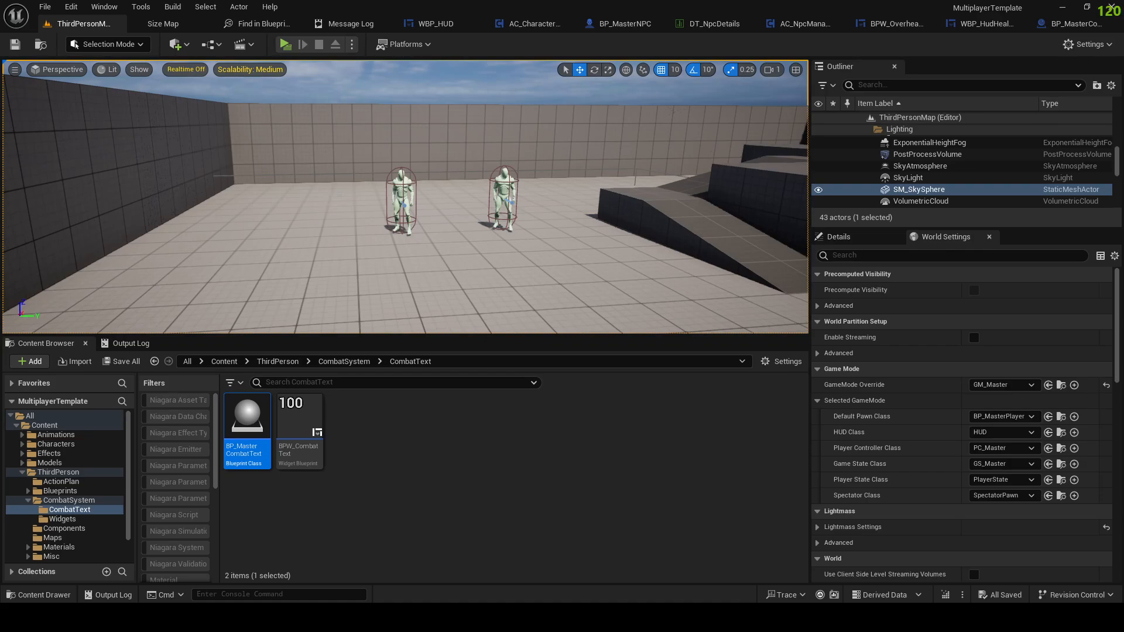
Step: In the Components folder create AC_HitFlashManager from the dissolve manager and bring up its graph
click(65, 528)
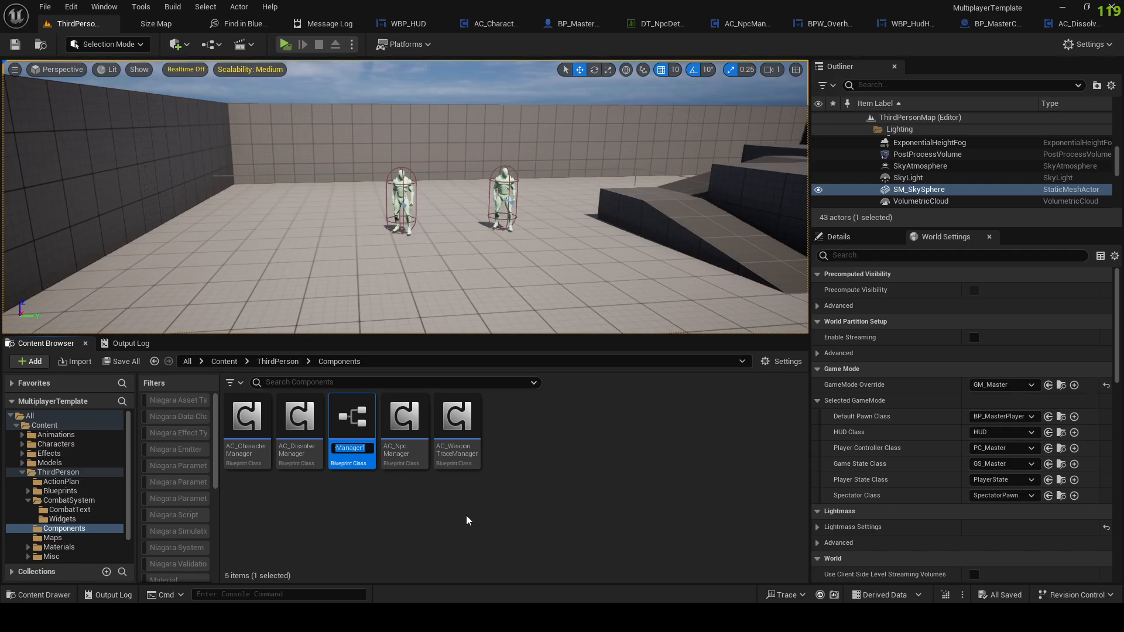
text(AC_HitFlash)
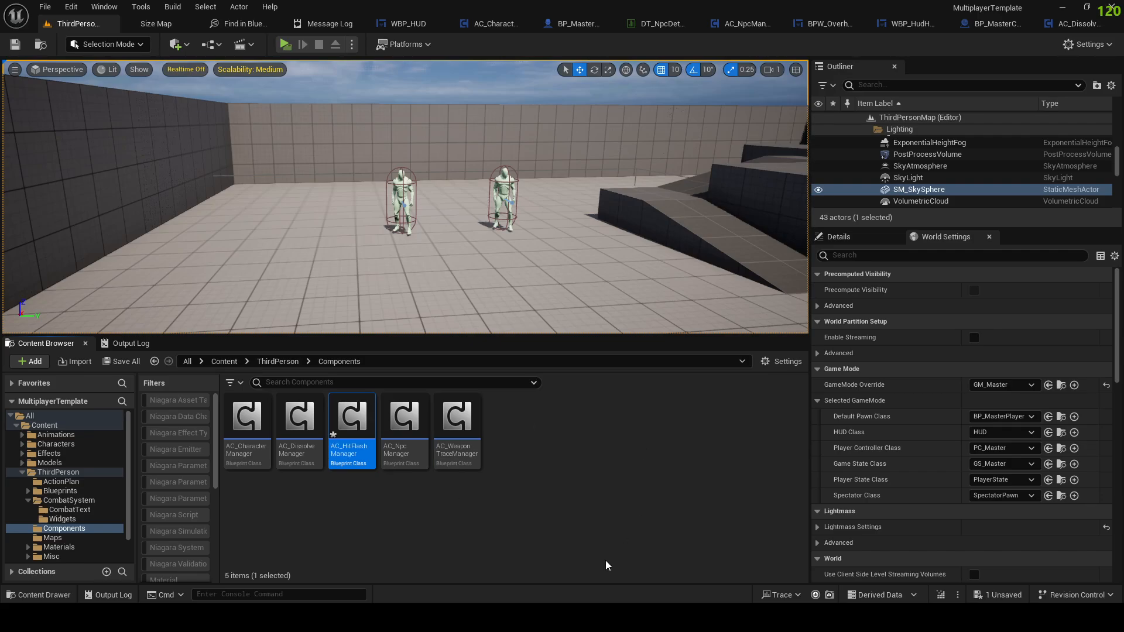
double_click(351, 416)
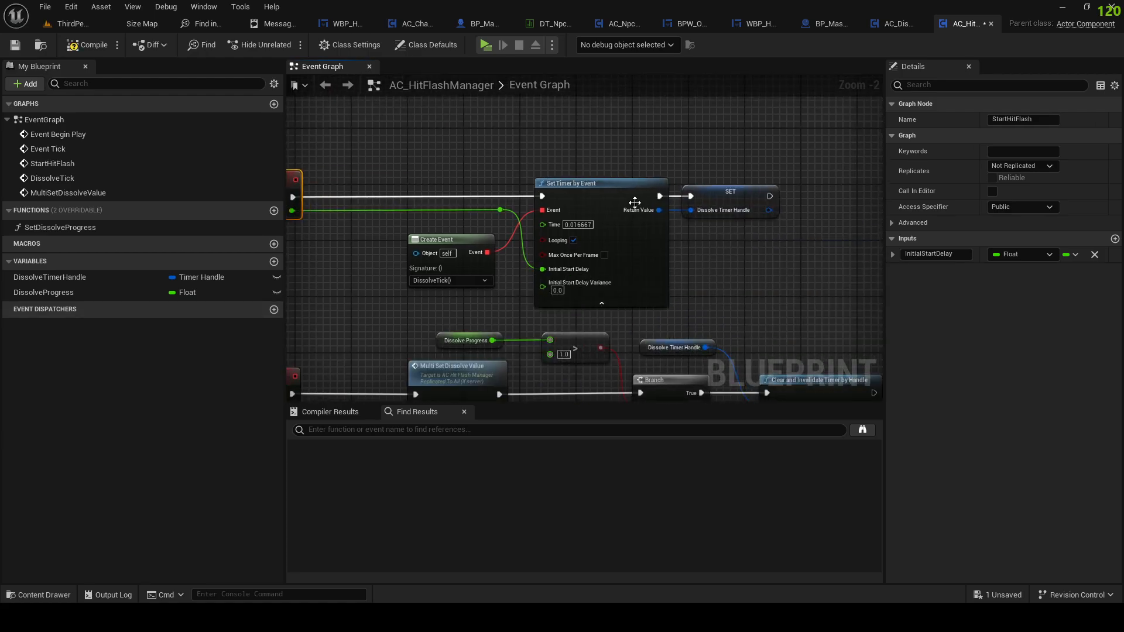
Step: Rename DissolveTimerHandle to HitFlashTimerHandle and start renaming the MultiSetDissolveValue event
click(735, 192)
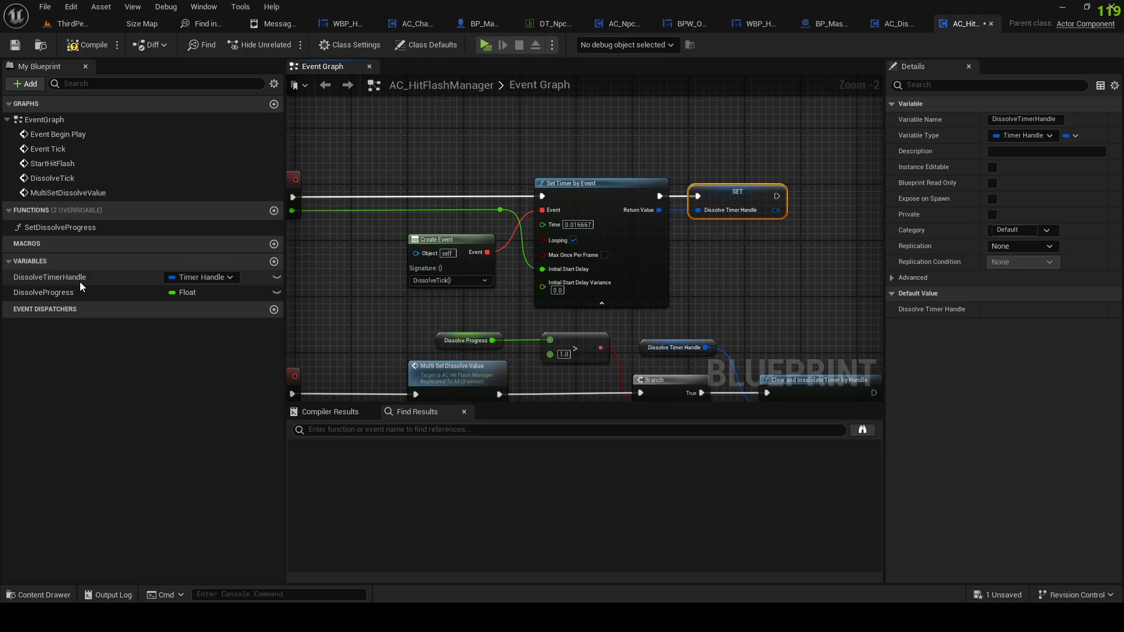
double_click(49, 277)
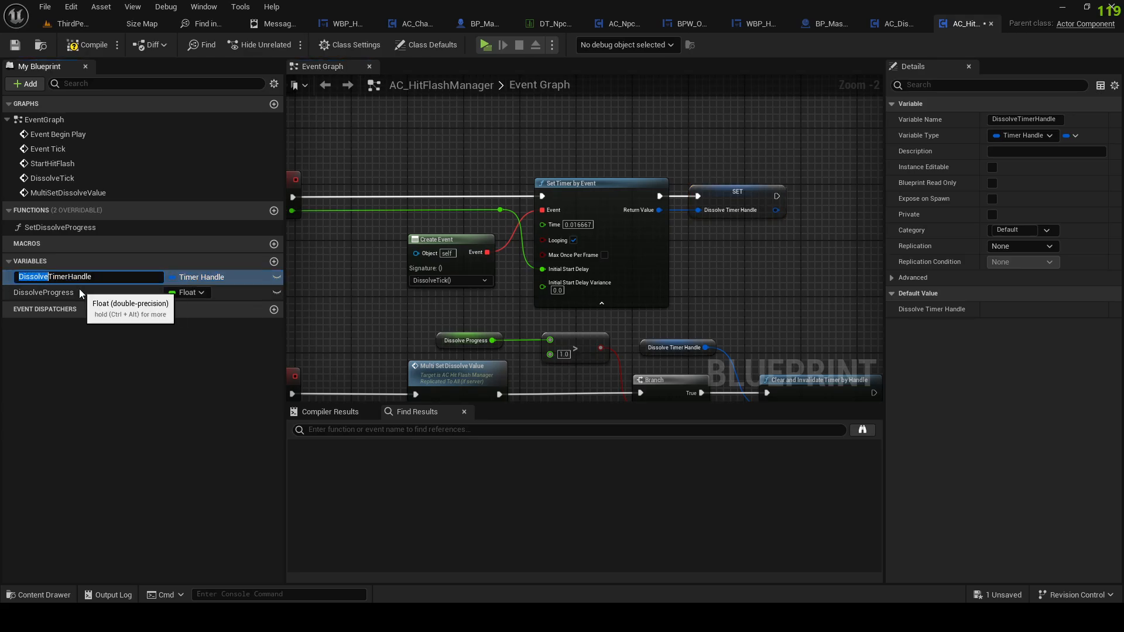
text(HitFlashTimerHandle)
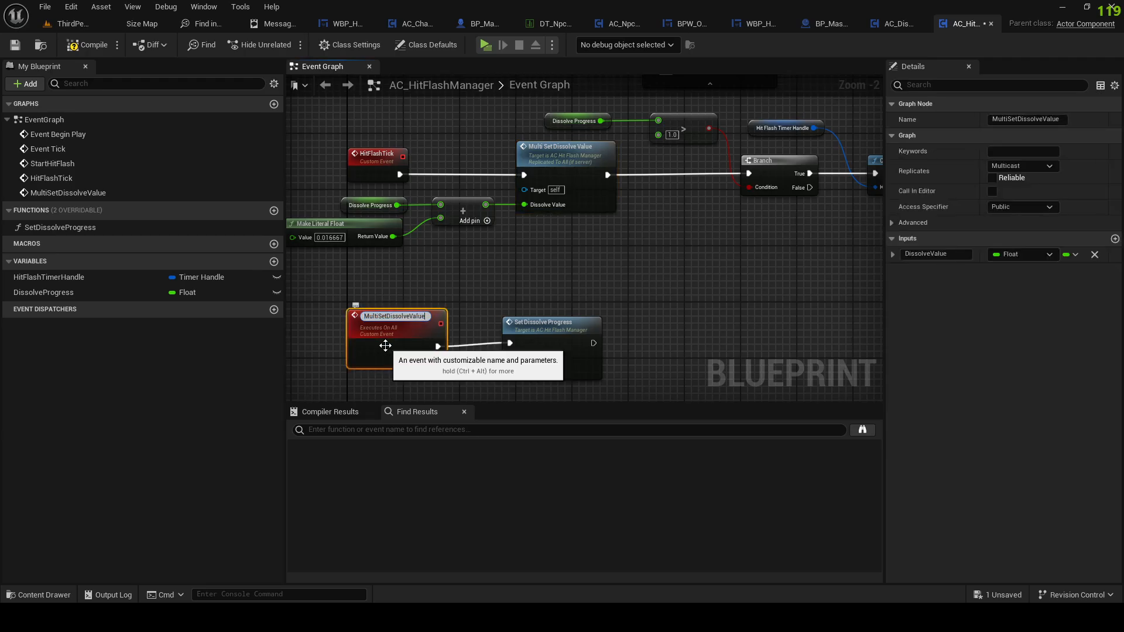
double_click(405, 316)
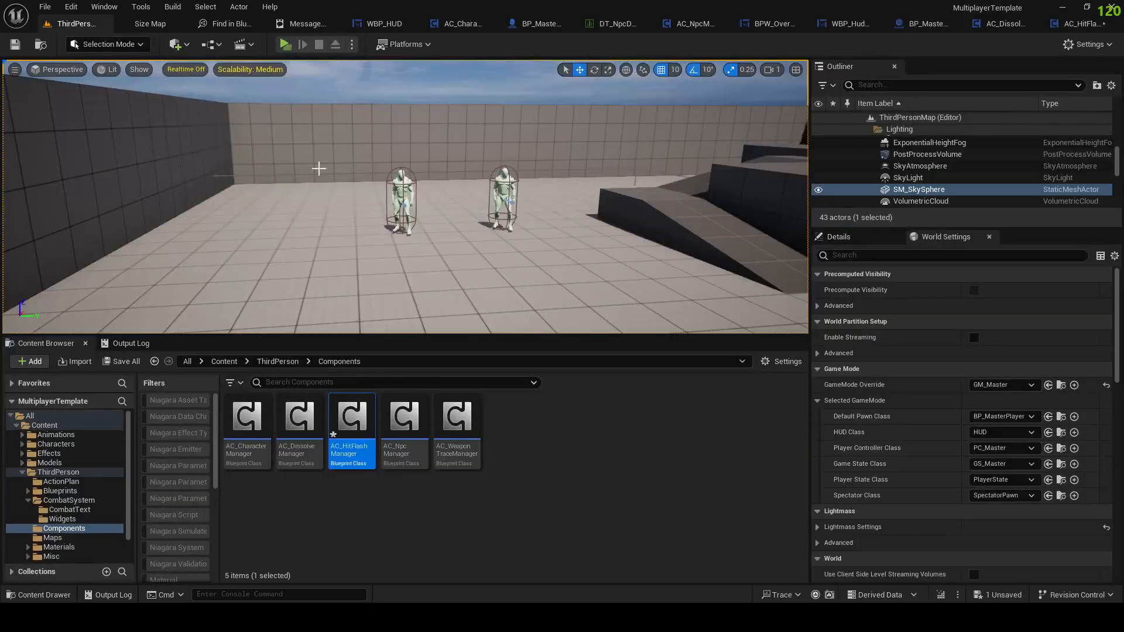
Step: Inspect BP_MasterNPC2's blueprint, then select M_MasterNpc in the MasterNpc materials folder
click(402, 194)
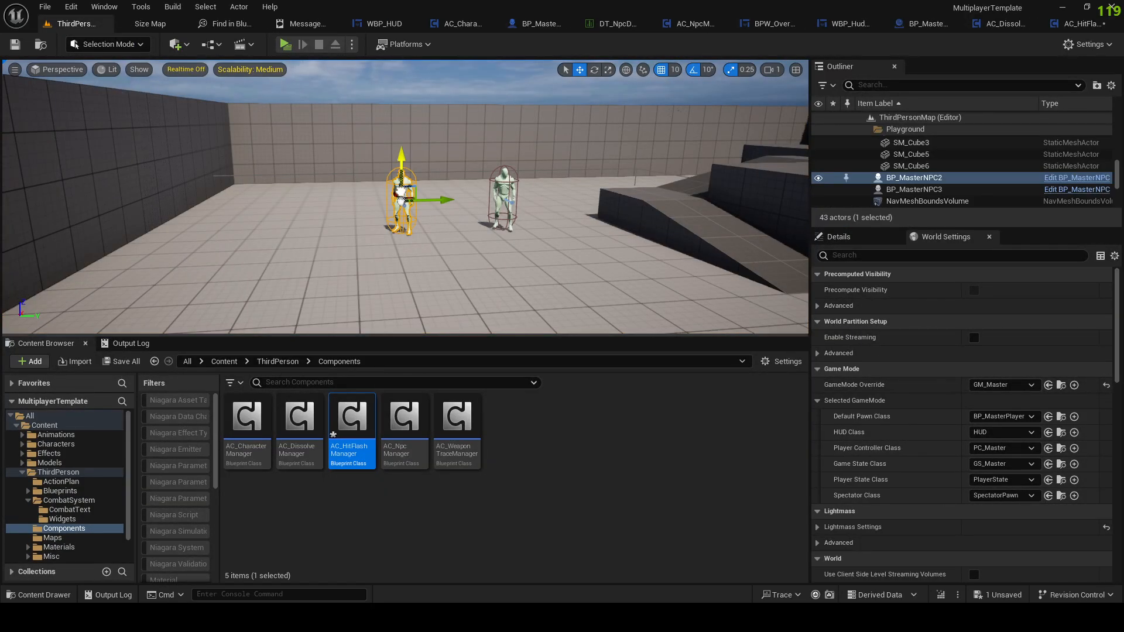
click(67, 500)
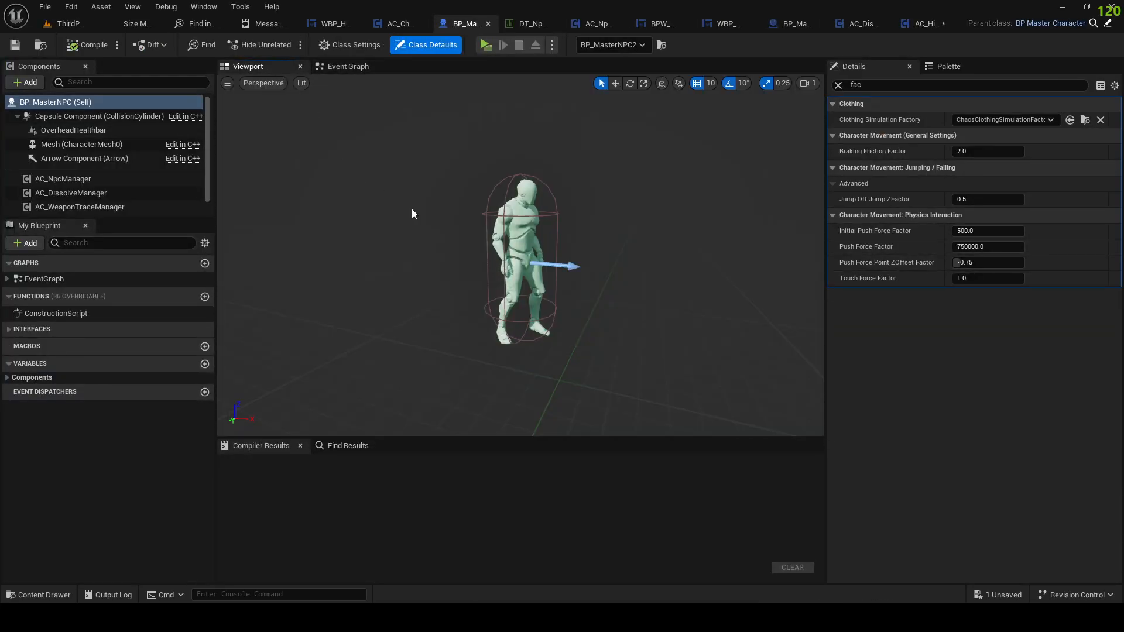
click(82, 144)
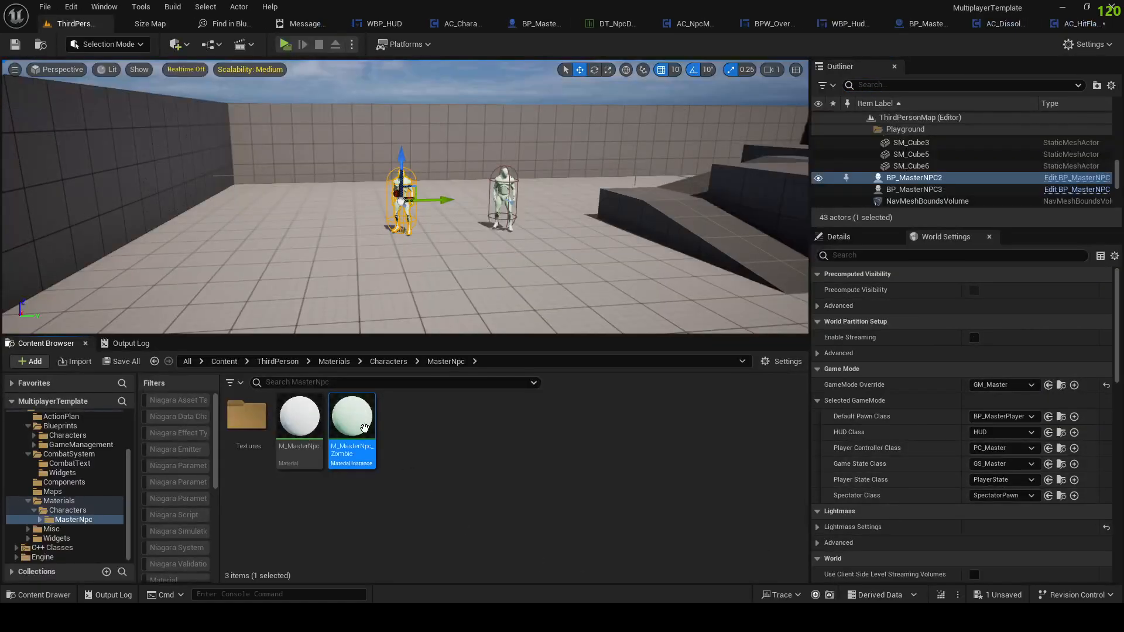
click(299, 416)
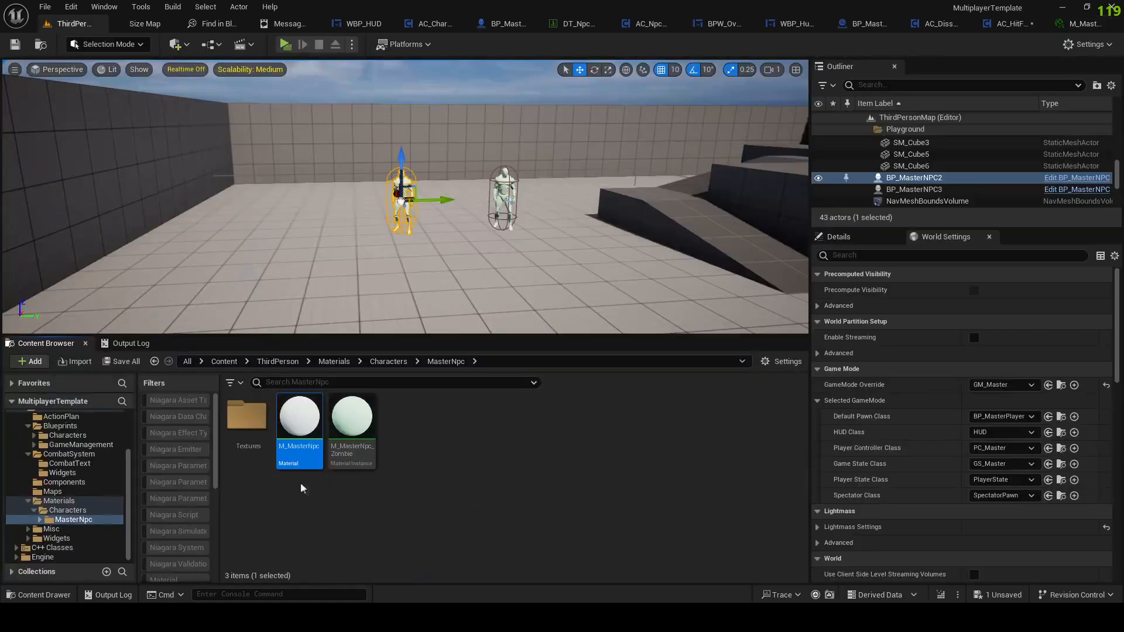
Step: In M_MasterNpc recolour the Dissolve and Hit Flash comment groups via Comment Color in Details
double_click(299, 416)
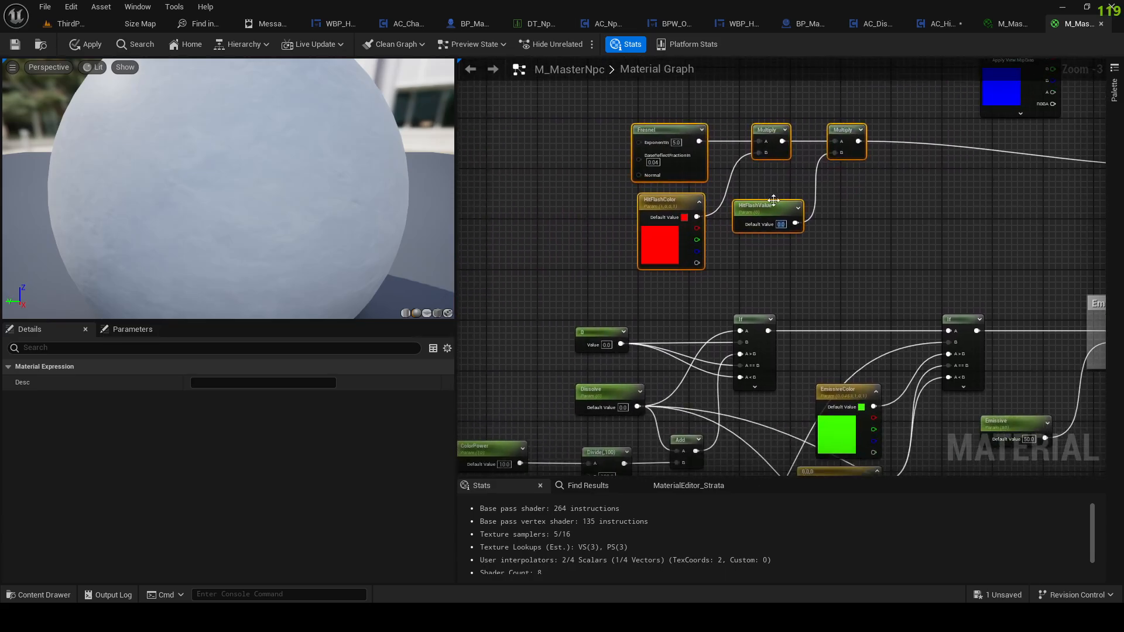
scroll(down, 3)
text(Hit Flash)
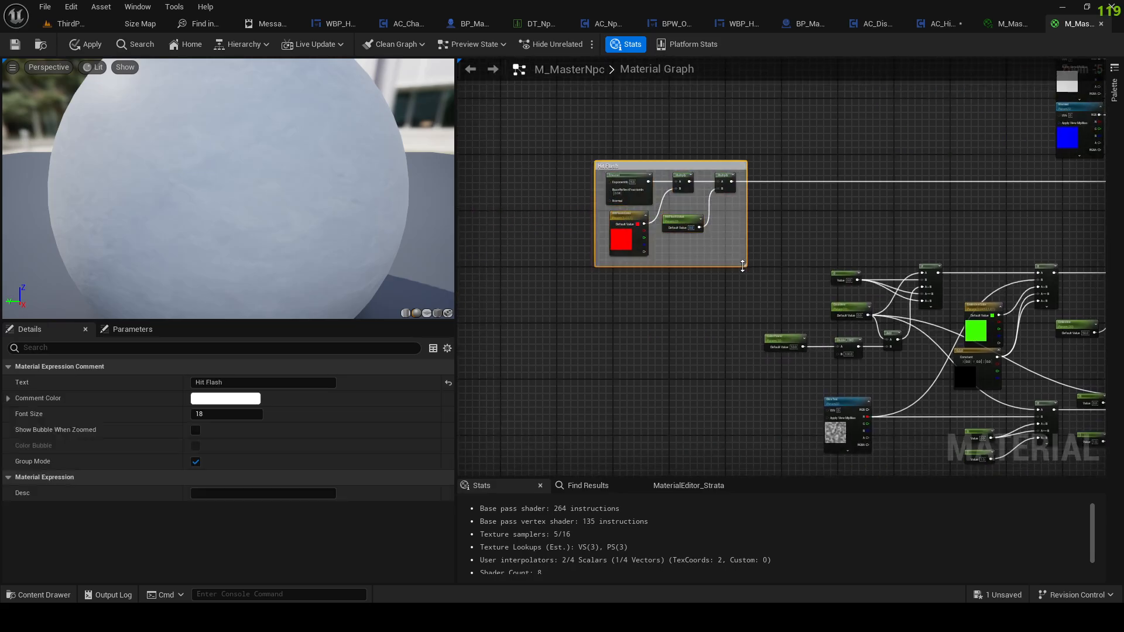
click(225, 398)
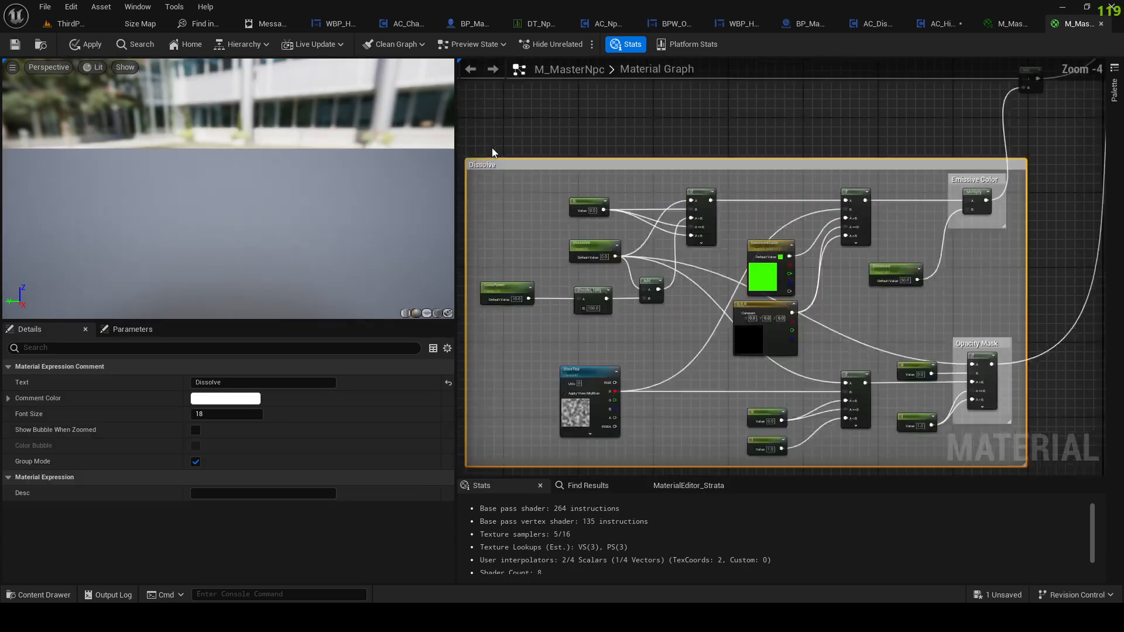
click(225, 398)
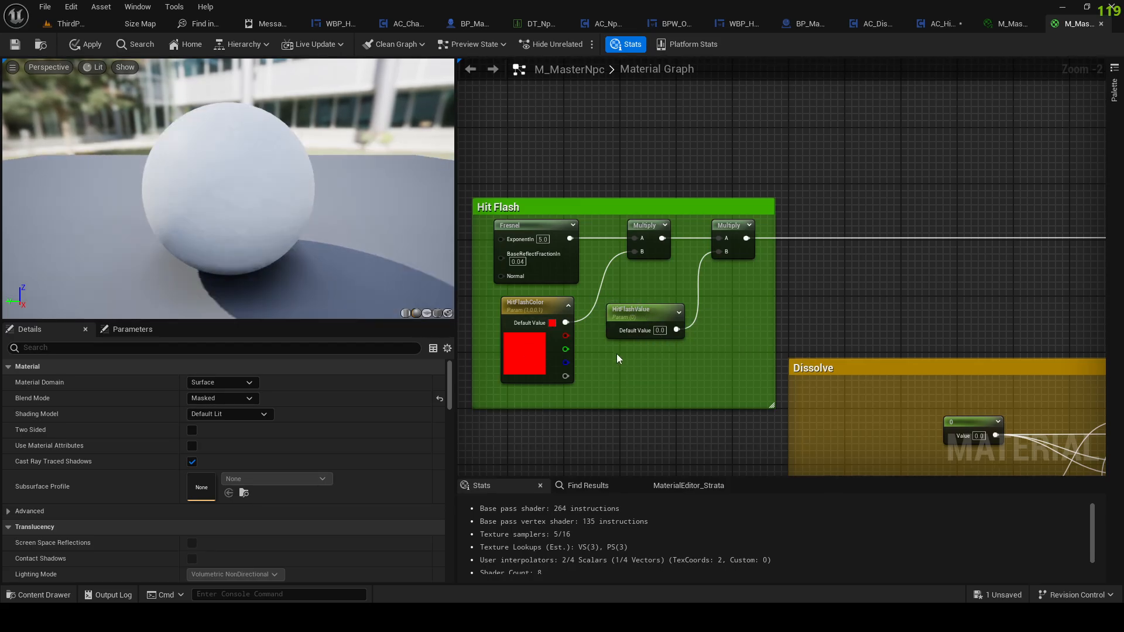
click(658, 331)
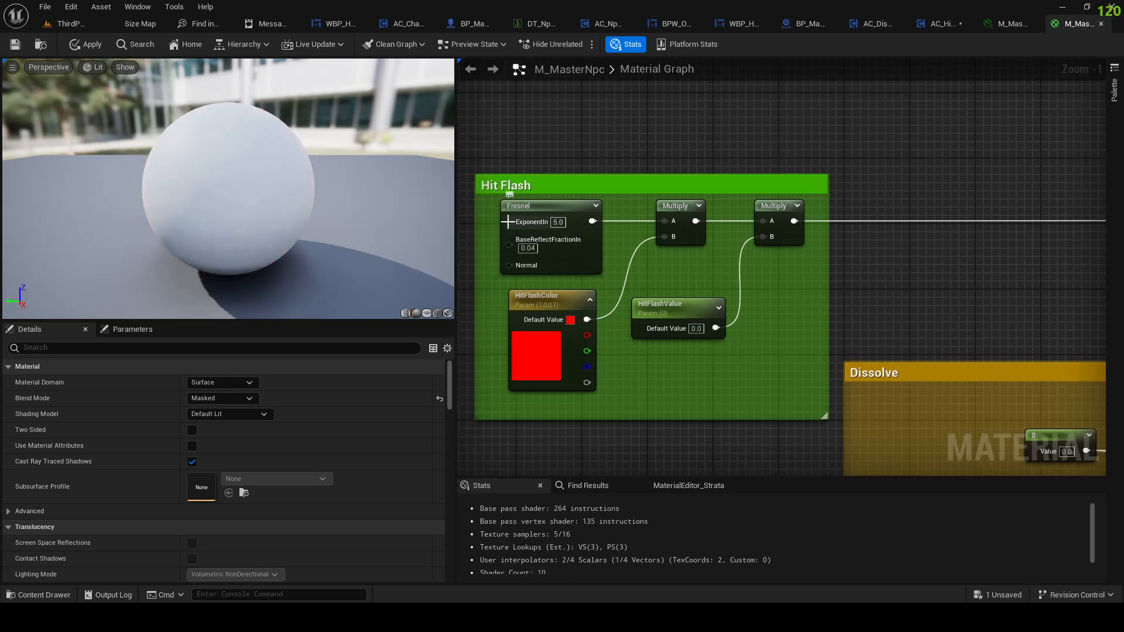
mouse_move(671, 211)
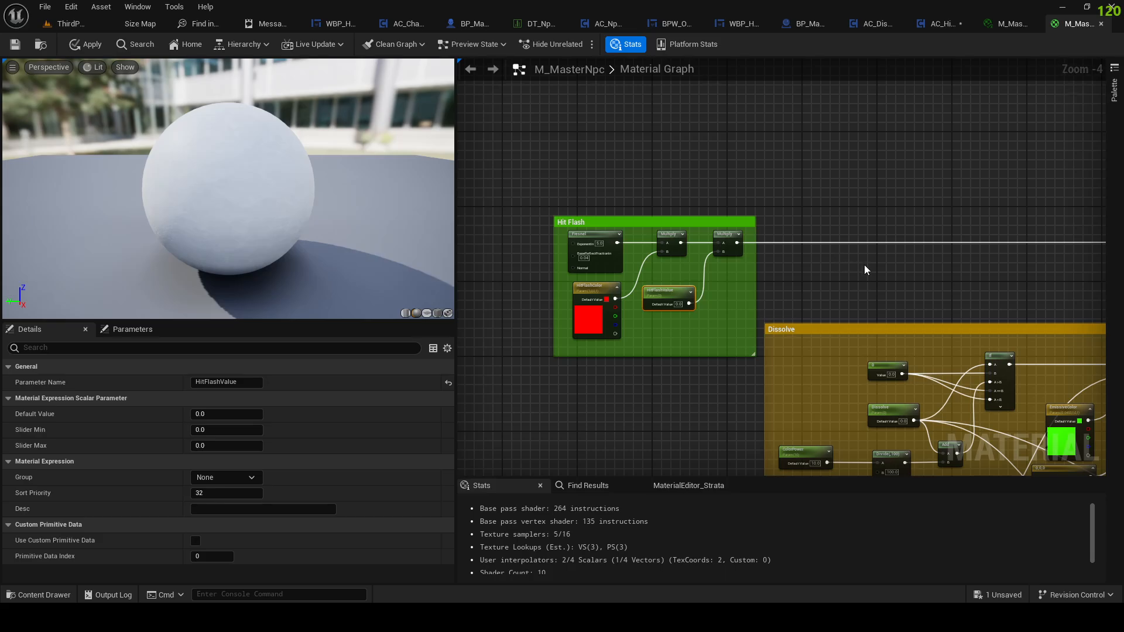
click(846, 23)
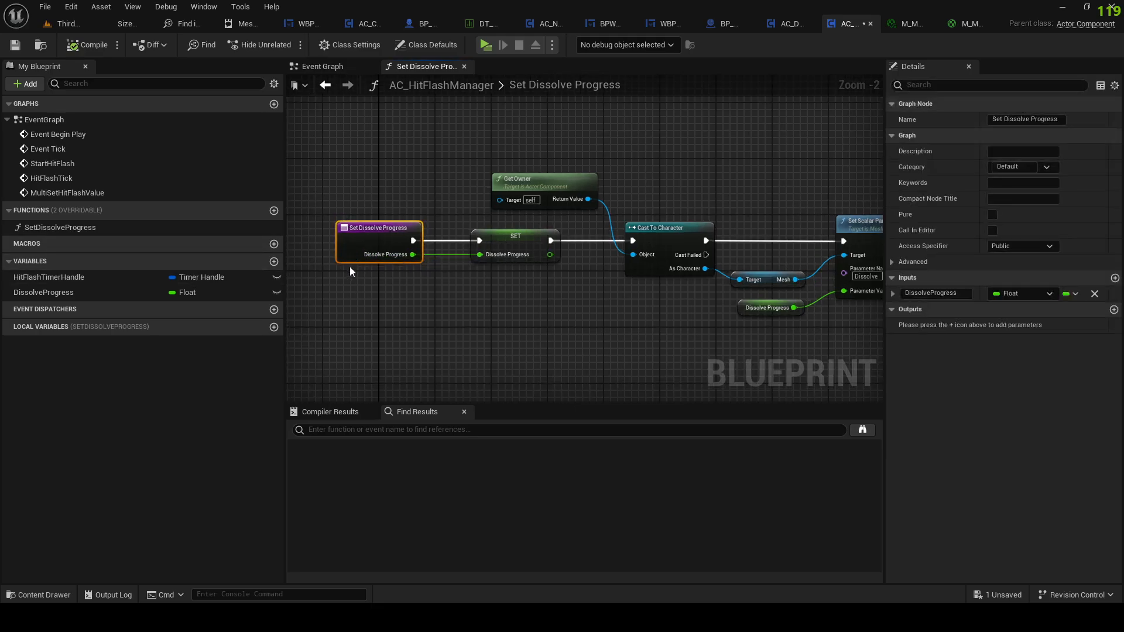
mouse_move(356, 271)
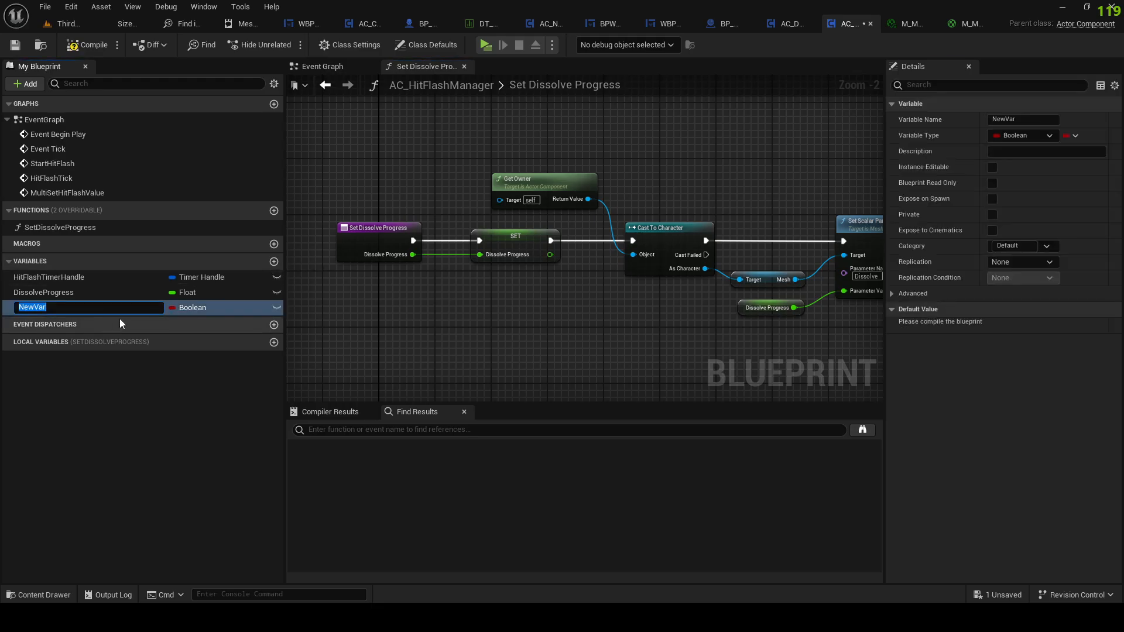
Step: Make SkeletalMeshesToHitFlash an Array container variable
text(Array)
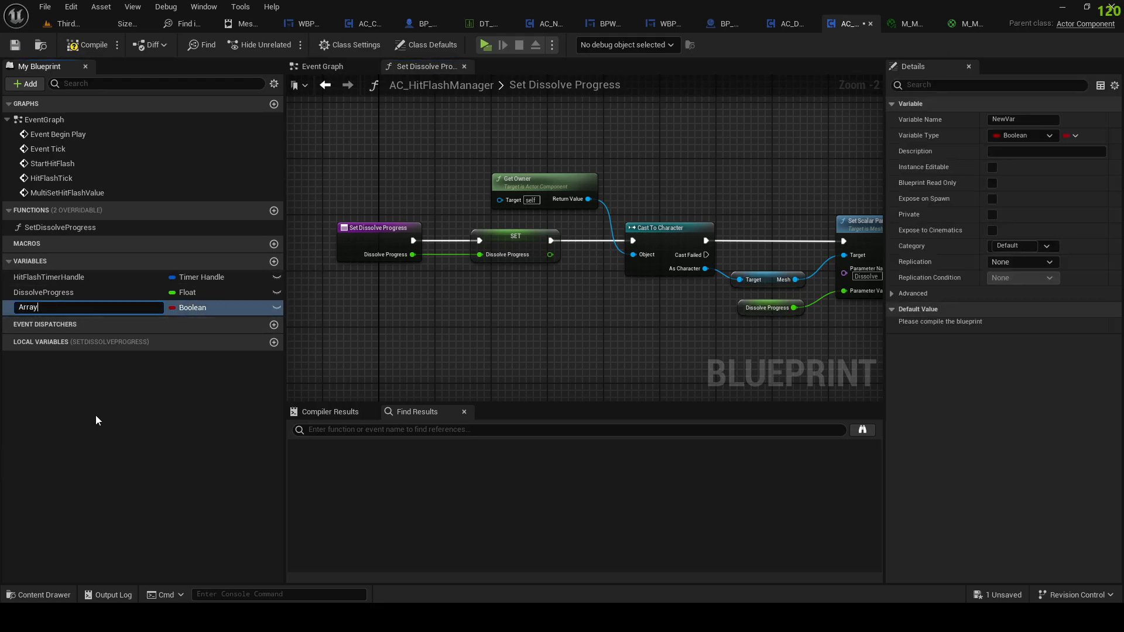
text(SkeletalMeshesToHitFlash)
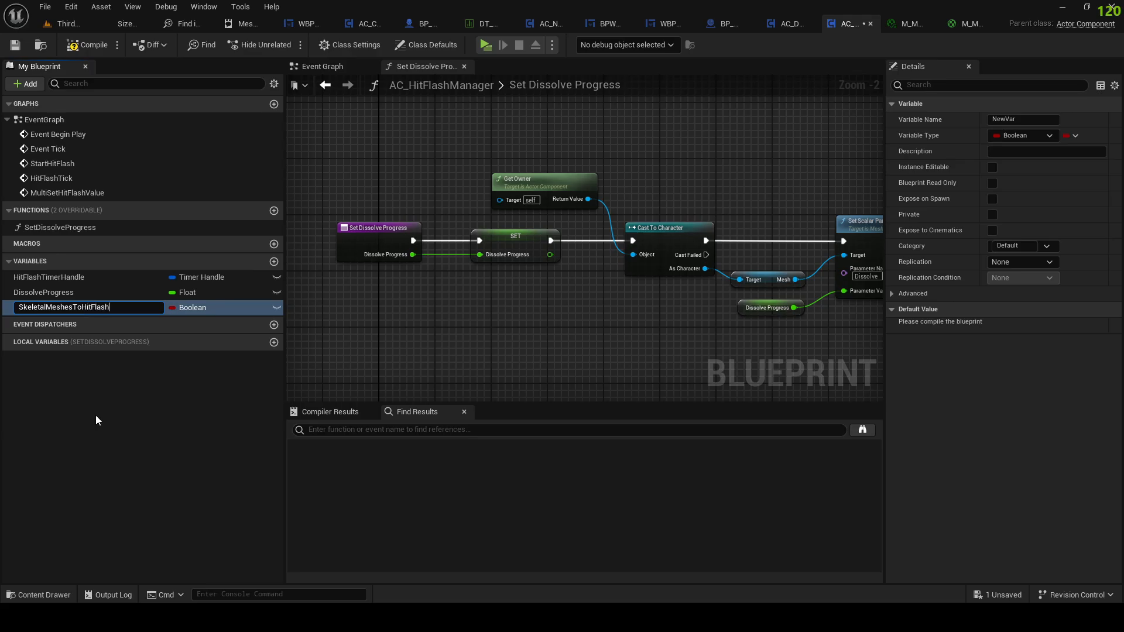
key(enter)
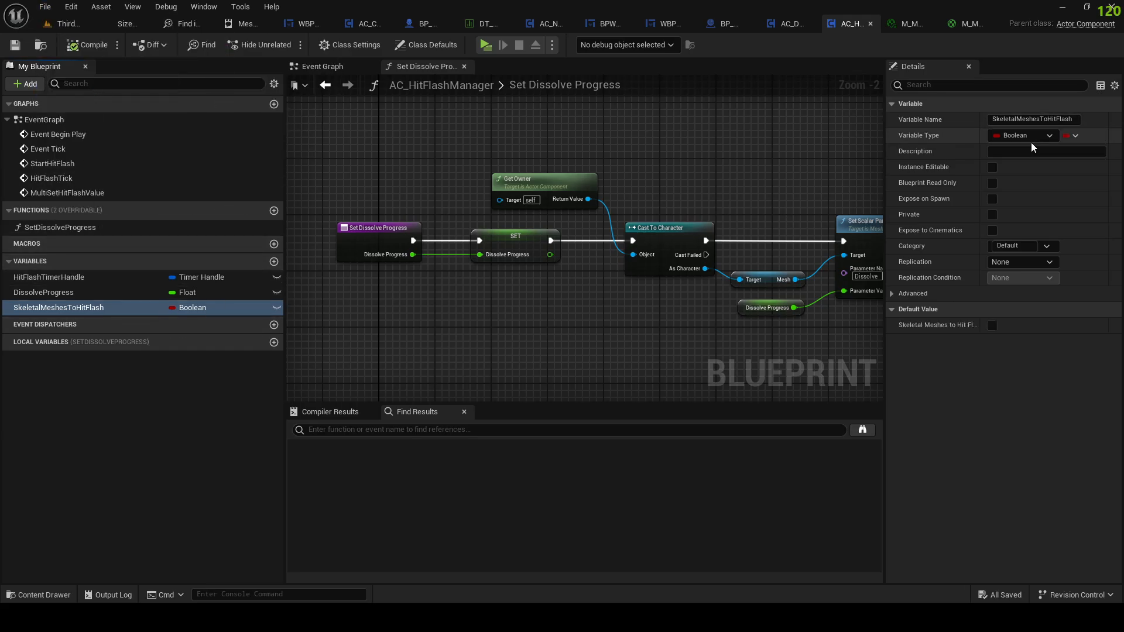
click(1023, 135)
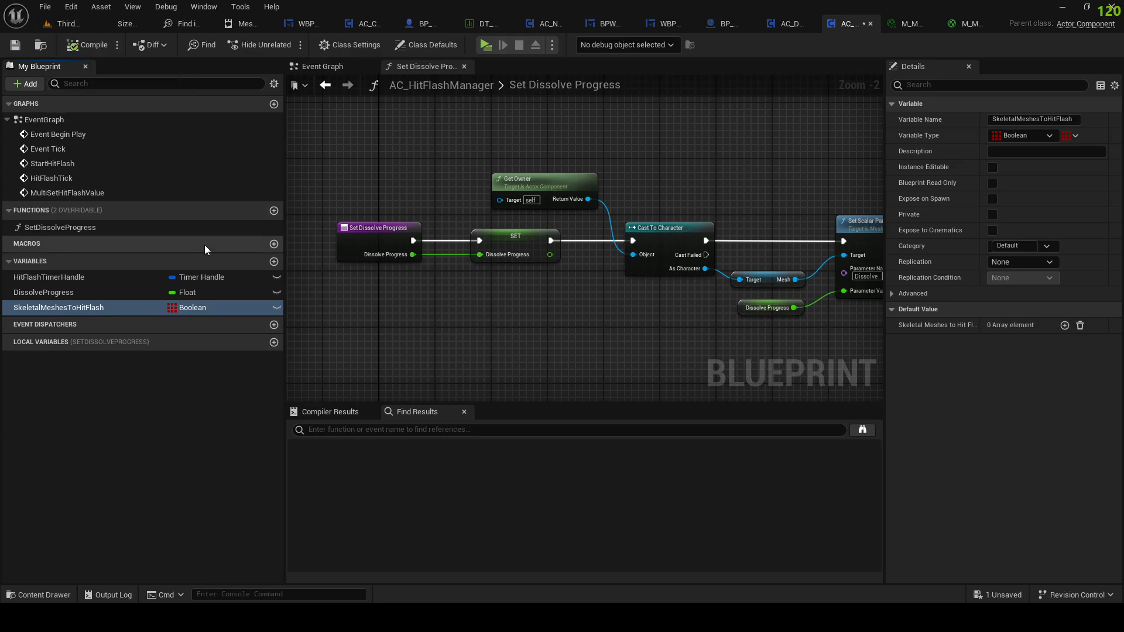
Step: Rename the variable to SkeletalMeshes and set its type to Skeletal Mesh Object Reference
double_click(58, 307)
text(target)
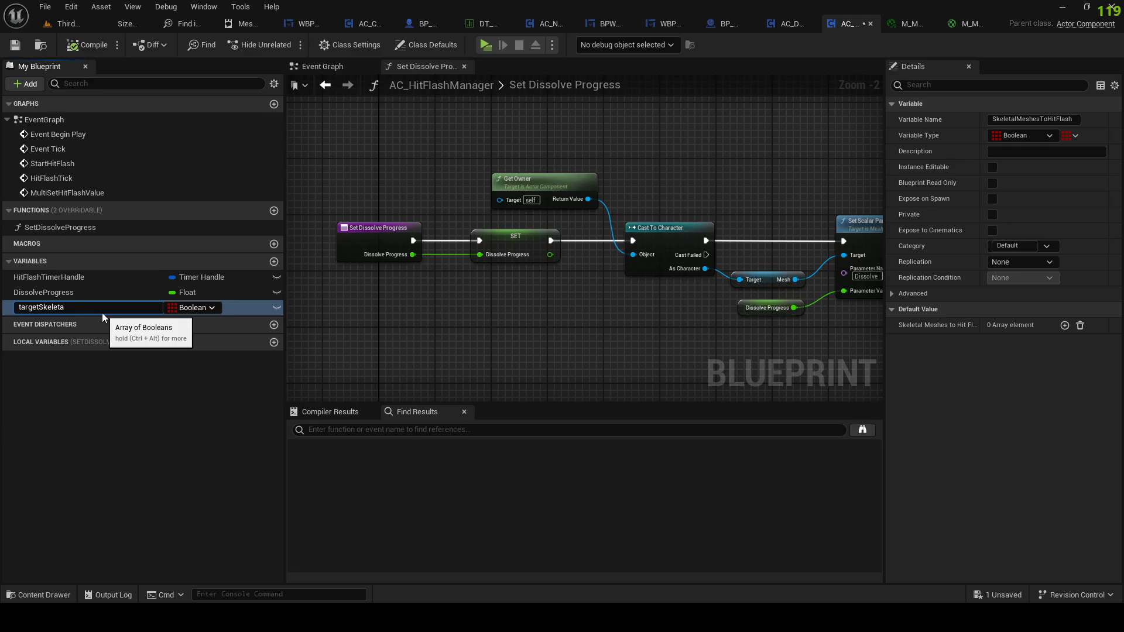
text(SkeletalMeshes)
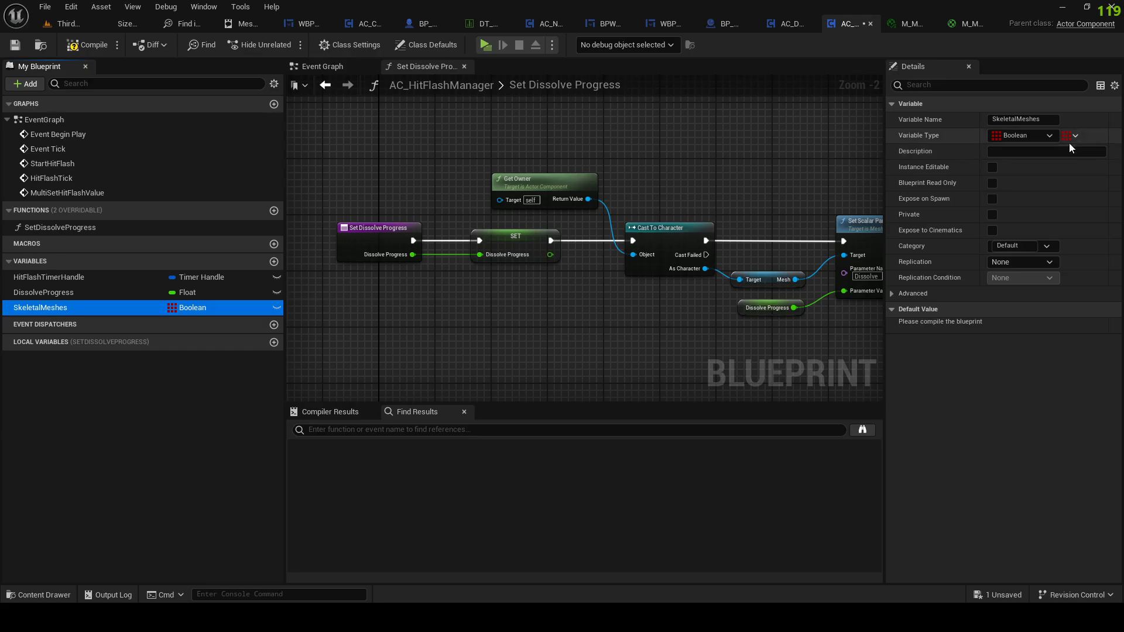
click(1024, 135)
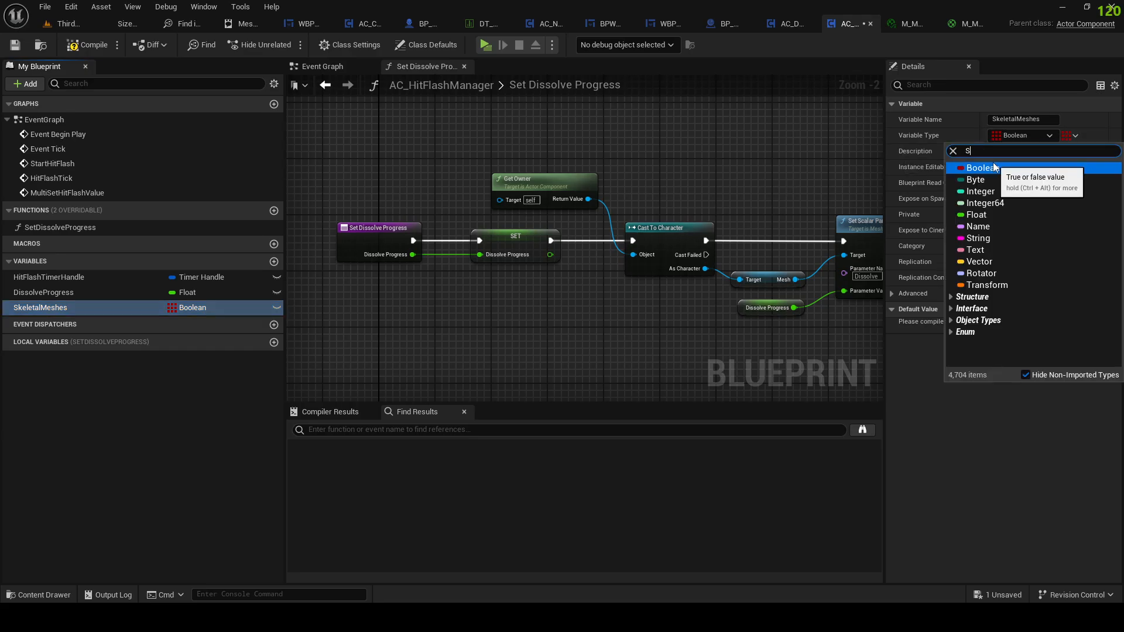
text(kele)
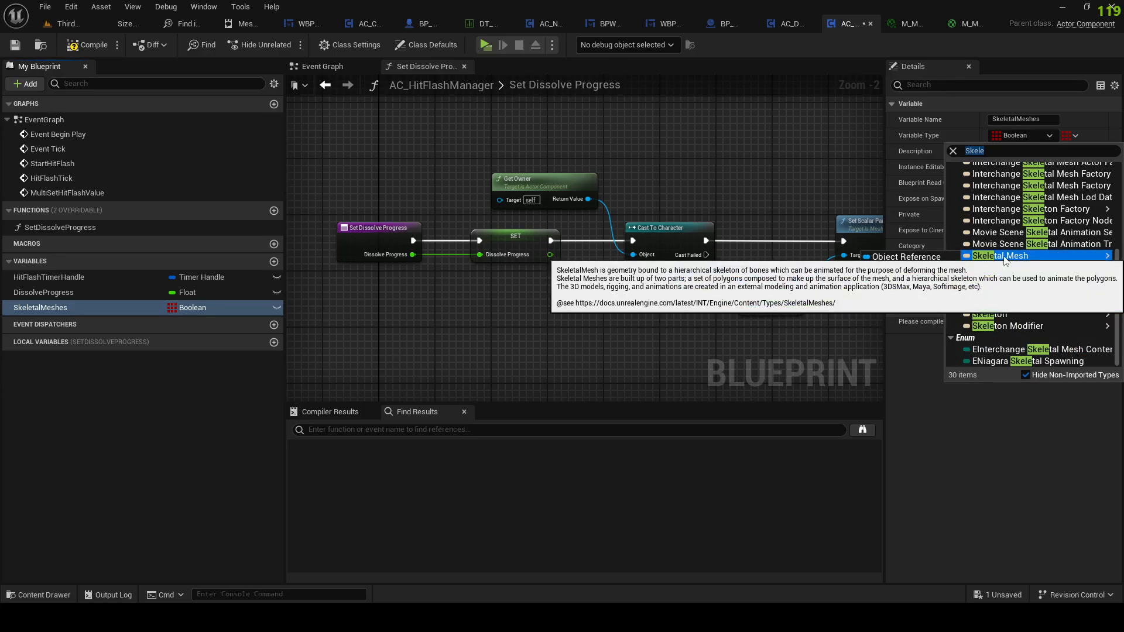
click(1002, 256)
text(f)
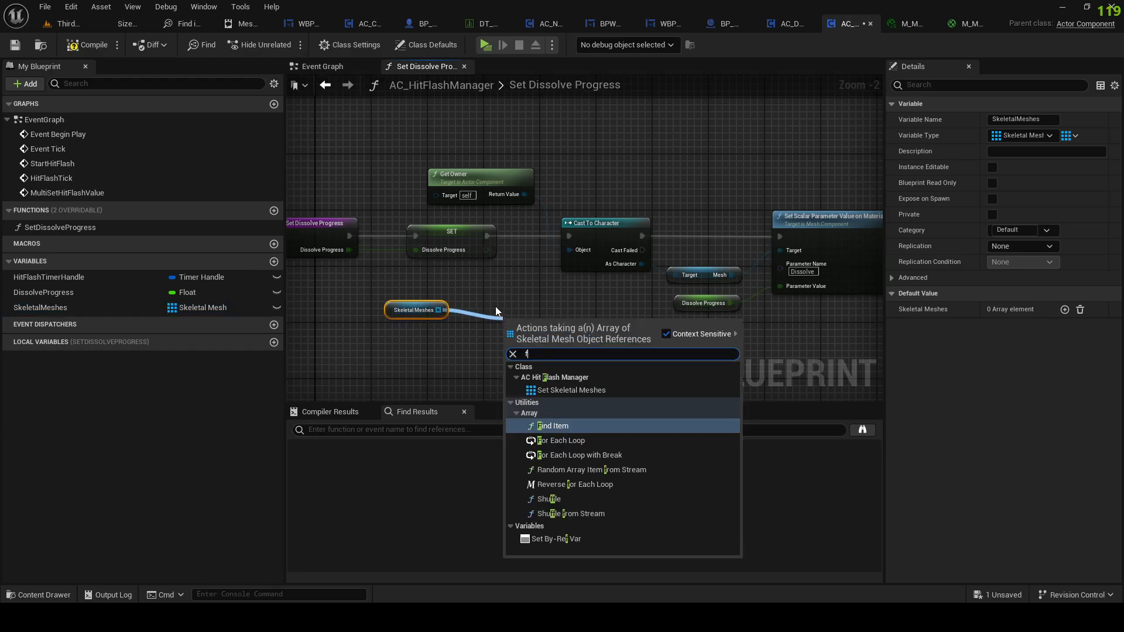
Step: Add a For Each Loop over SkeletalMeshes and change the array type to Skeletal Mesh Component reference
click(566, 440)
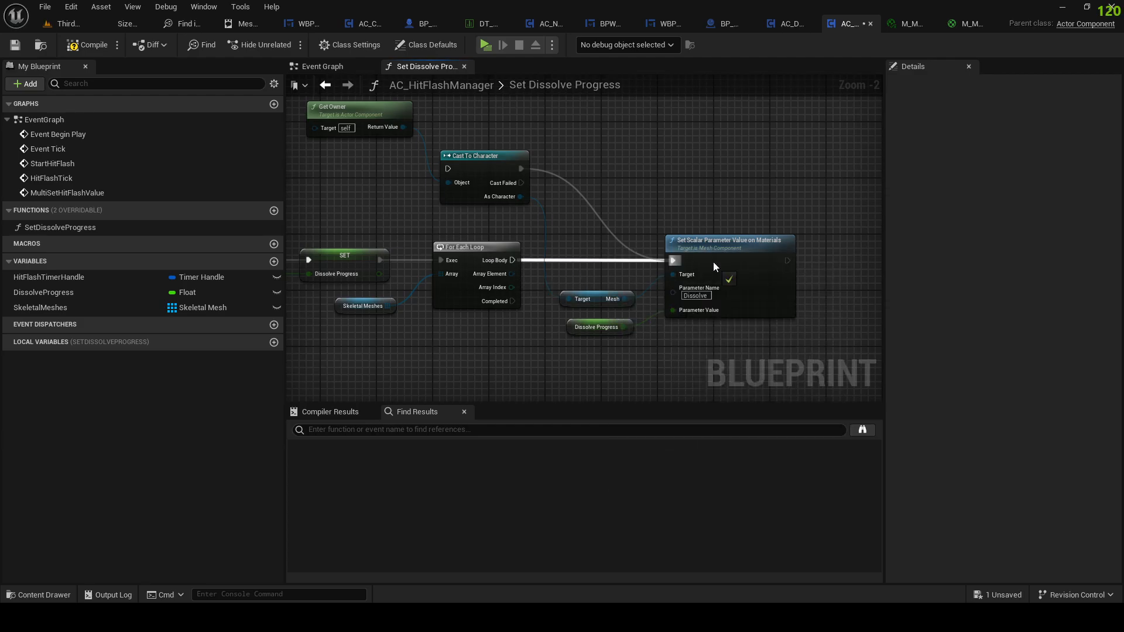
drag(512, 274, 673, 274)
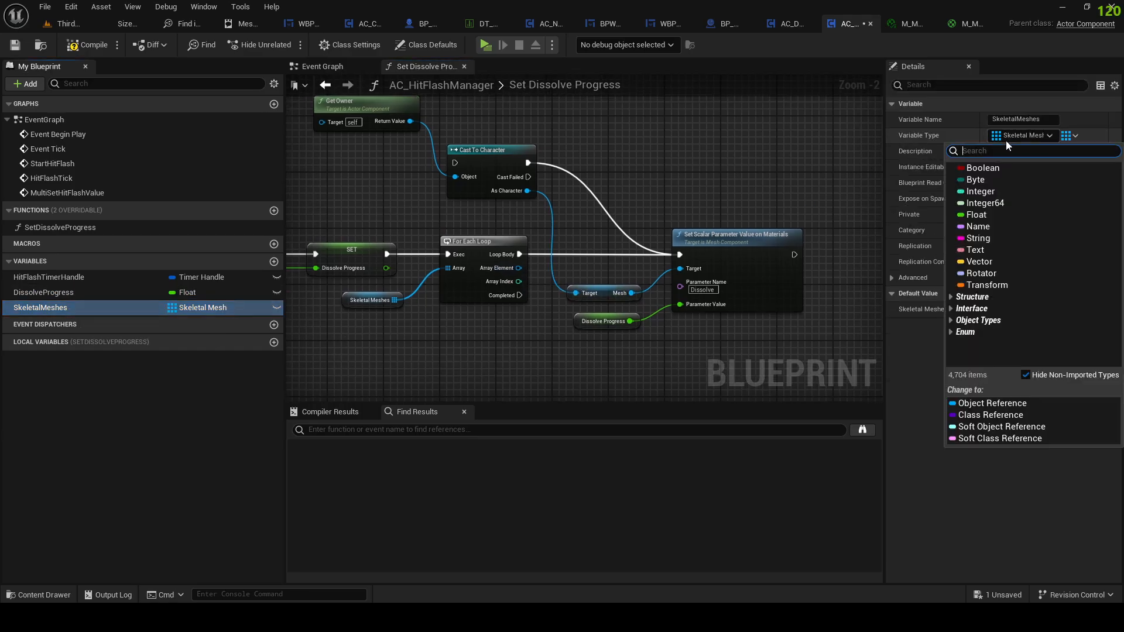
text(skeletalm)
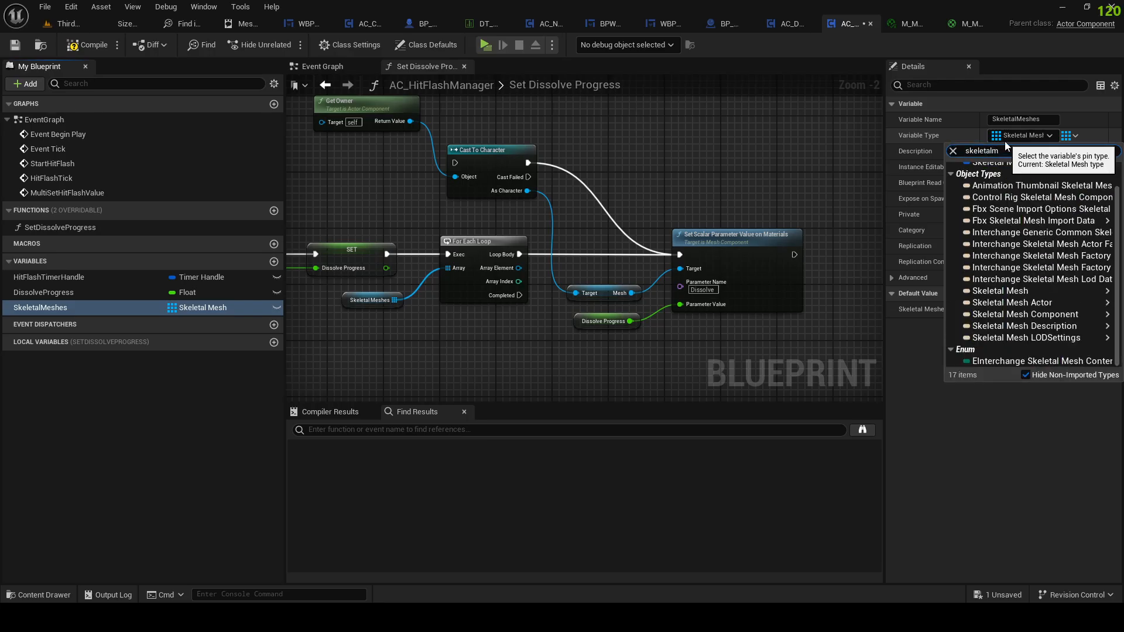
mouse_move(1026, 314)
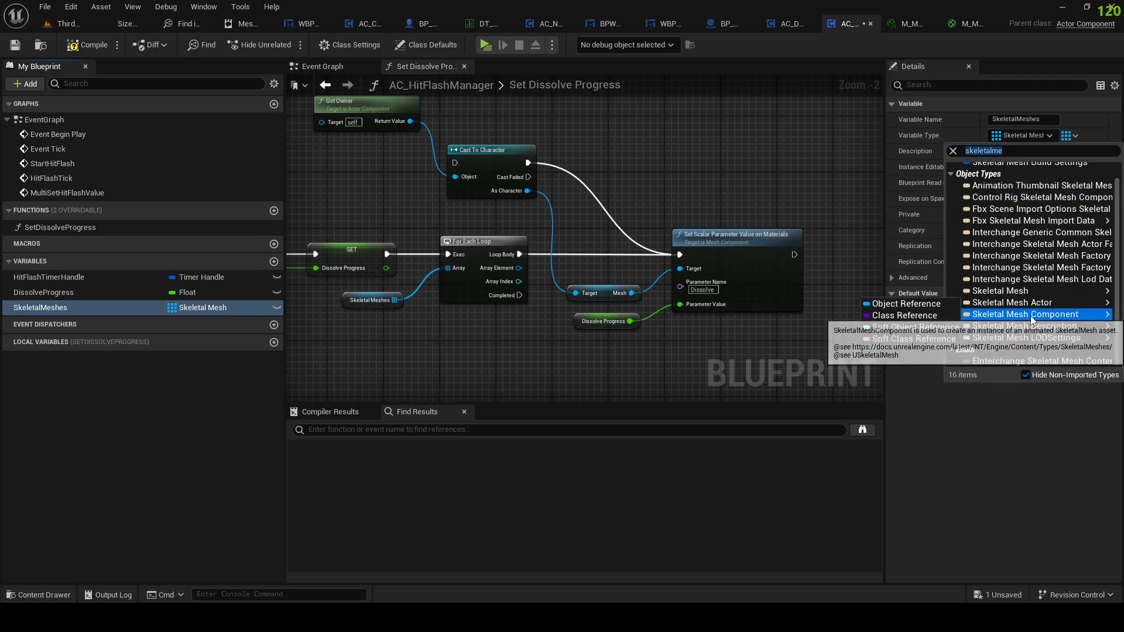
click(1026, 314)
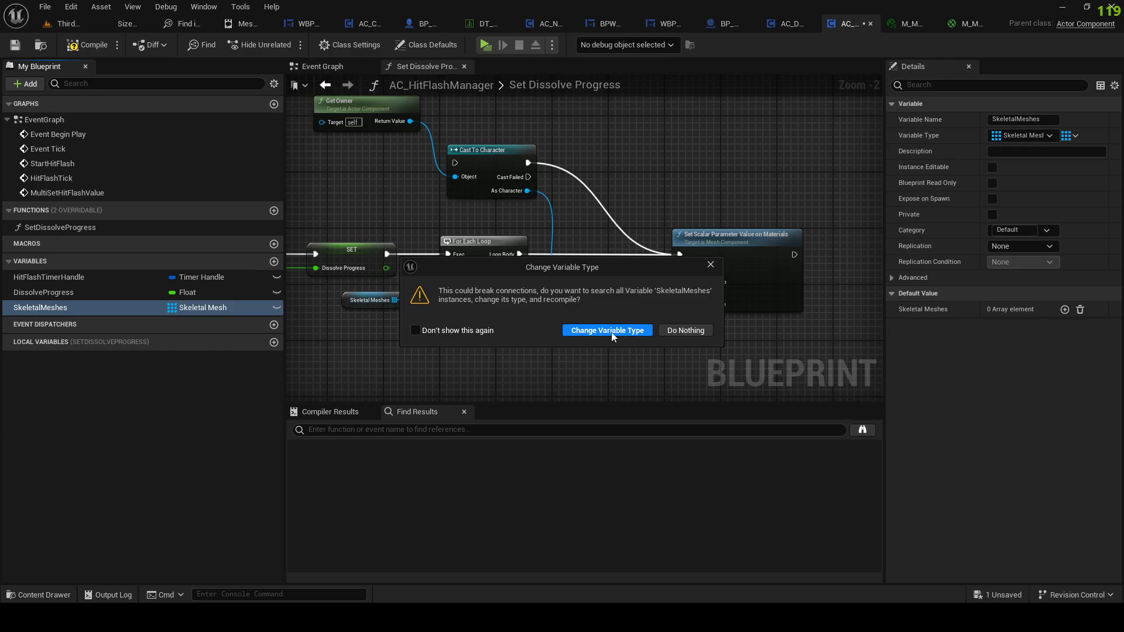
click(607, 330)
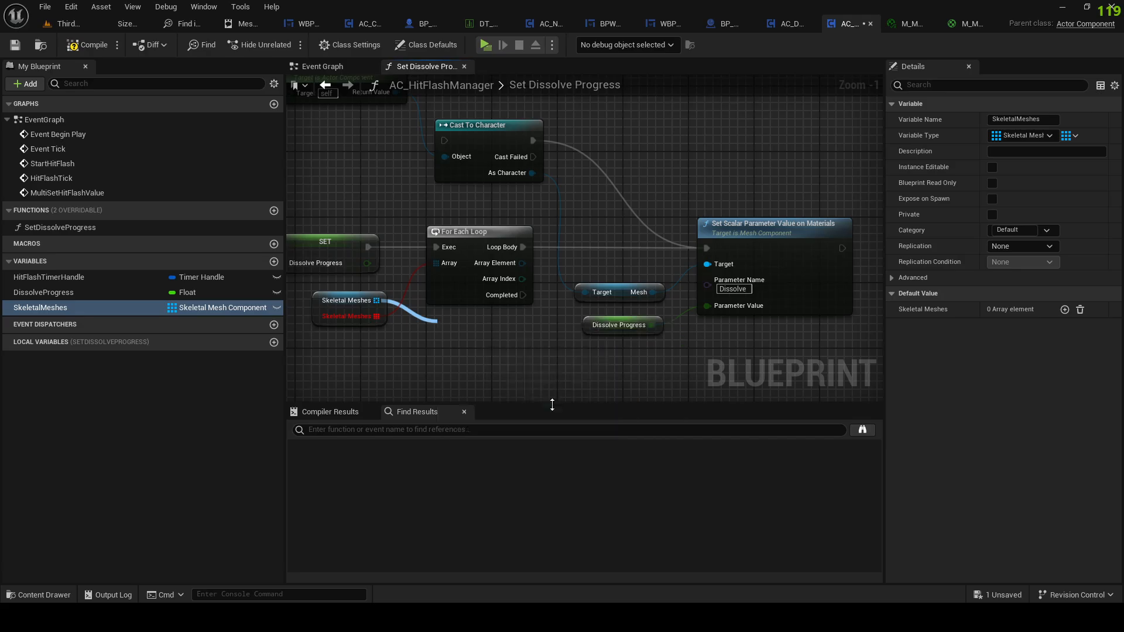
Step: Wire the loop to set the HitFlashValue material parameter on each mesh and compile
click(476, 230)
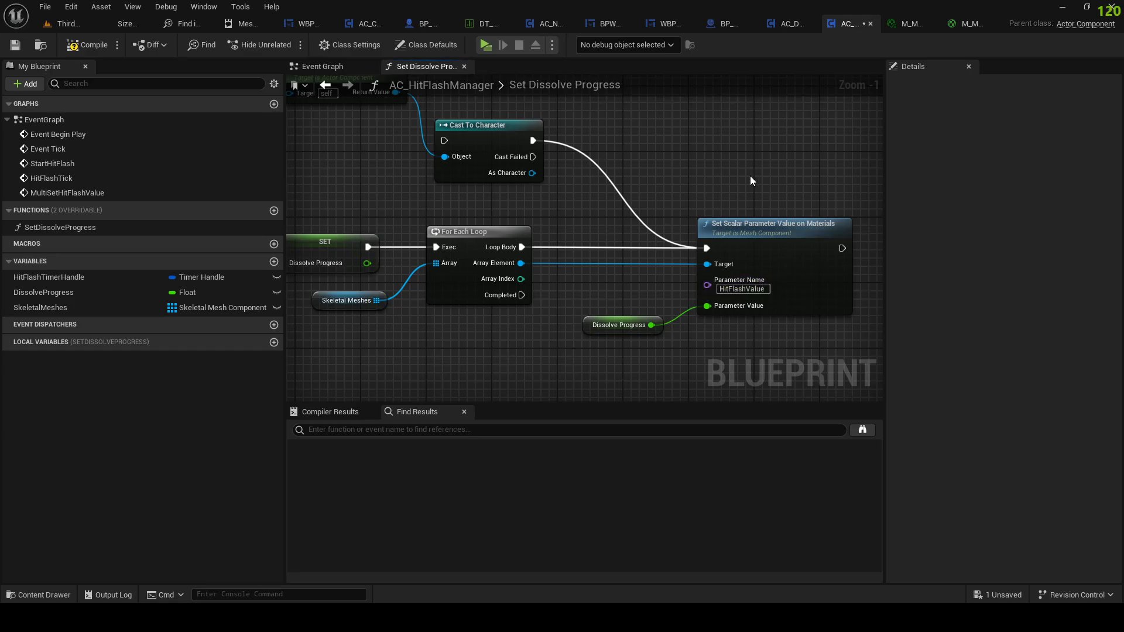
click(1071, 23)
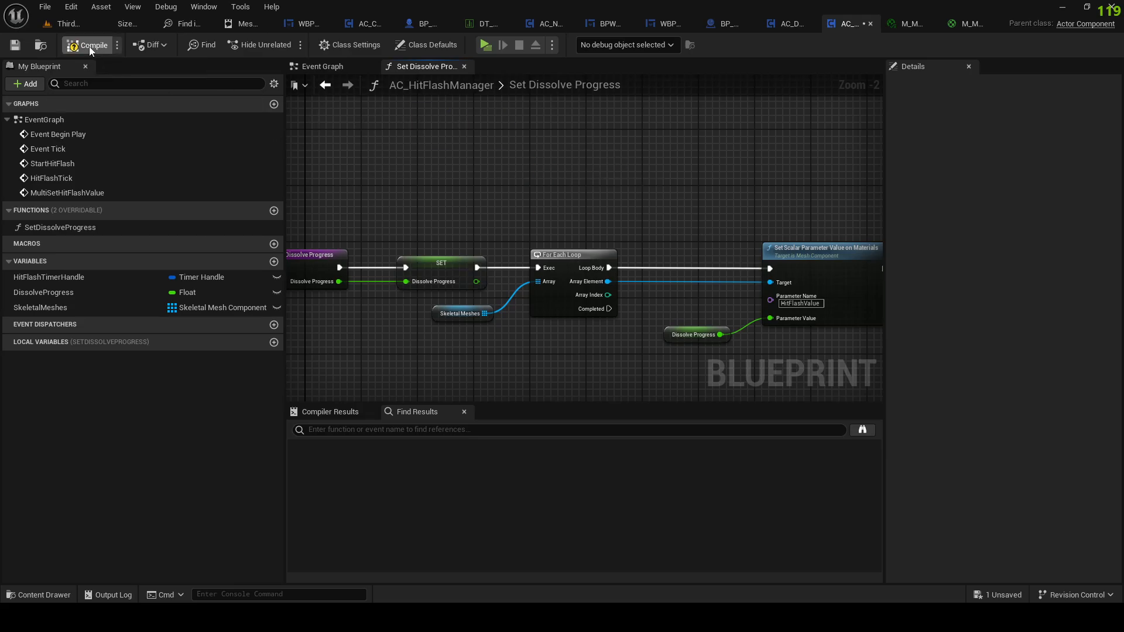
click(323, 66)
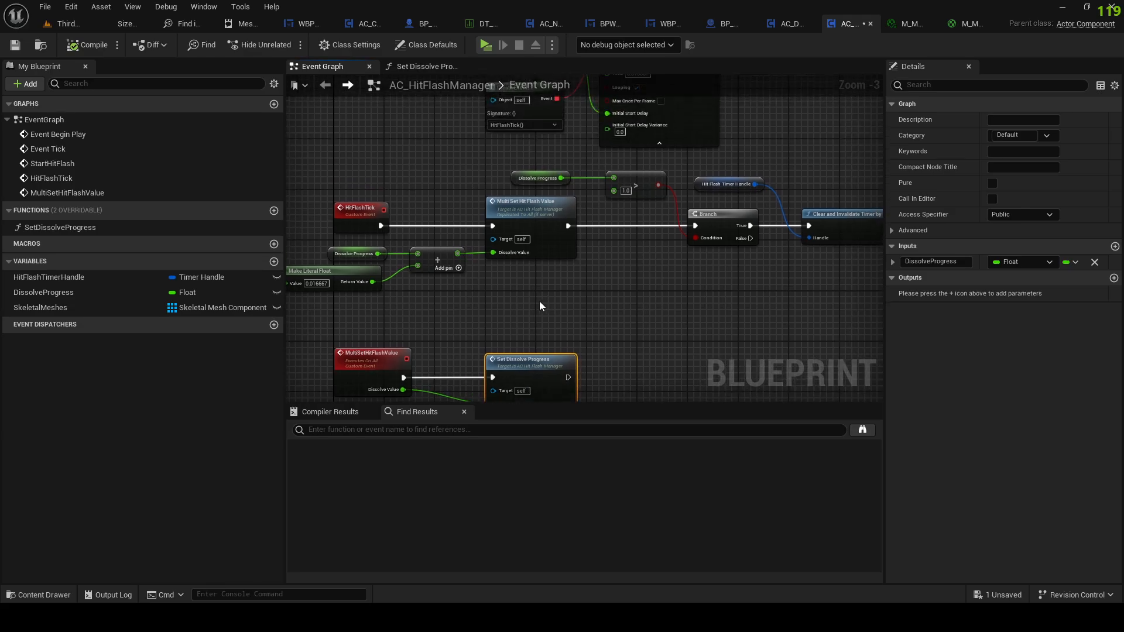
Step: Add a SetupSkeletalMeshes custom event to the Event Graph
scroll(down, 3)
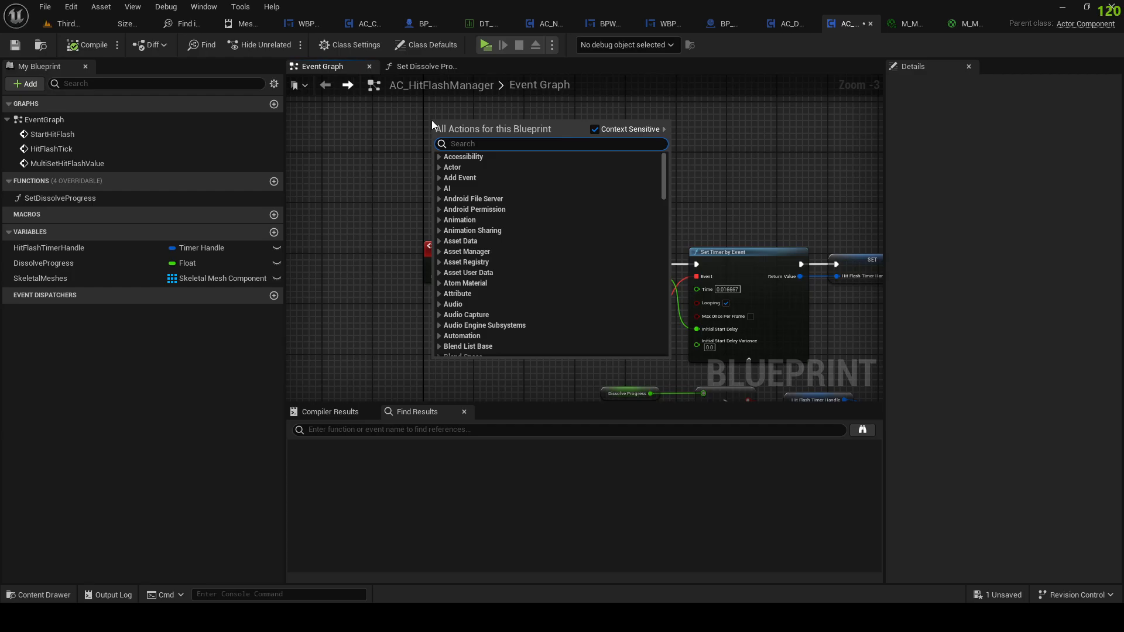
text(Setu)
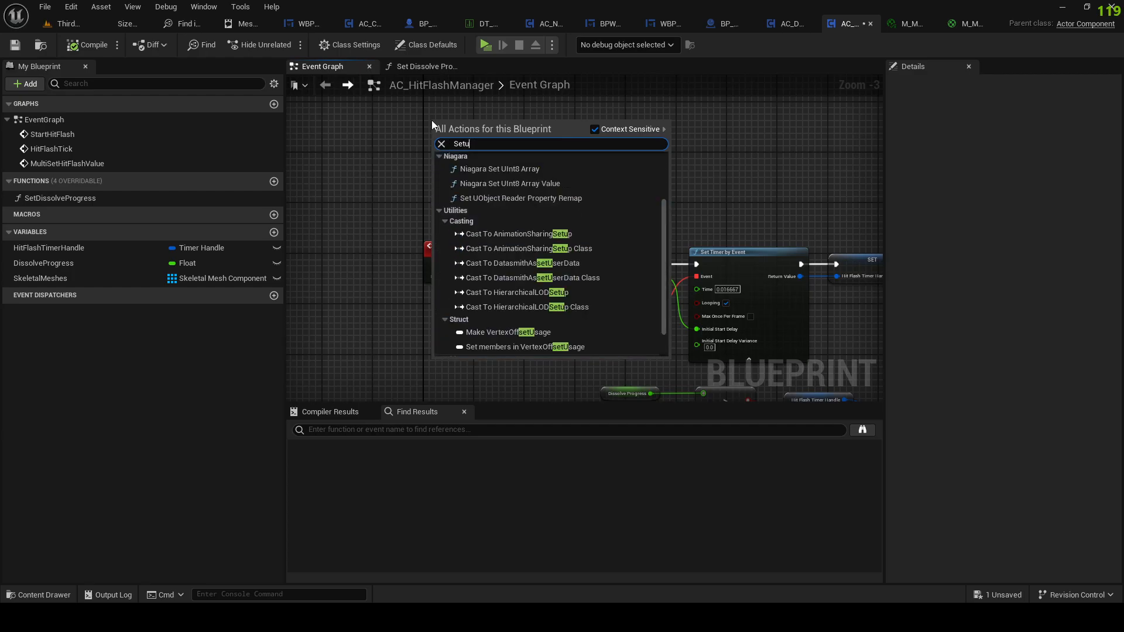
text(CustomEve)
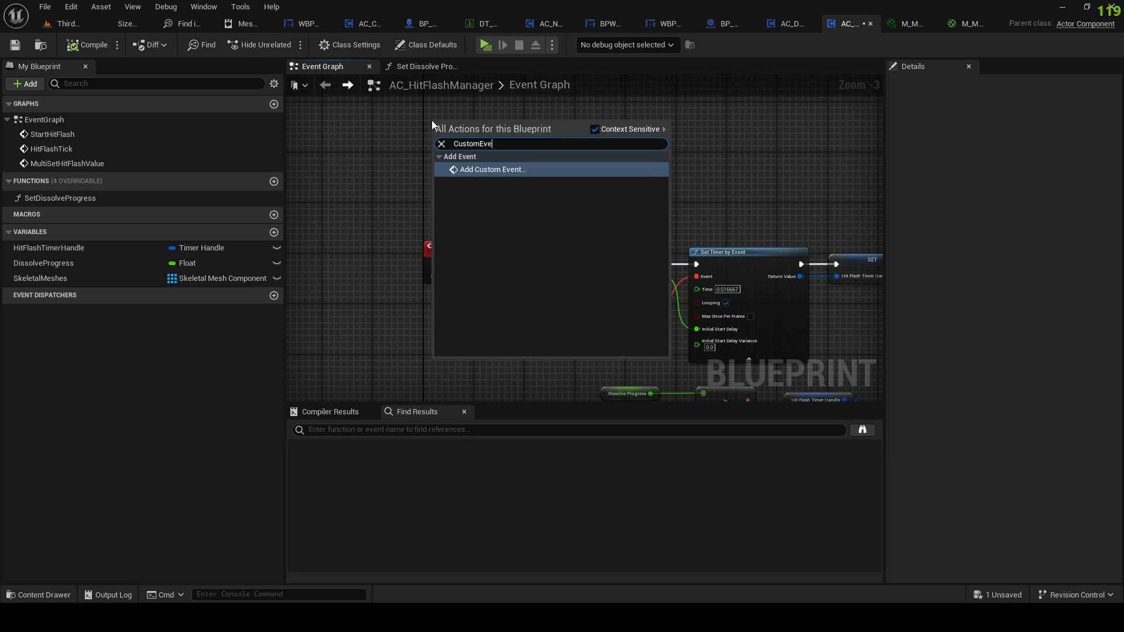
click(493, 169)
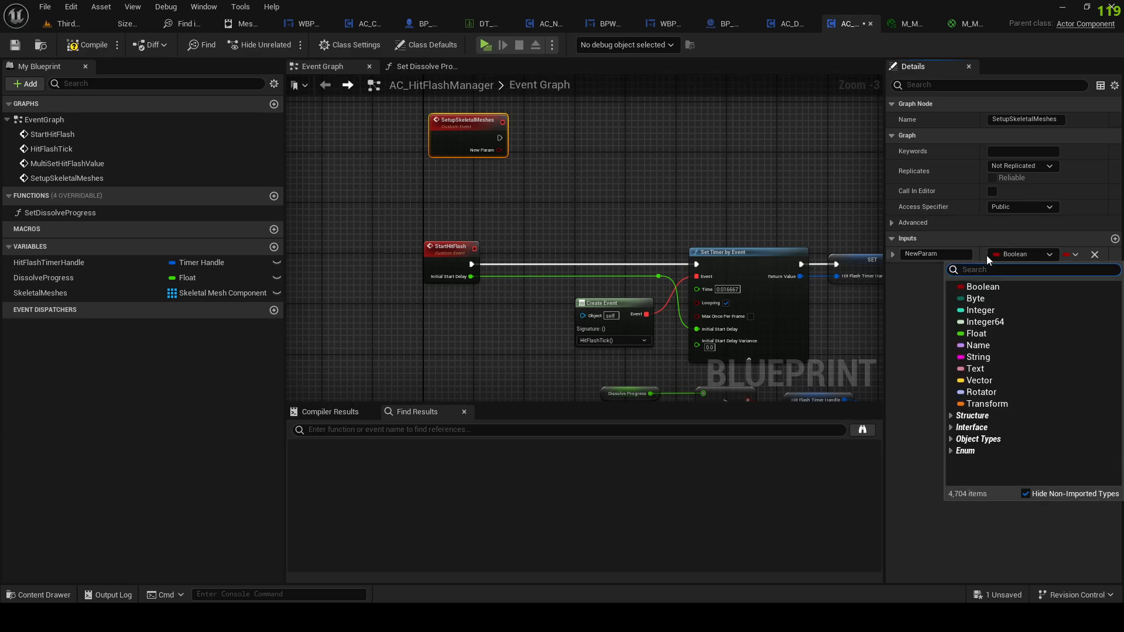
Step: Give the event a Skeletal Mesh Component array input named Skeletal Meshes to Dissolve
text(SkeletalMesh)
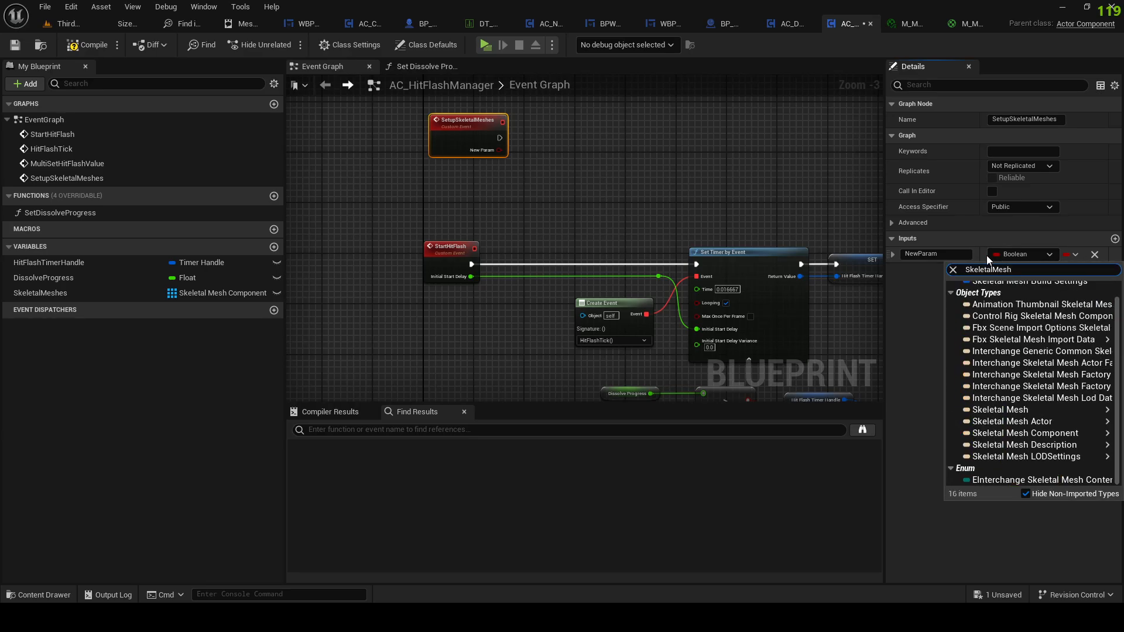
mouse_move(1012, 421)
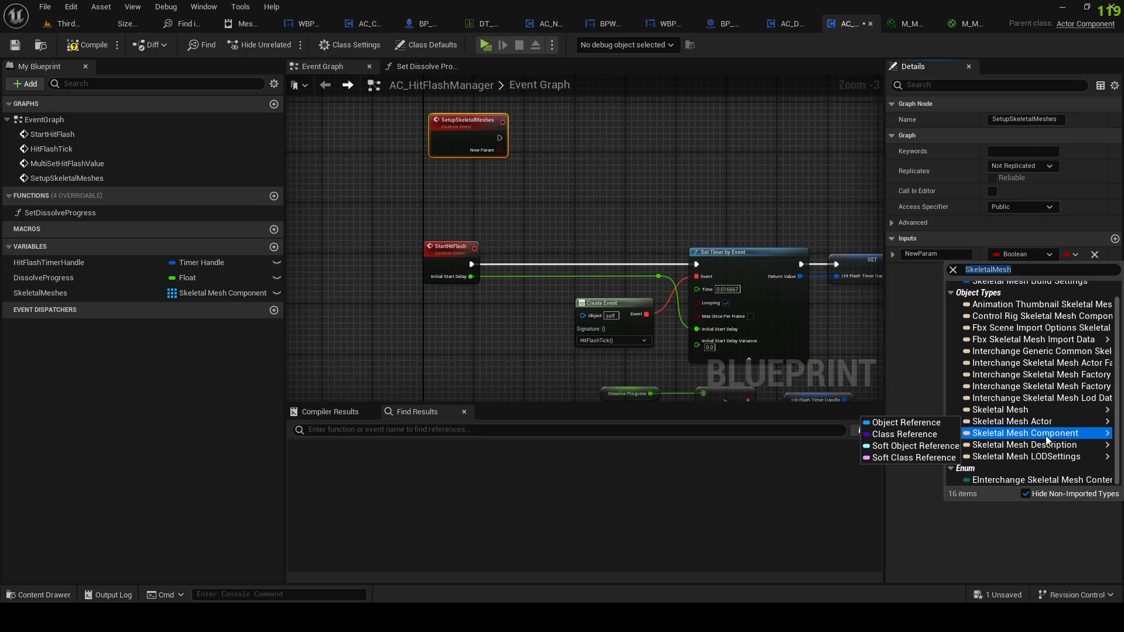
click(1029, 432)
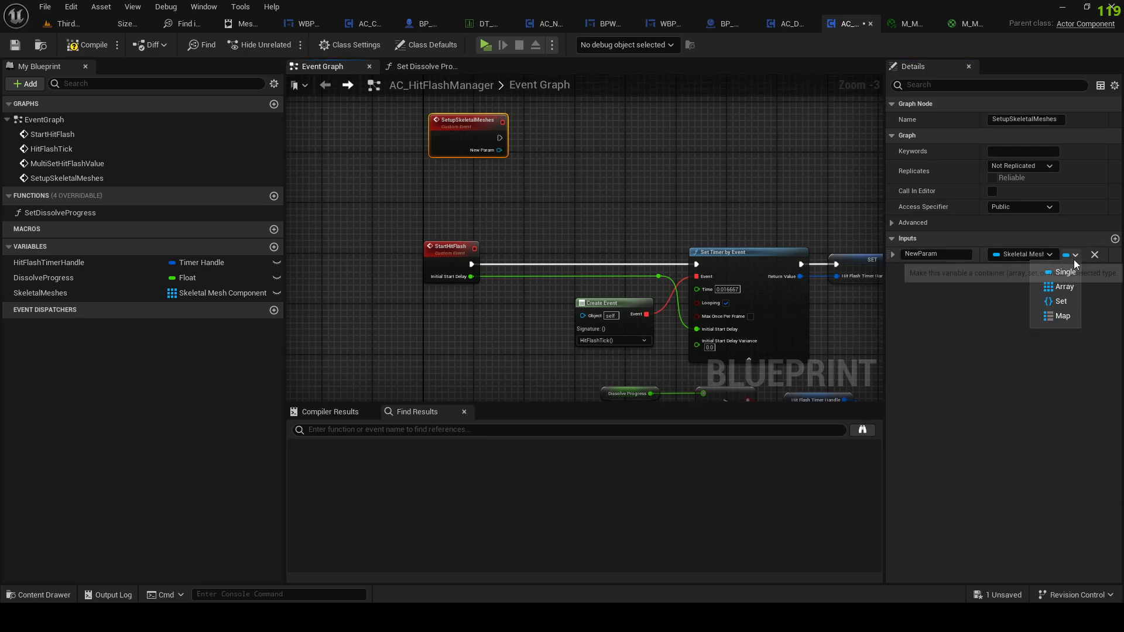
click(1064, 287)
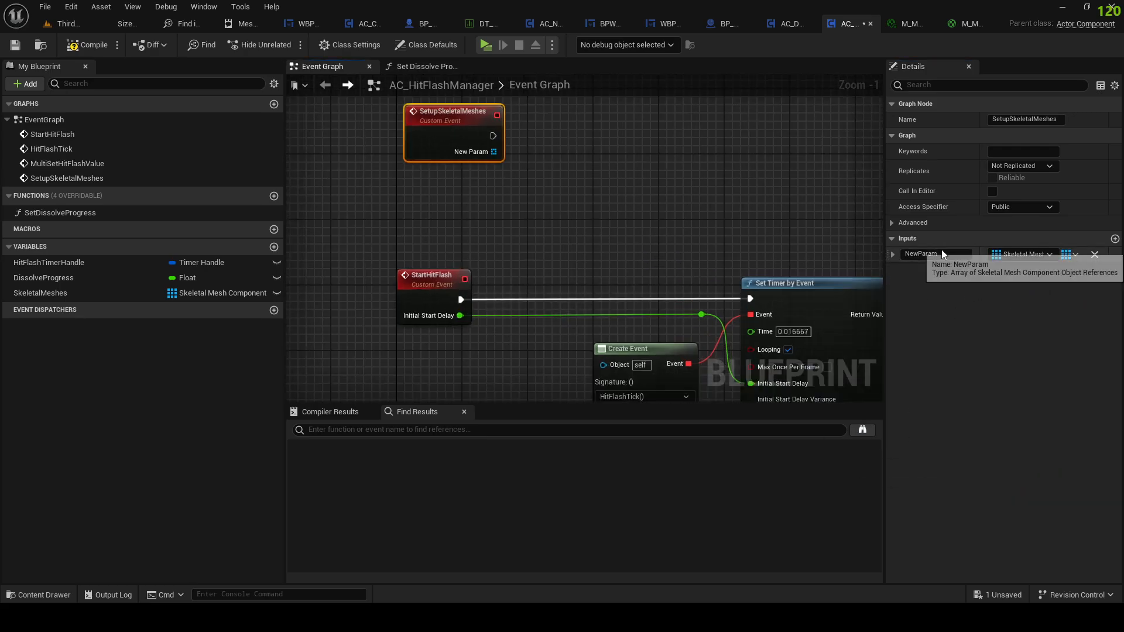
text(Skeletl)
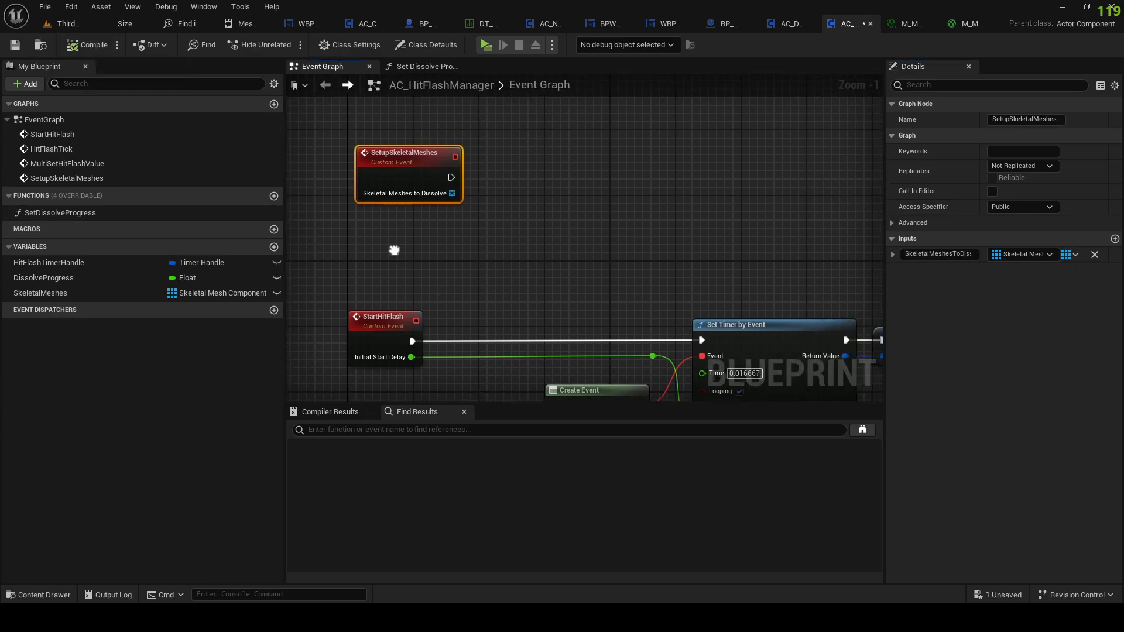
Step: Set the SkeletalMeshes variable from the event's input array
click(40, 293)
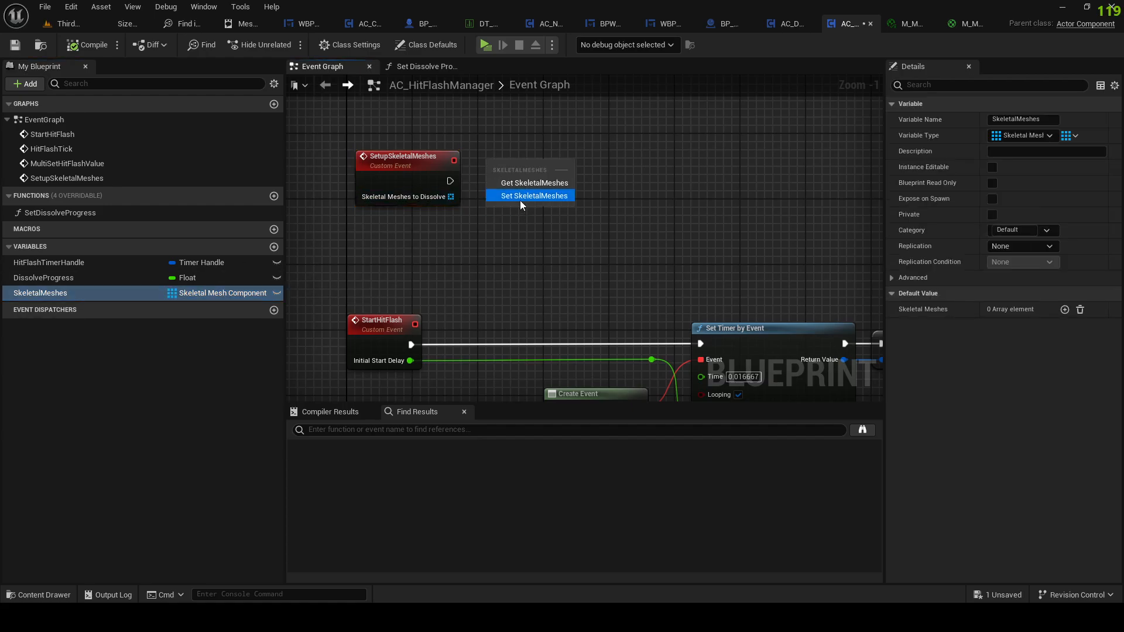
click(534, 195)
text(erver)
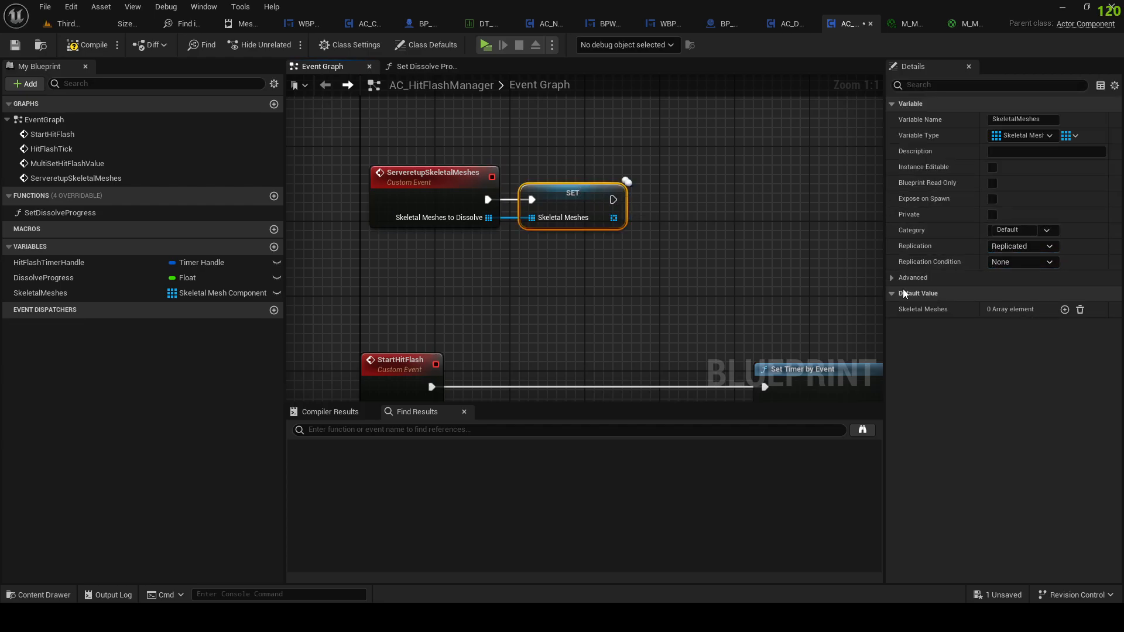
scroll(down, 3)
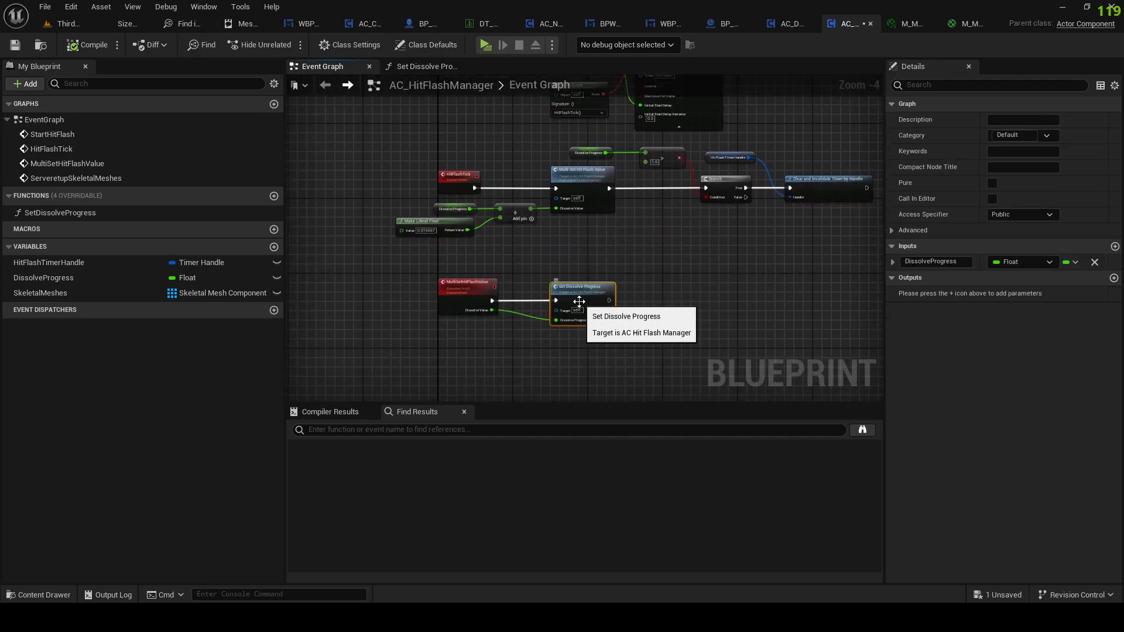
click(423, 67)
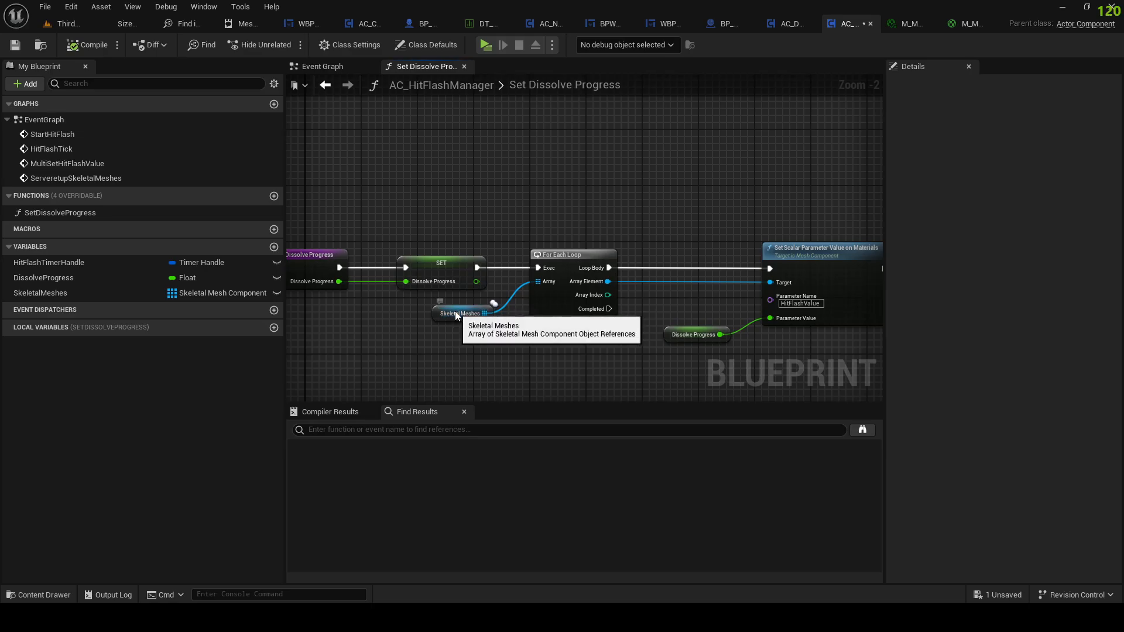
Step: Make the setup event Run on Server, then compile and save AC_HitFlashManager
click(323, 66)
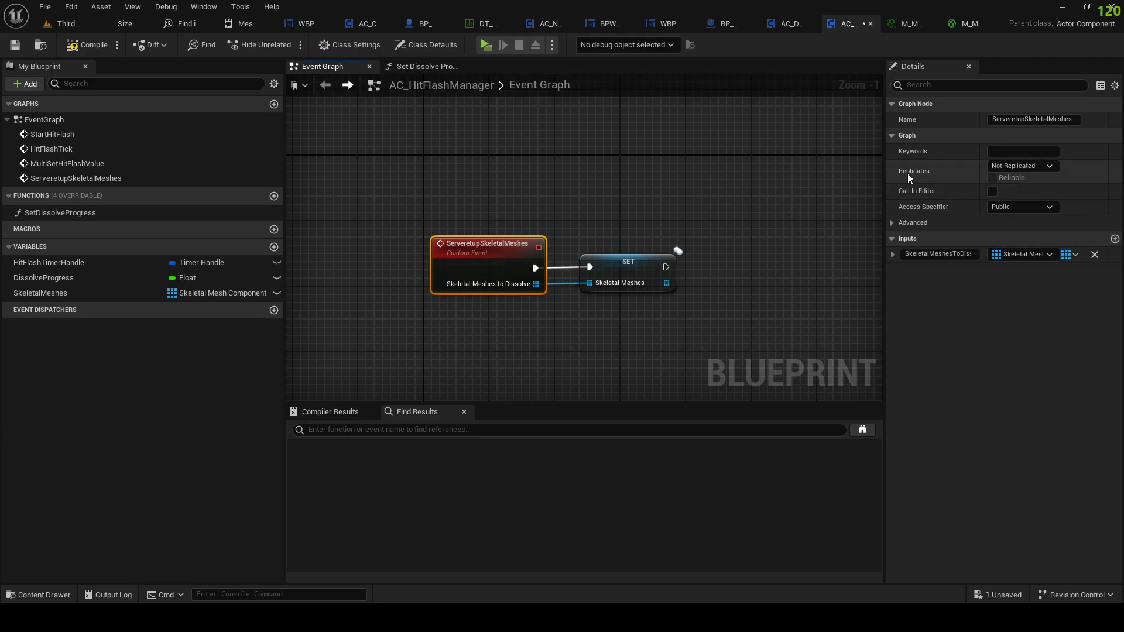
click(1022, 165)
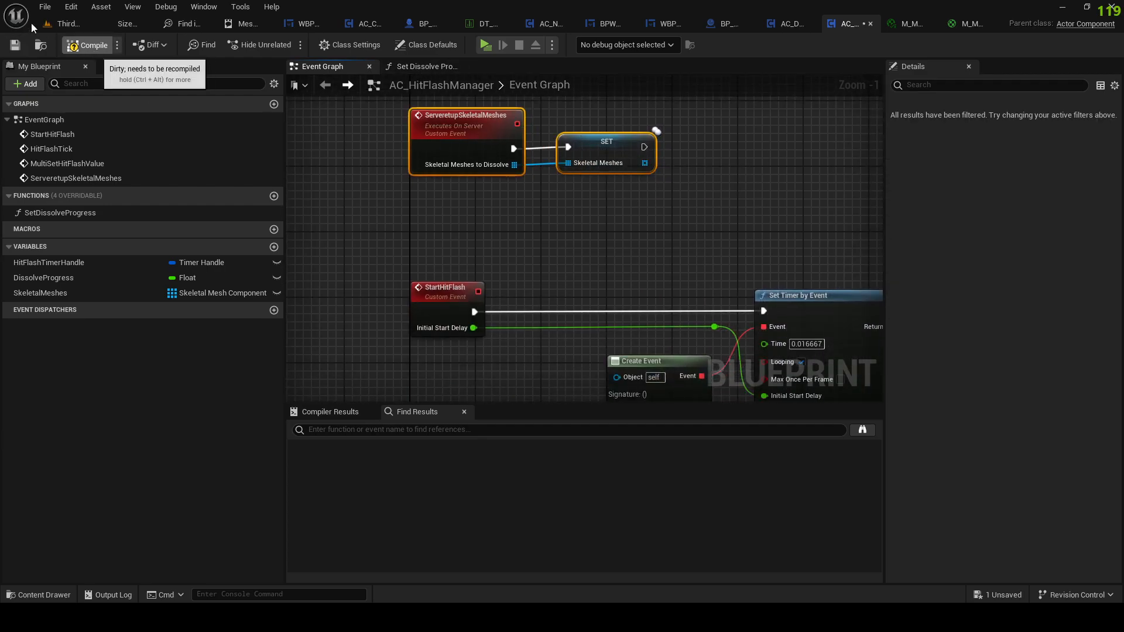
click(92, 44)
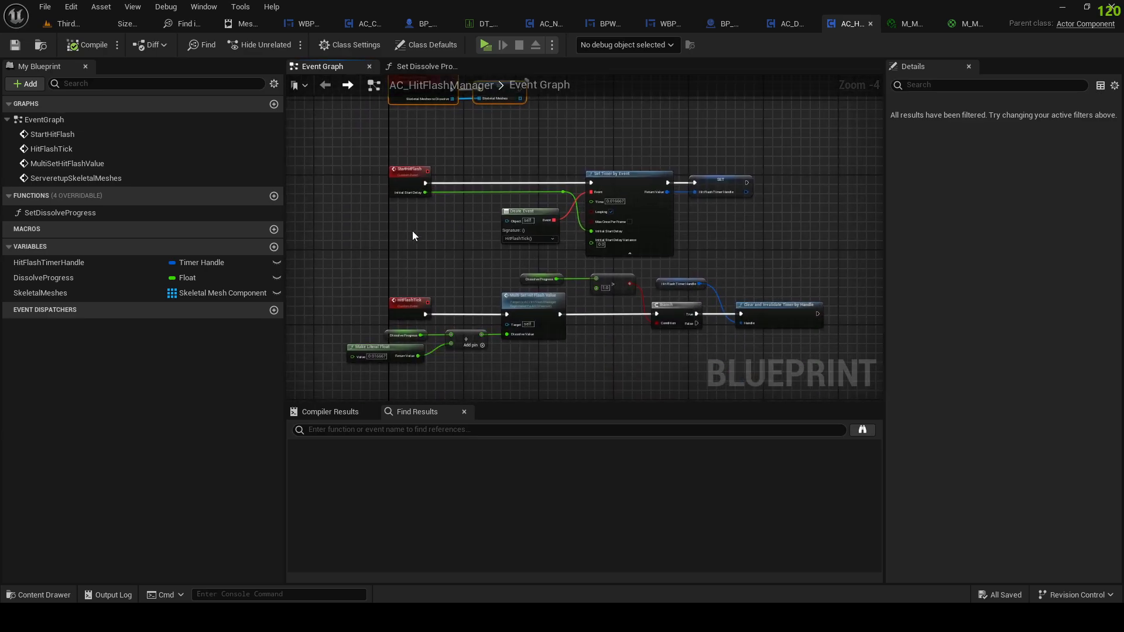
click(409, 140)
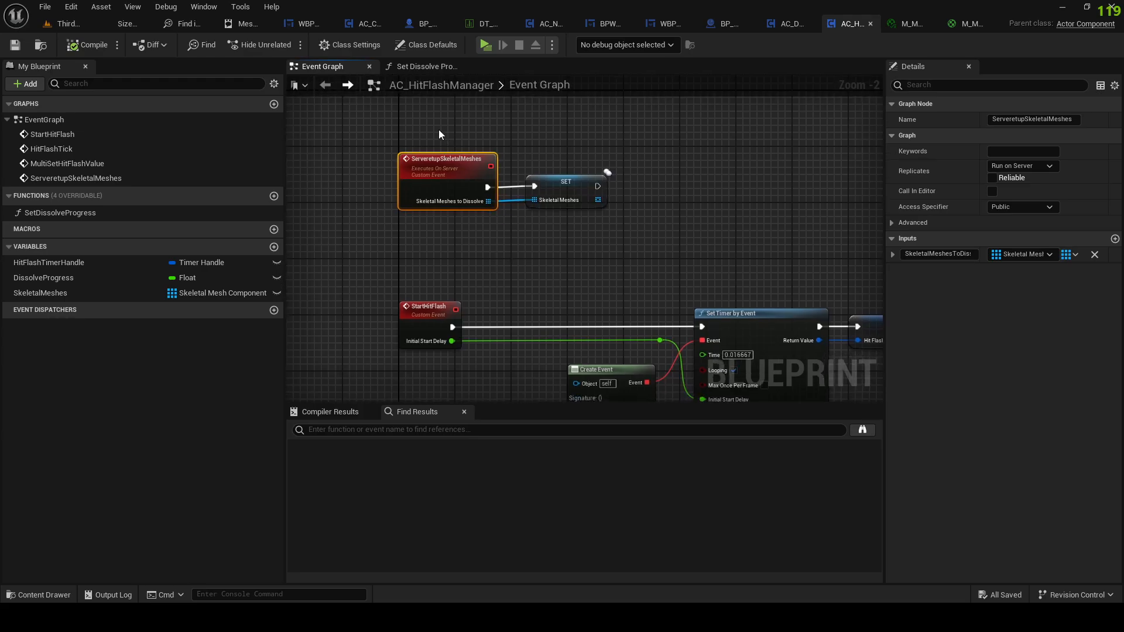
mouse_move(687, 39)
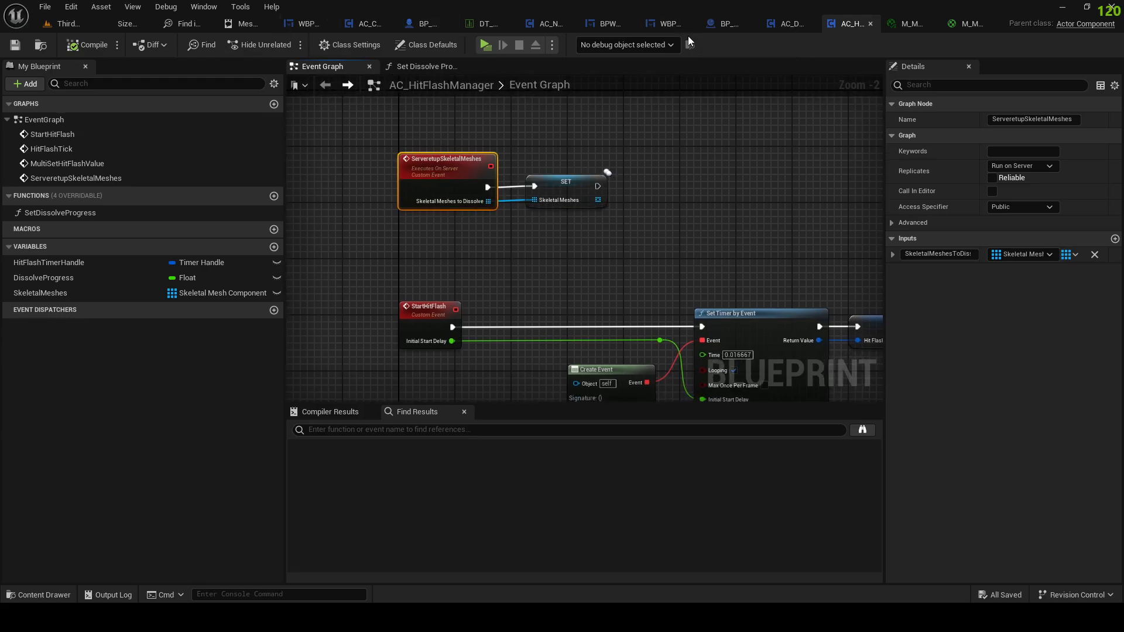
mouse_move(831, 5)
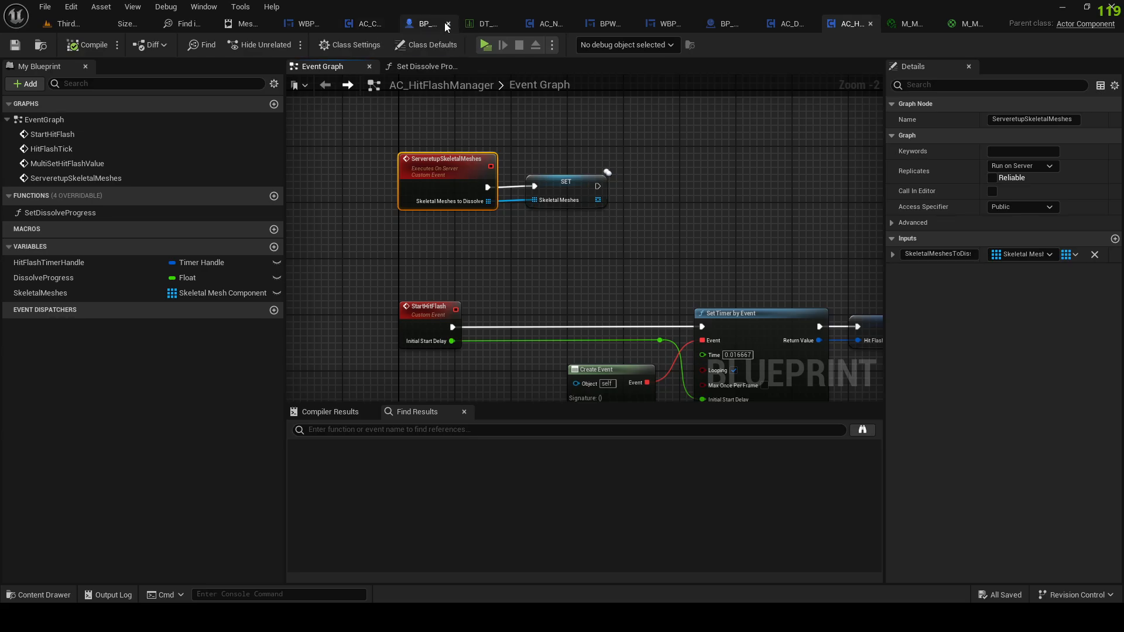
mouse_move(423, 24)
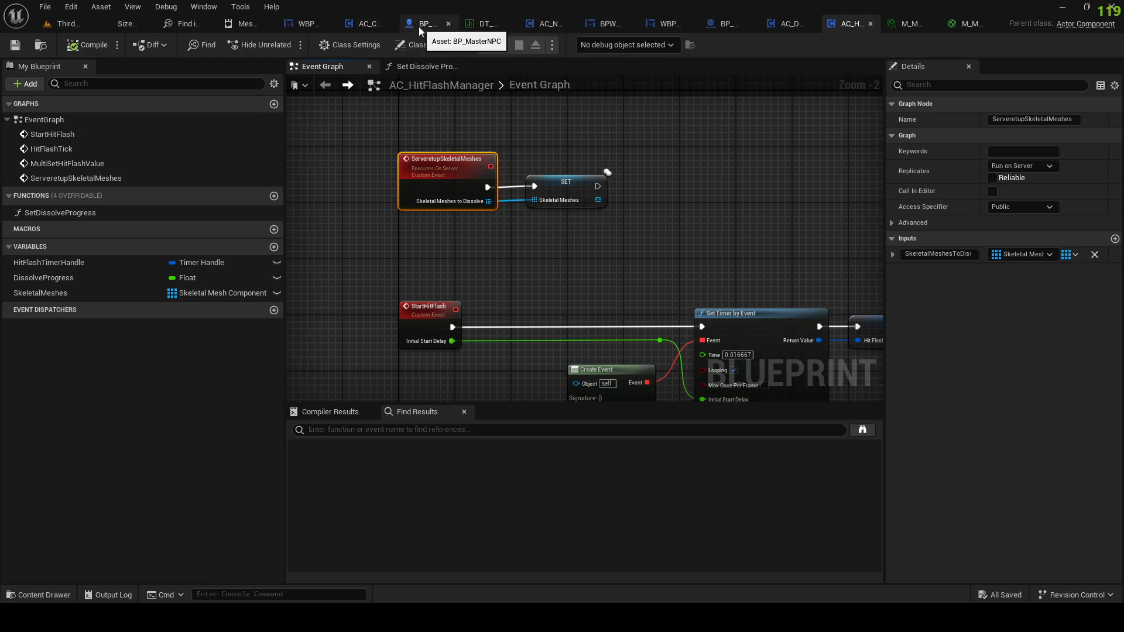
Step: Add an AC_HitFlashManager component to BP_MasterNPC with Component Replicates on, and compile
click(411, 24)
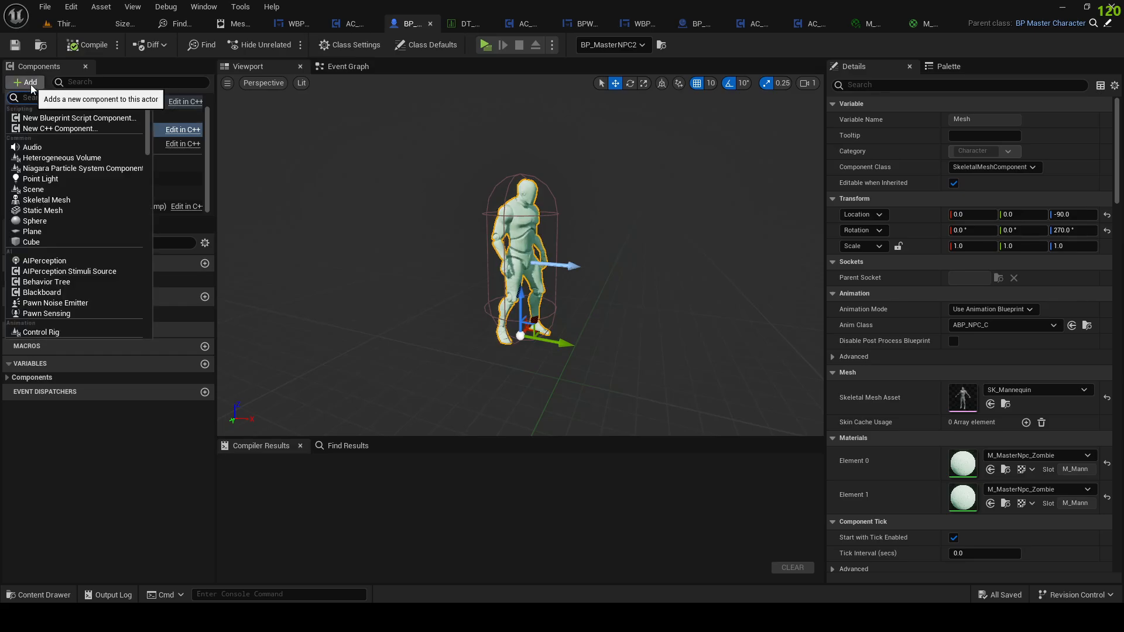
text(Hit)
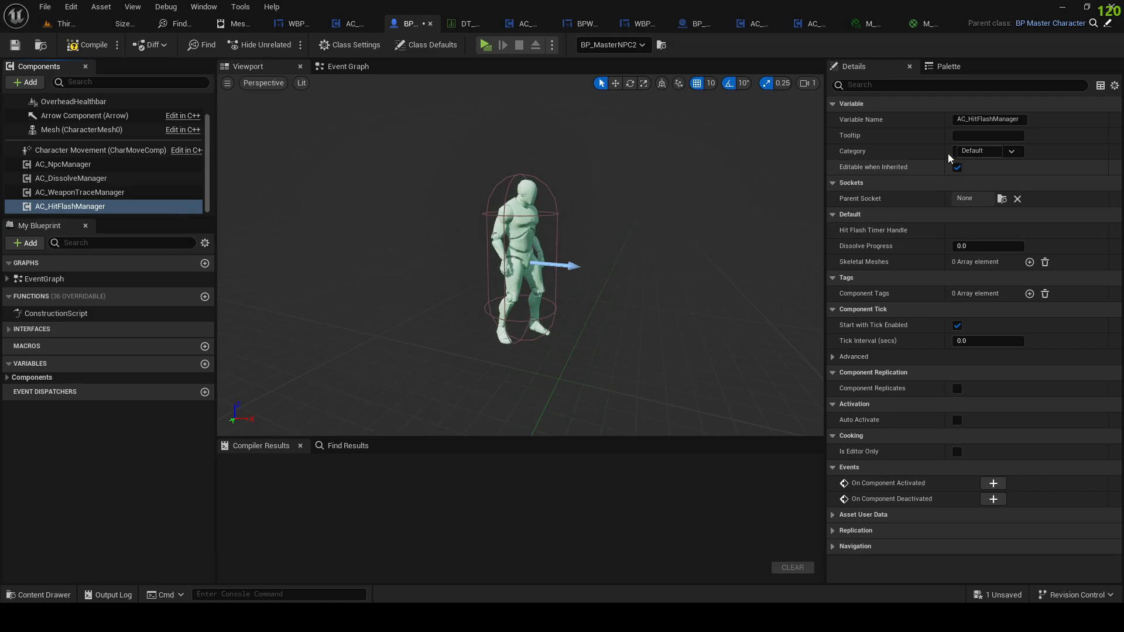
text(rep)
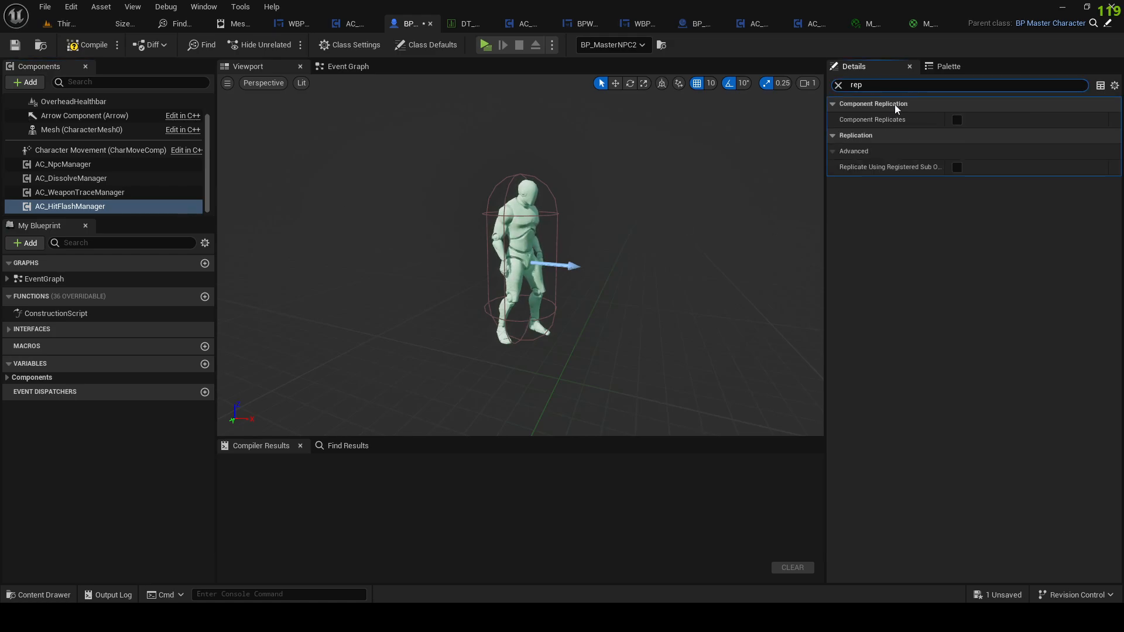
click(956, 119)
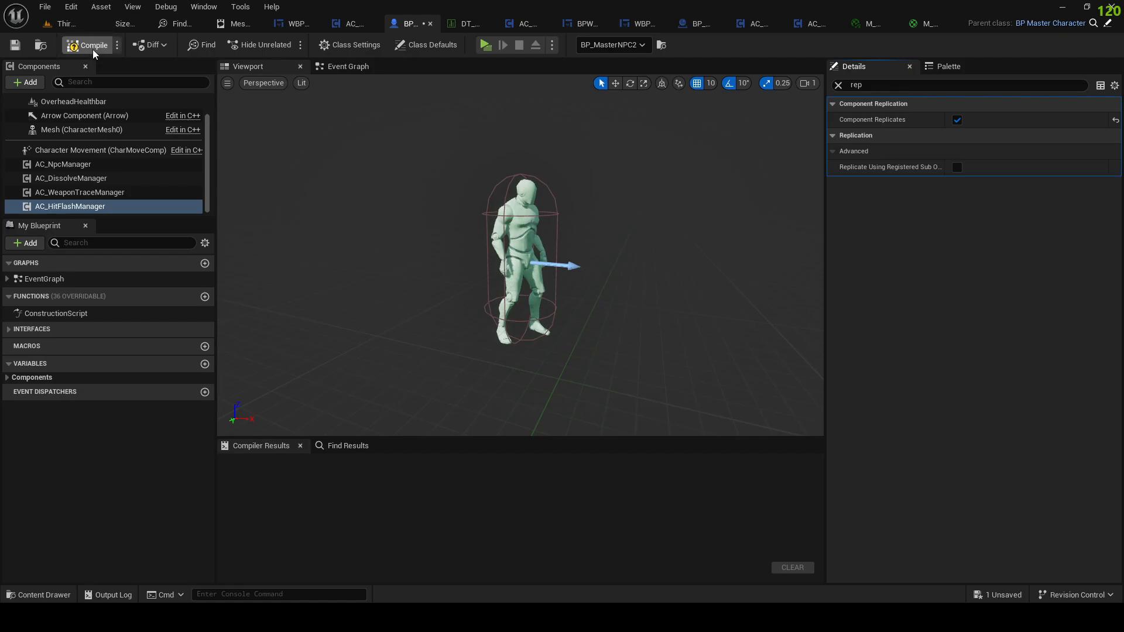
click(87, 45)
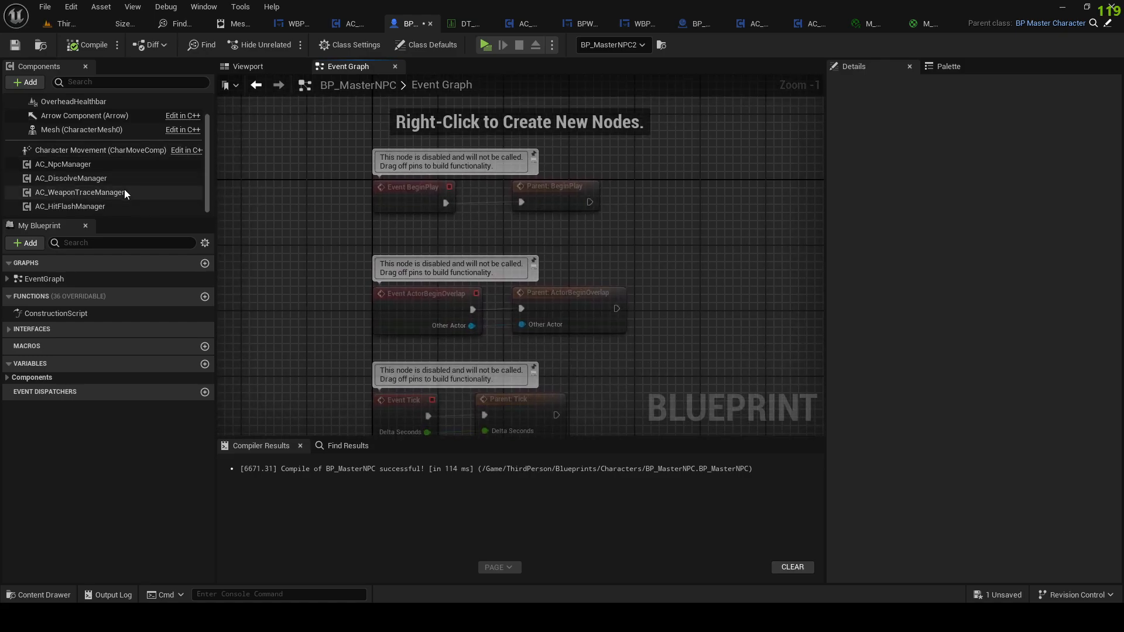
Step: Place a hit flash manager reference in the graph and enable replication on the other manager components
click(70, 207)
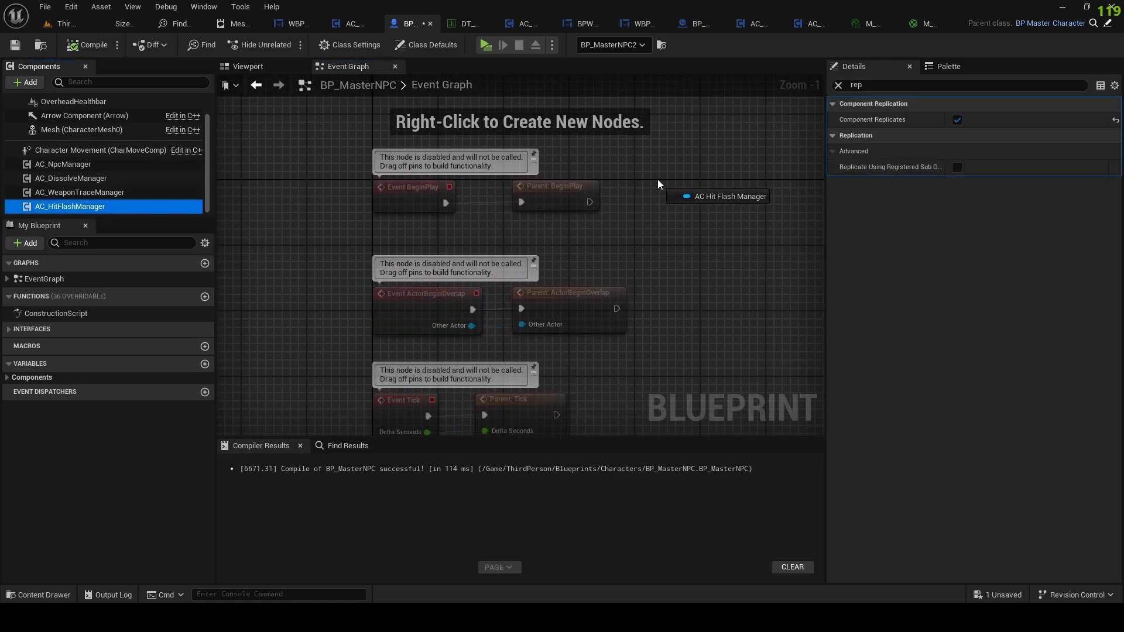
drag(717, 196, 664, 140)
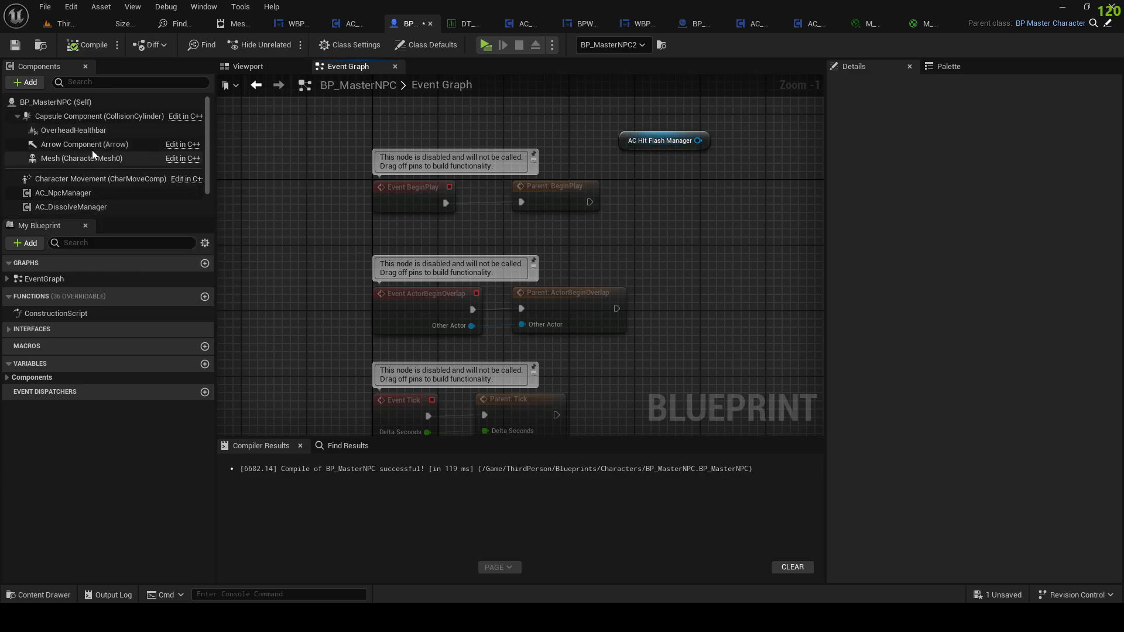
mouse_move(80, 159)
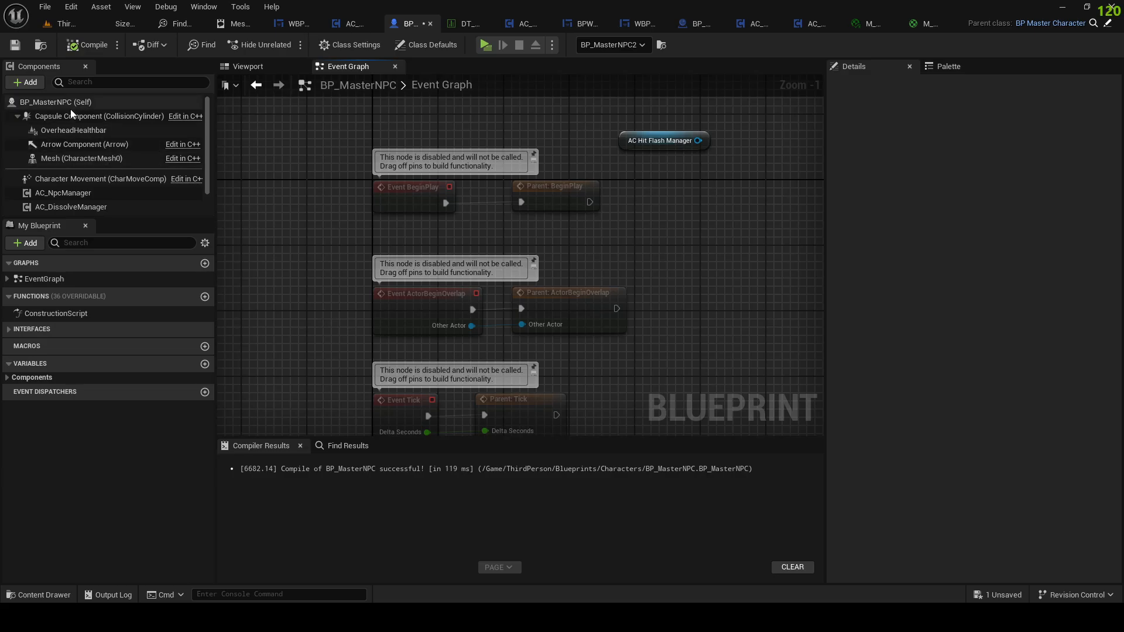
mouse_move(81, 159)
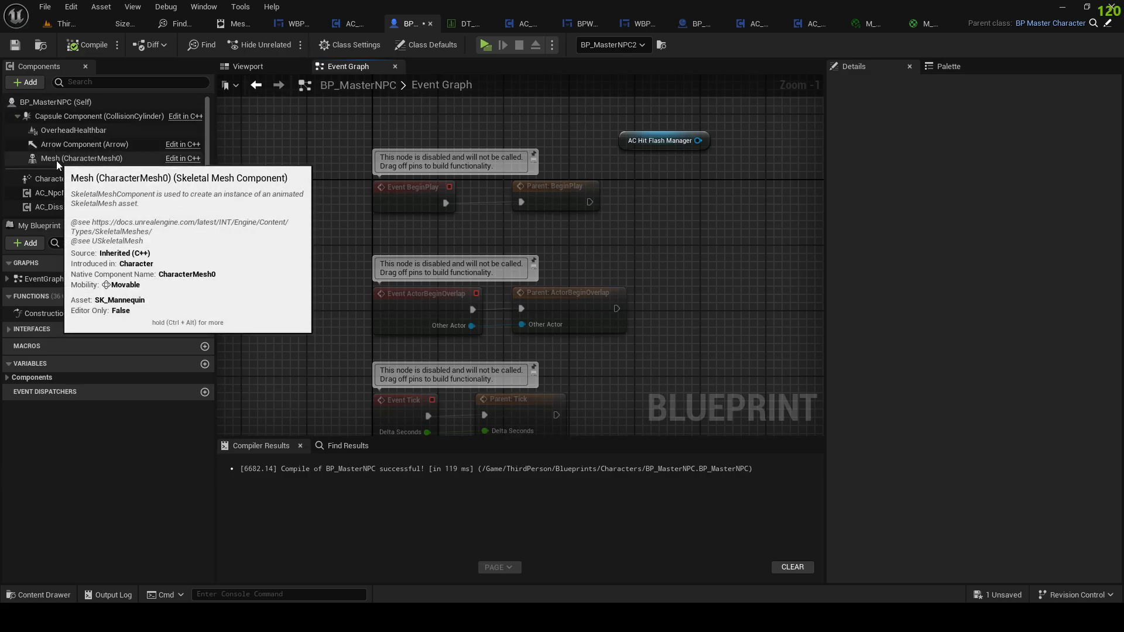
mouse_move(116, 170)
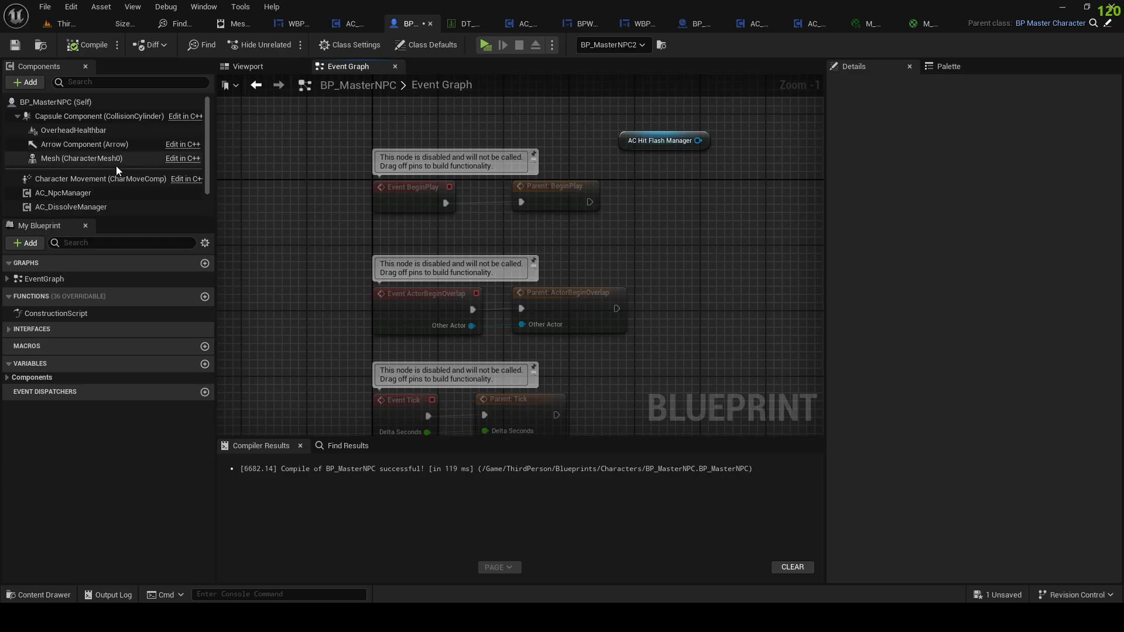
drag(698, 140, 728, 151)
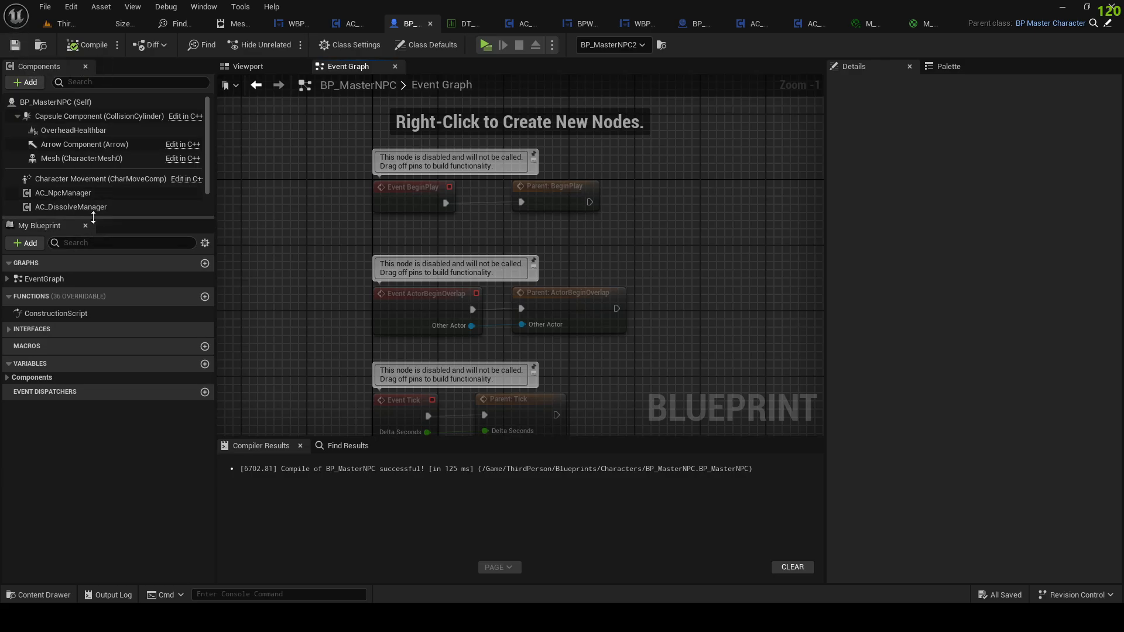
click(71, 207)
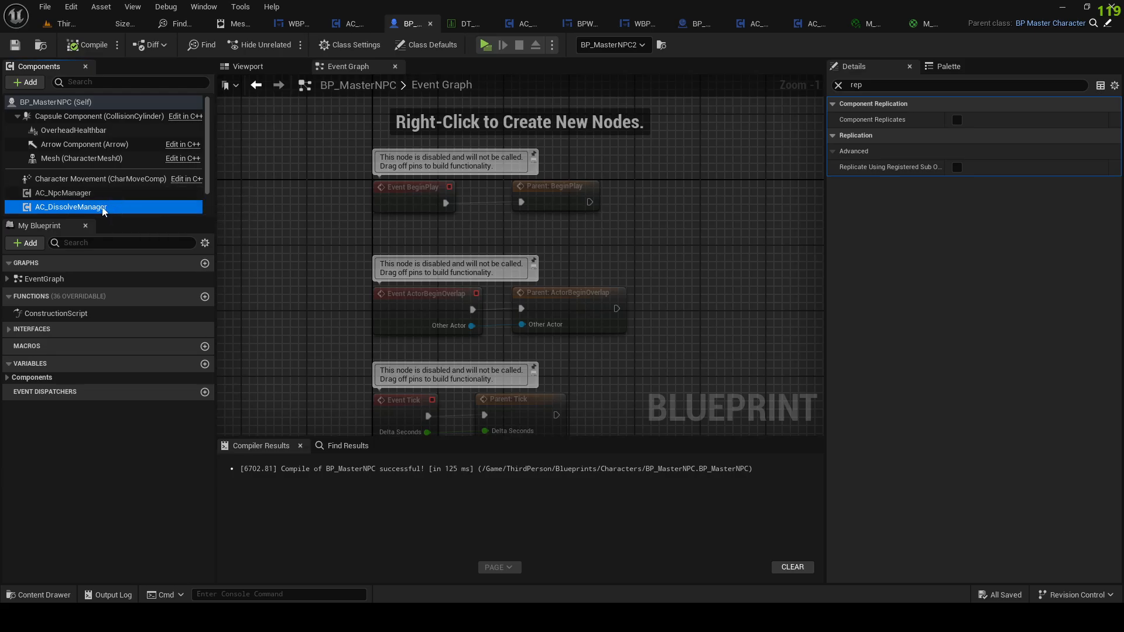
click(956, 120)
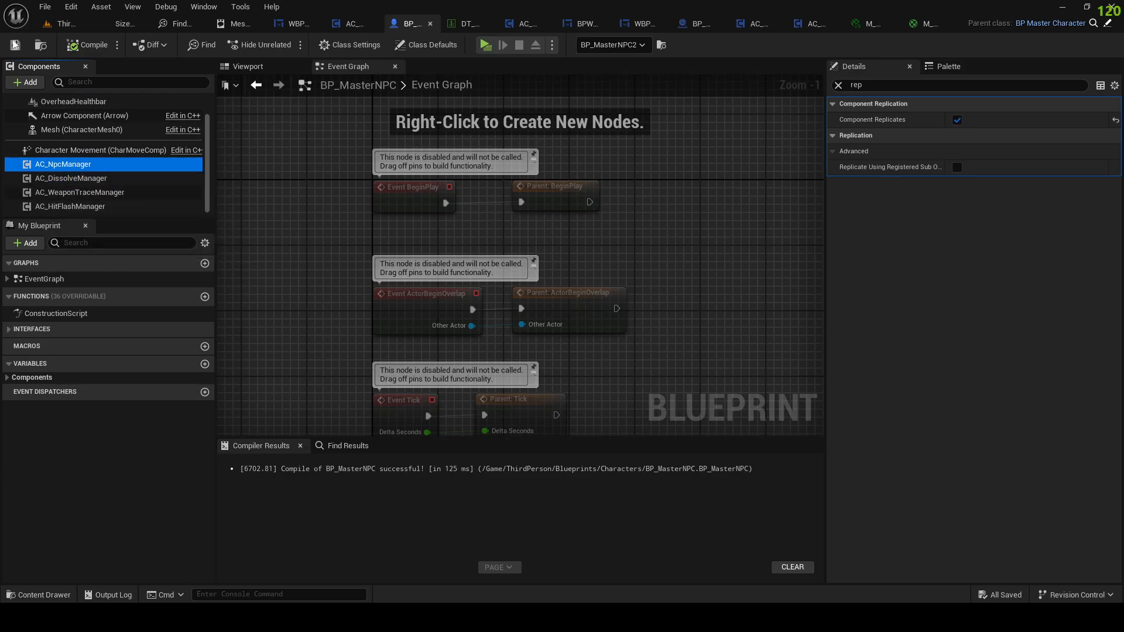
click(71, 178)
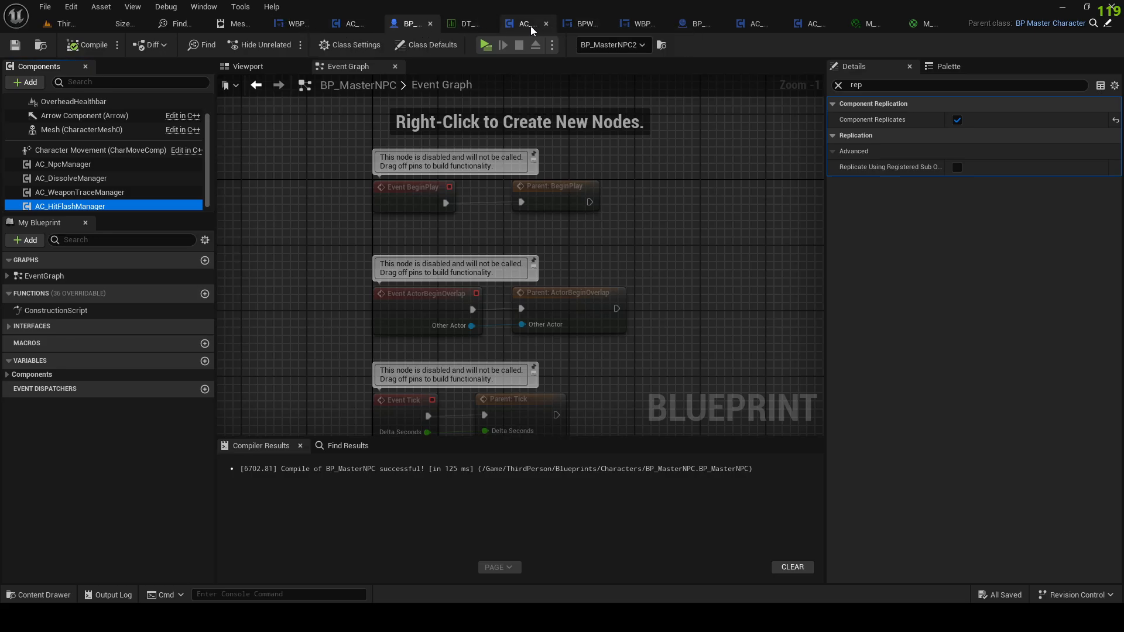
Step: In AC_NpcManager, set the Owning Character variable to replicate with RepNotify
click(528, 23)
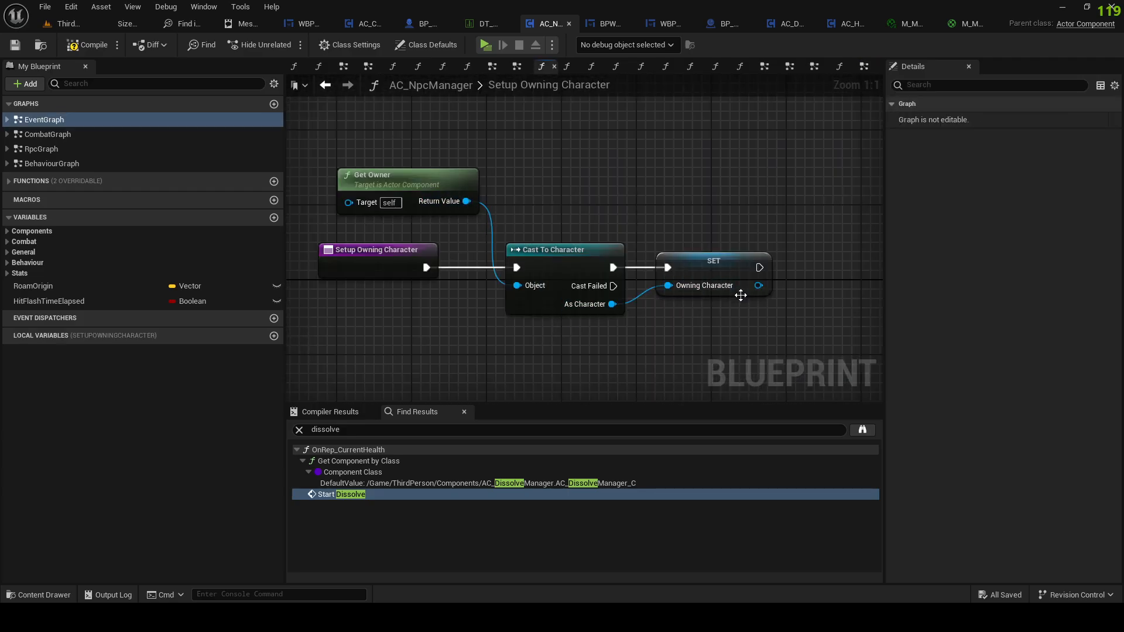
click(712, 260)
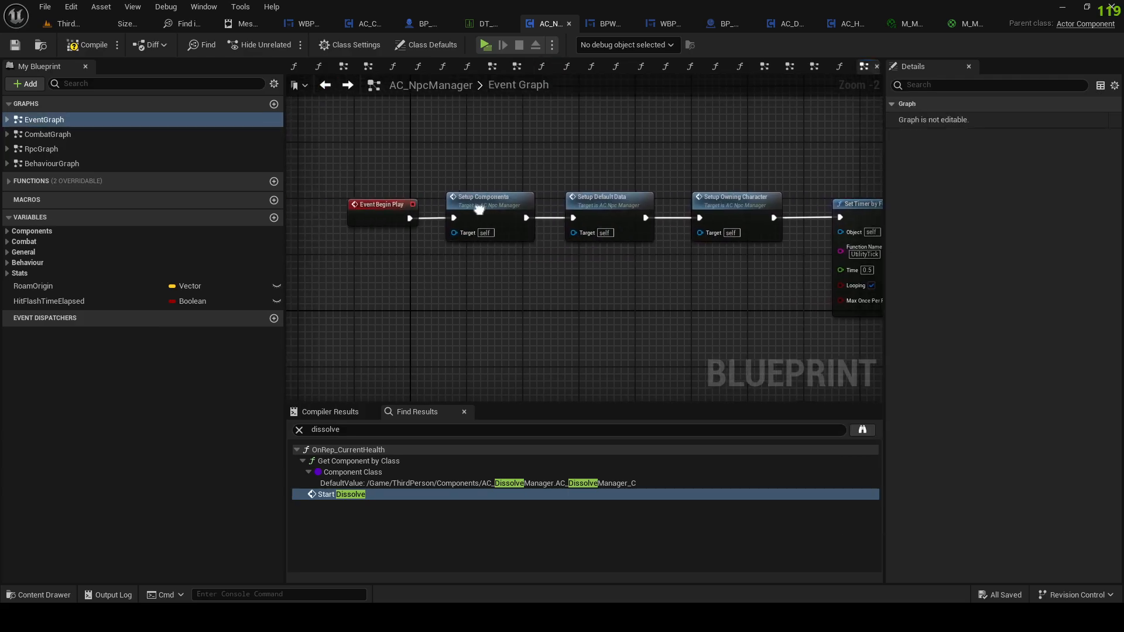
click(608, 201)
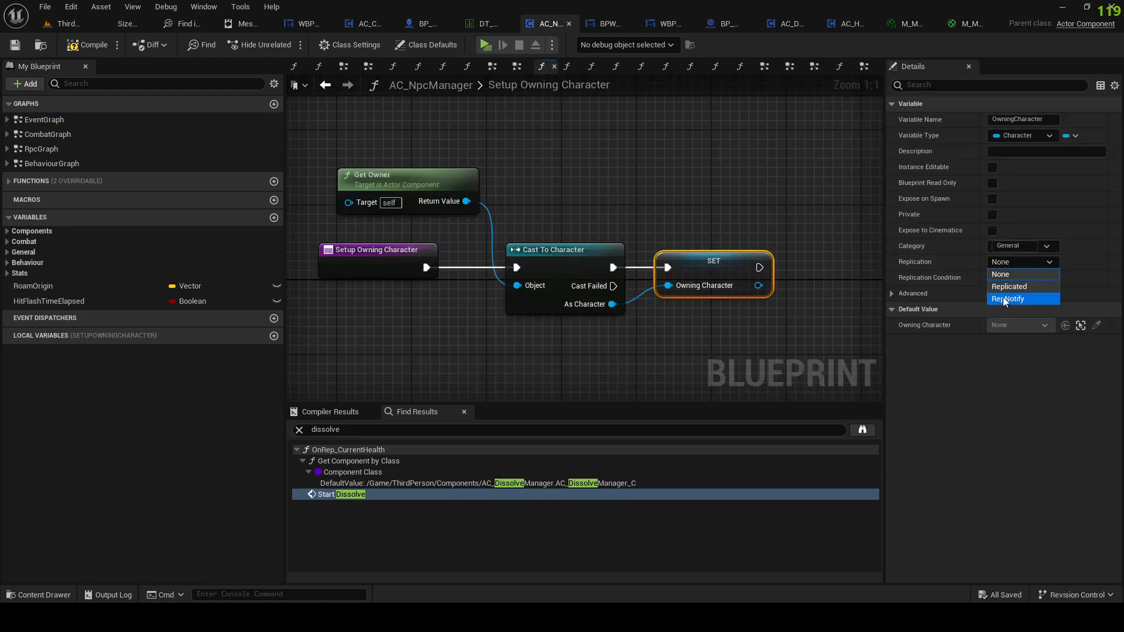
click(1009, 298)
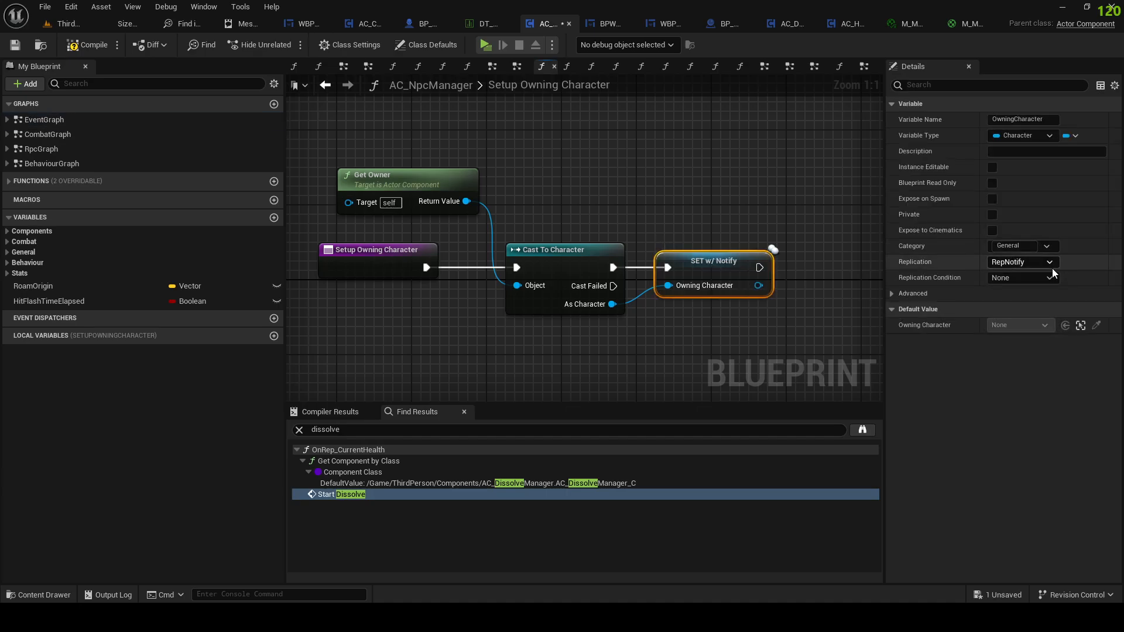
Step: Find OwningCharacter, open Setup Owning Character and add a Get Component by Class off it
click(42, 119)
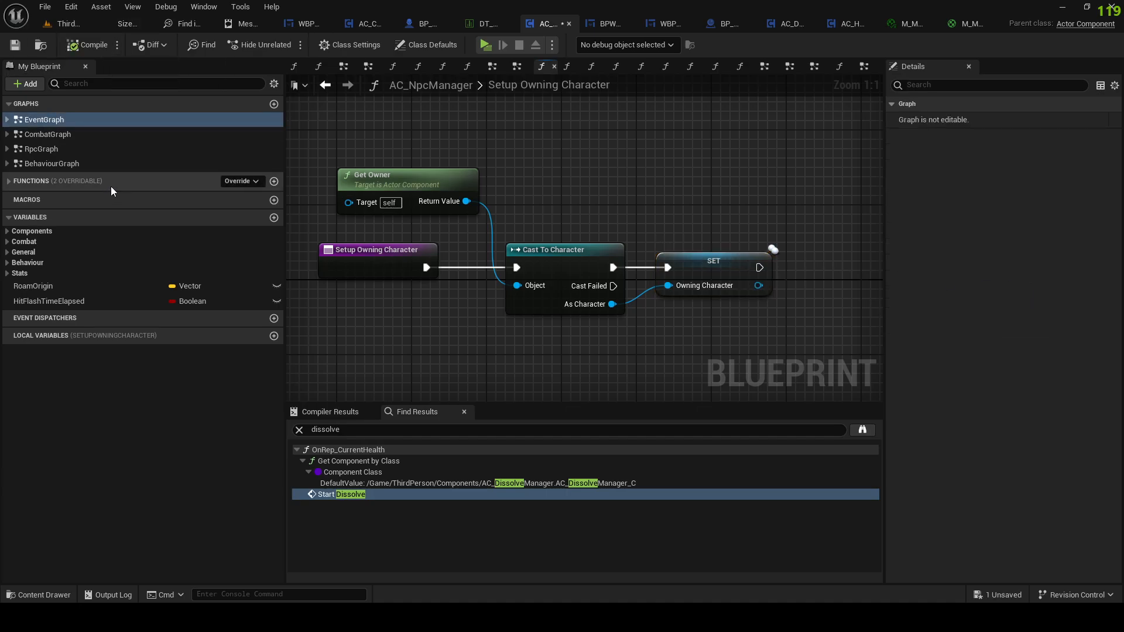
text(ownm)
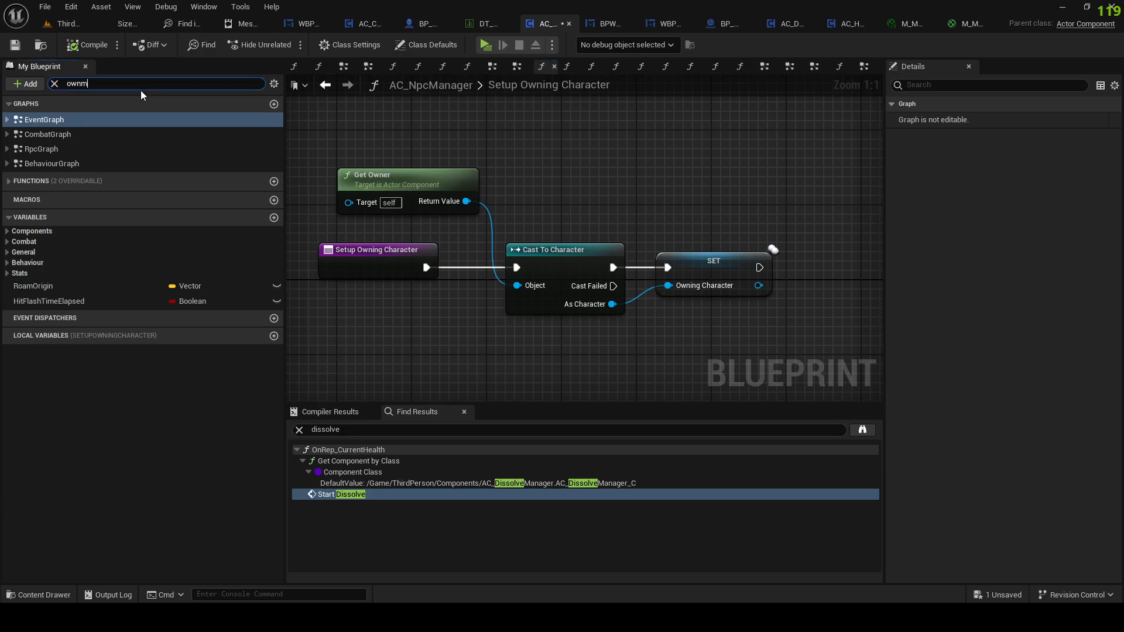
key(Backspace)
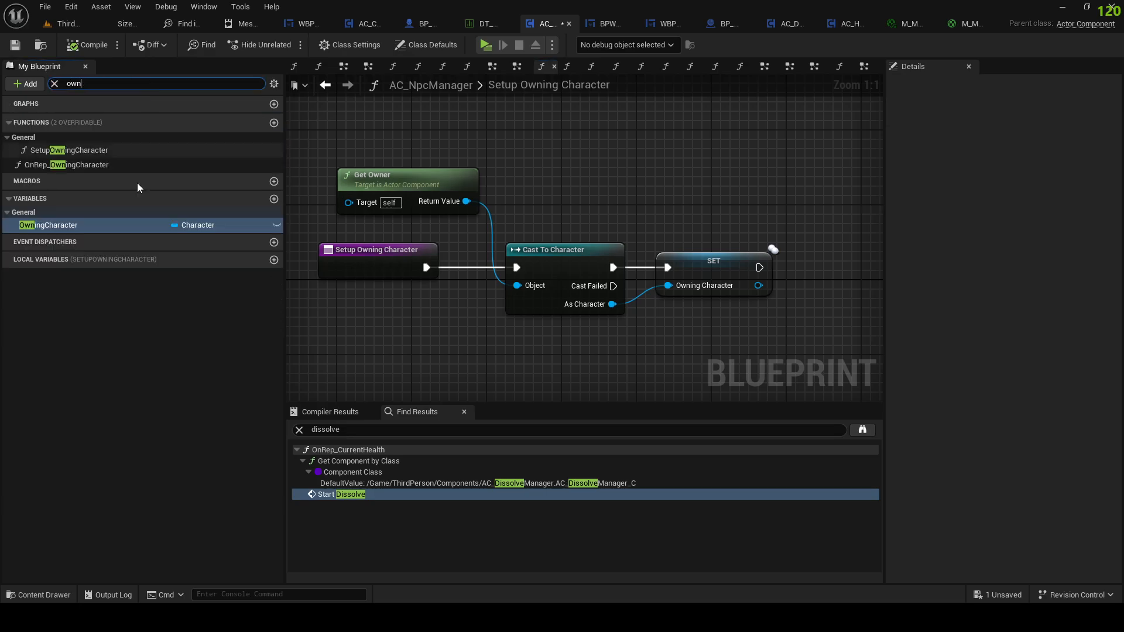
click(51, 224)
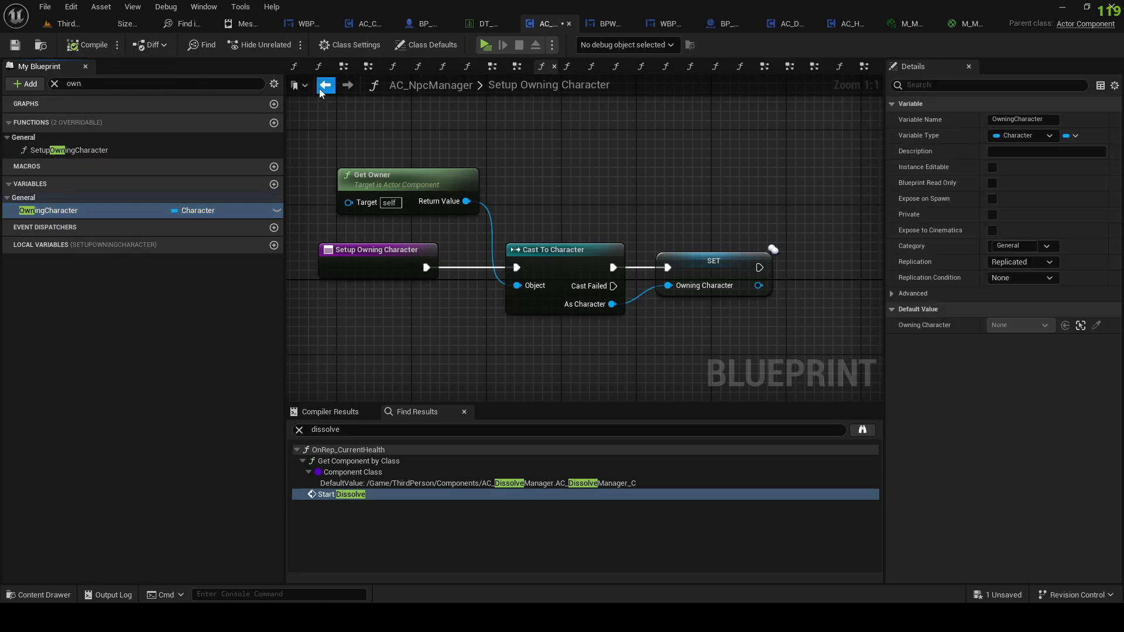
click(326, 84)
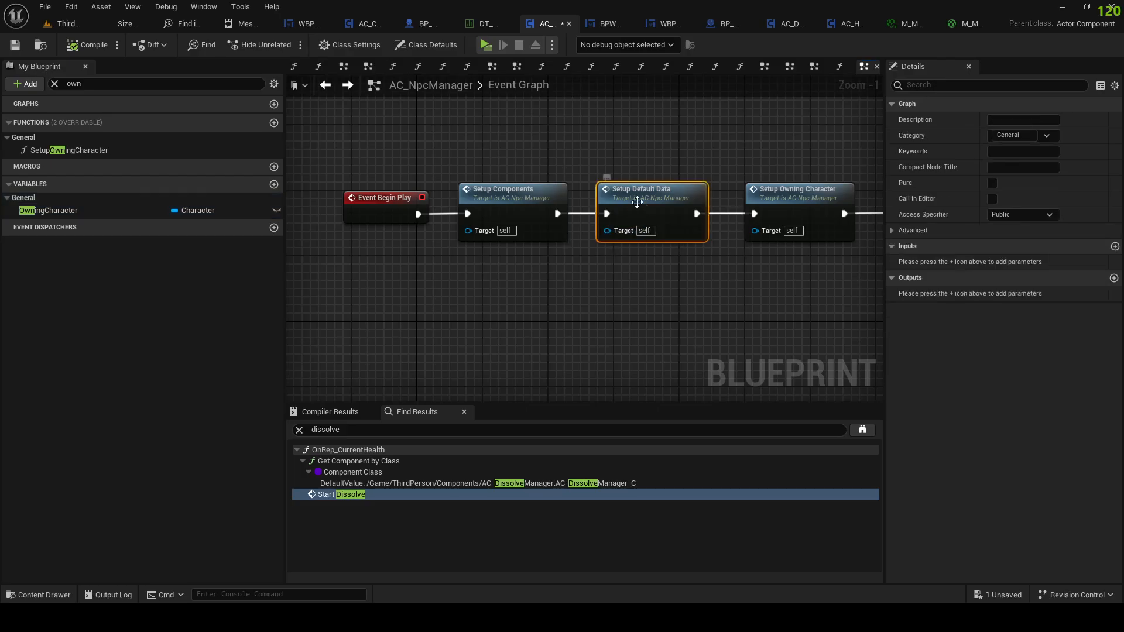
double_click(650, 194)
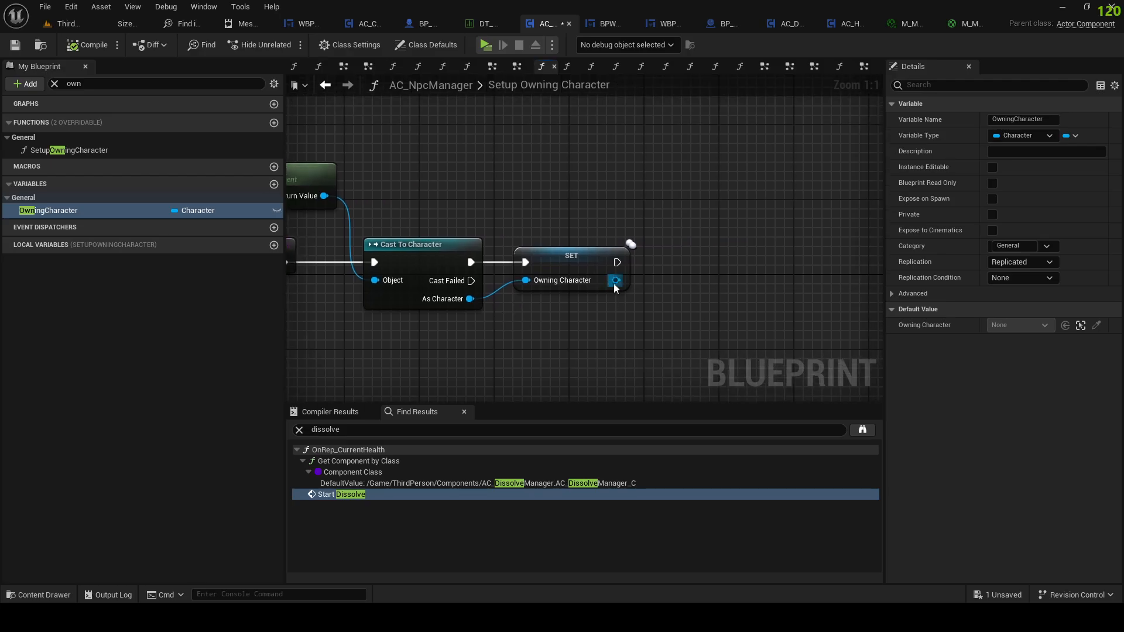
drag(616, 280, 670, 312)
text(get component by c)
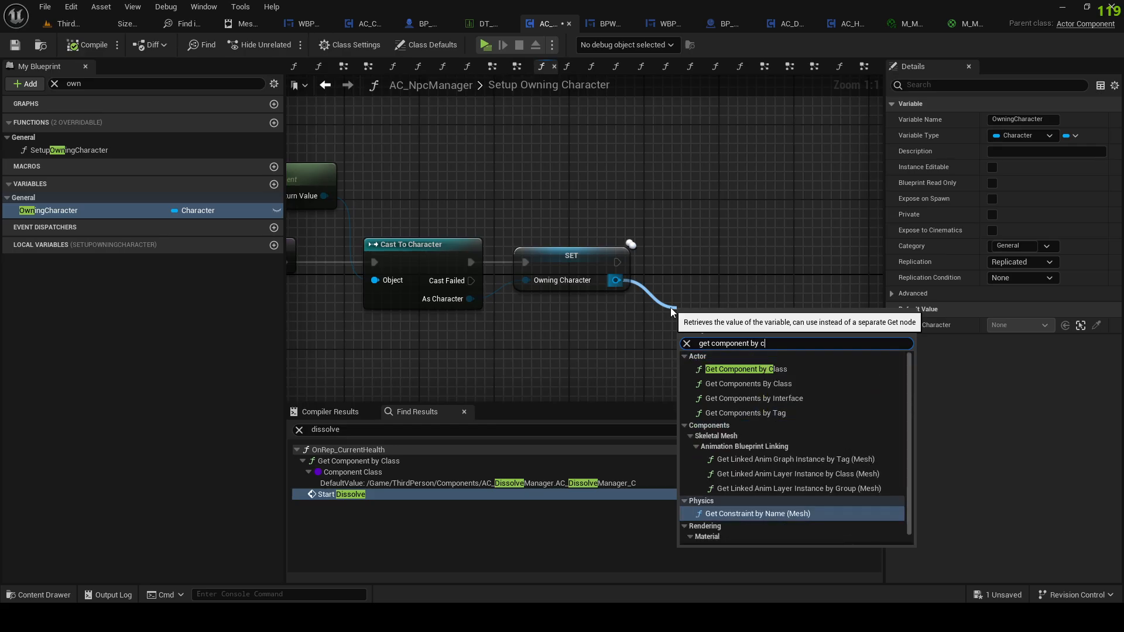
click(745, 368)
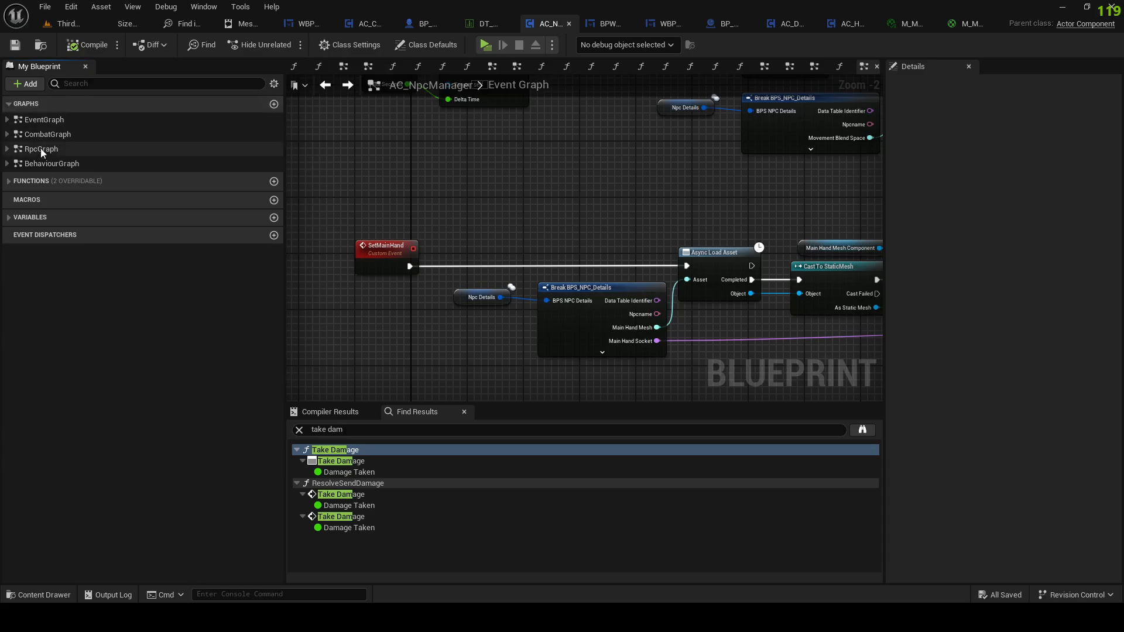
Step: Review the Combat Graph's Take Damage flow and scroll to the PlayHitEffect multicast section
click(47, 134)
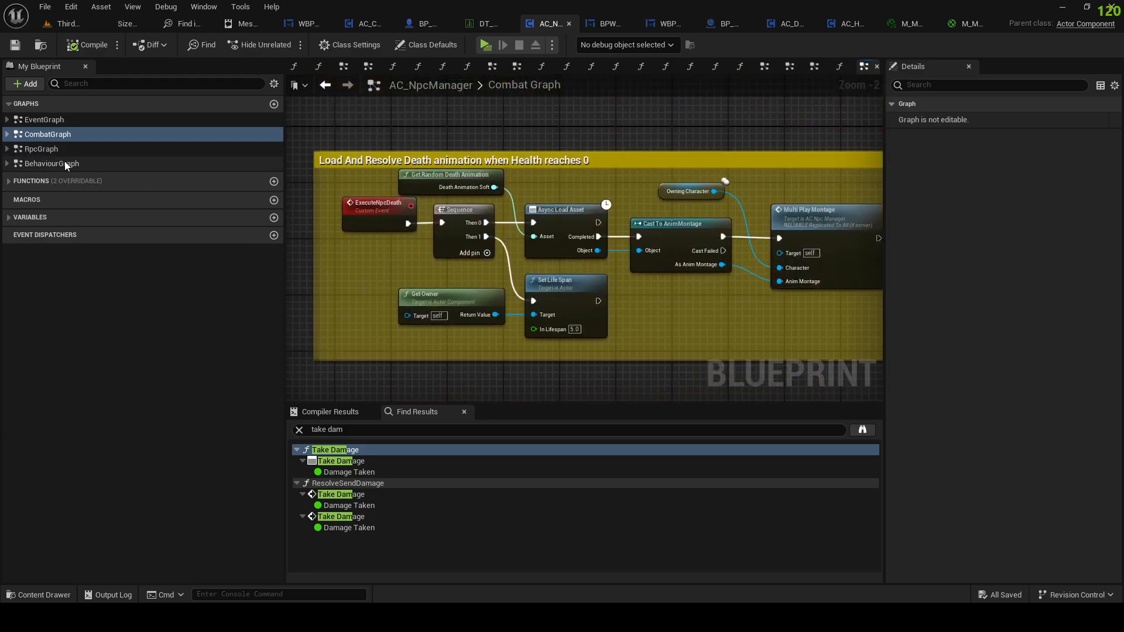
click(41, 149)
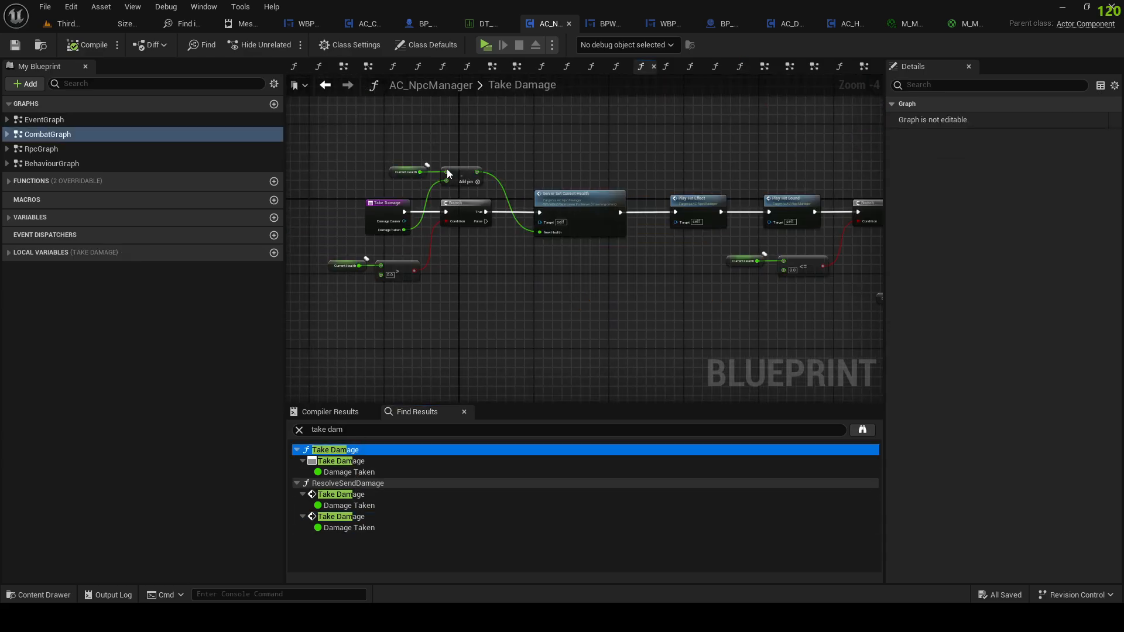
scroll(up, 3)
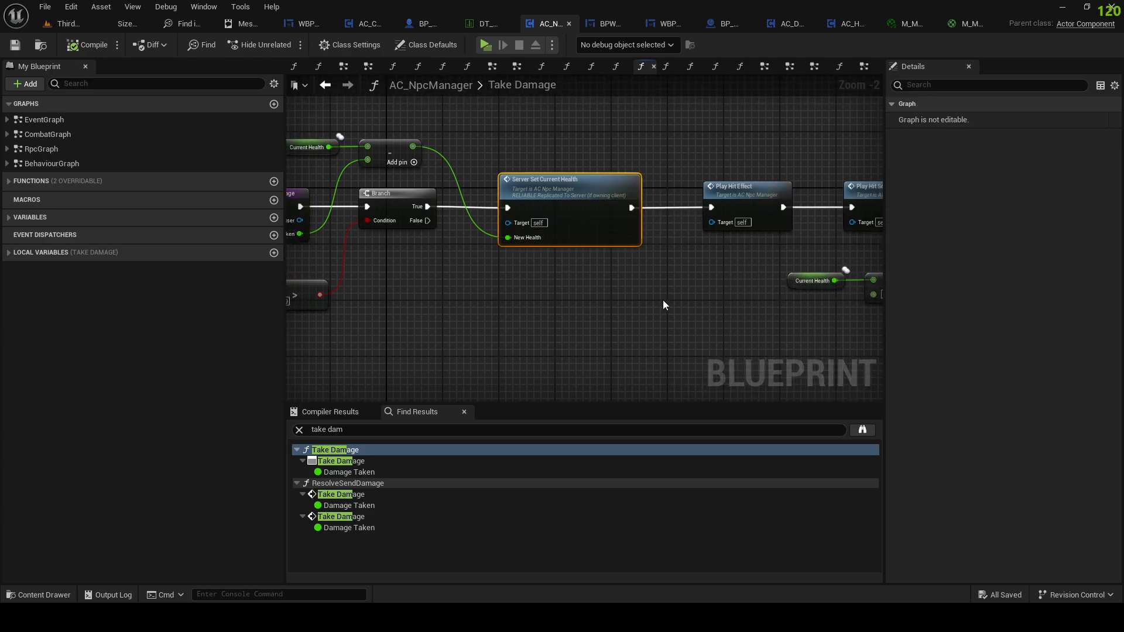
scroll(down, 3)
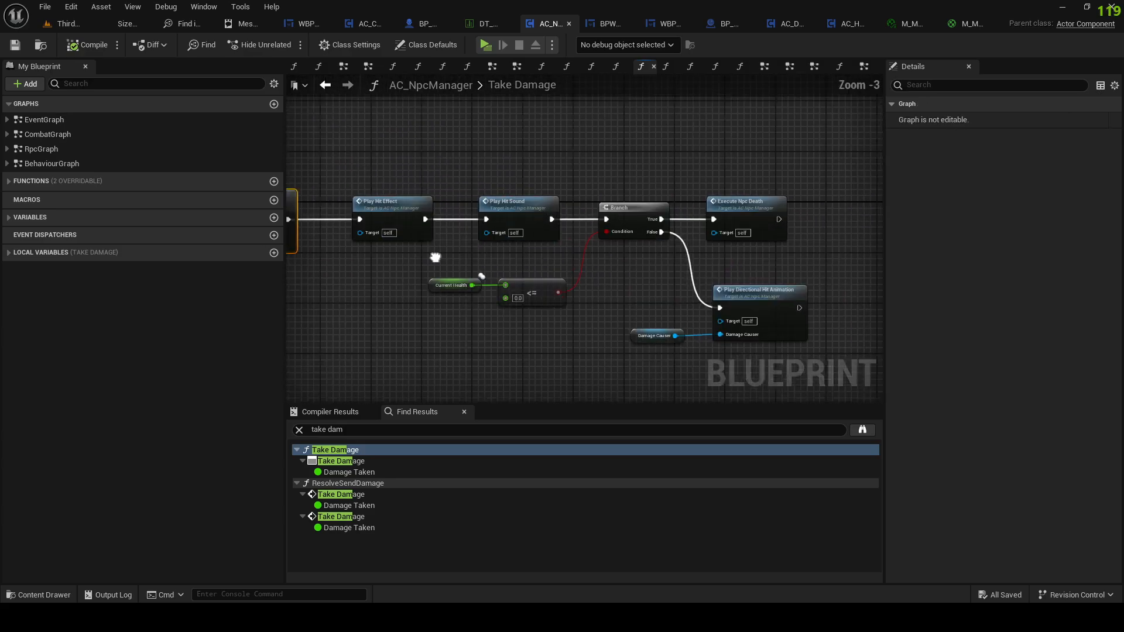
scroll(down, 3)
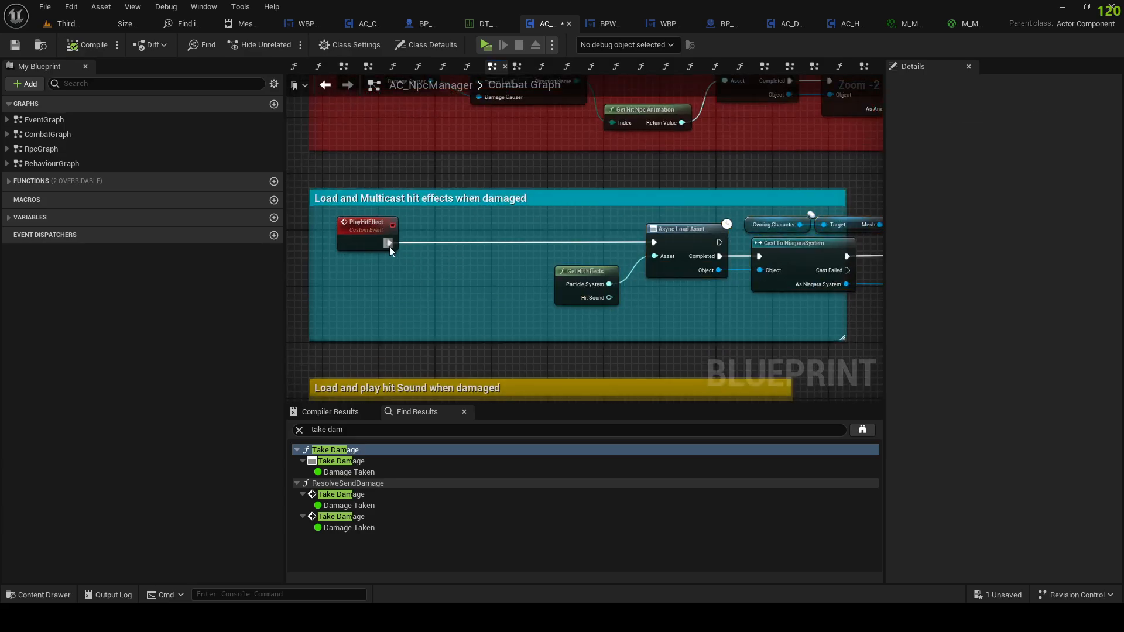
mouse_move(424, 302)
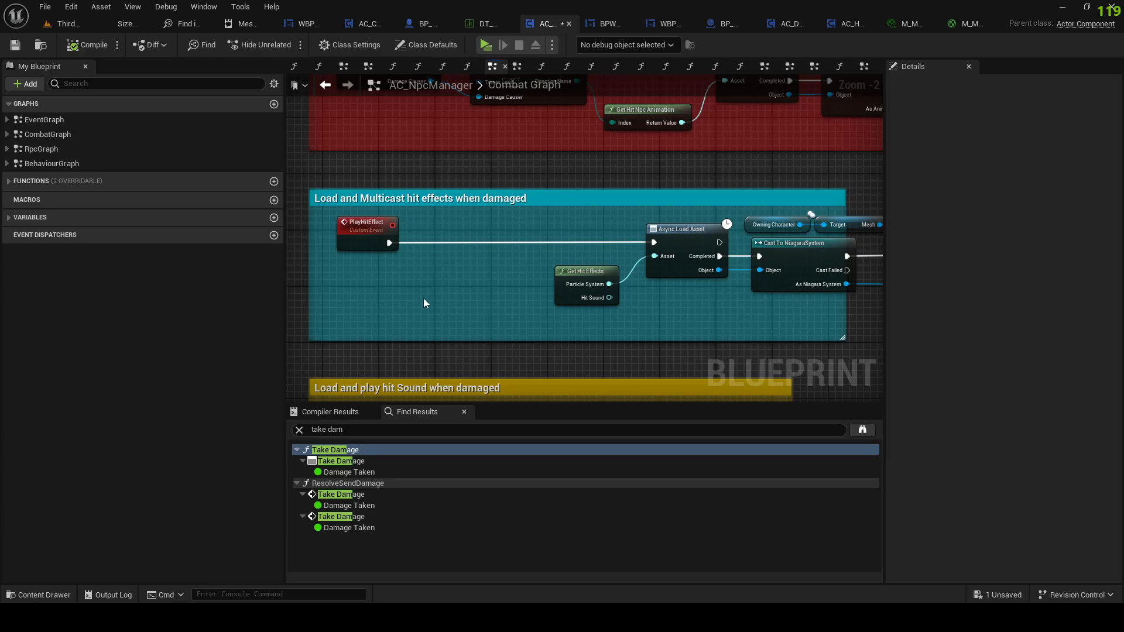
mouse_move(389, 299)
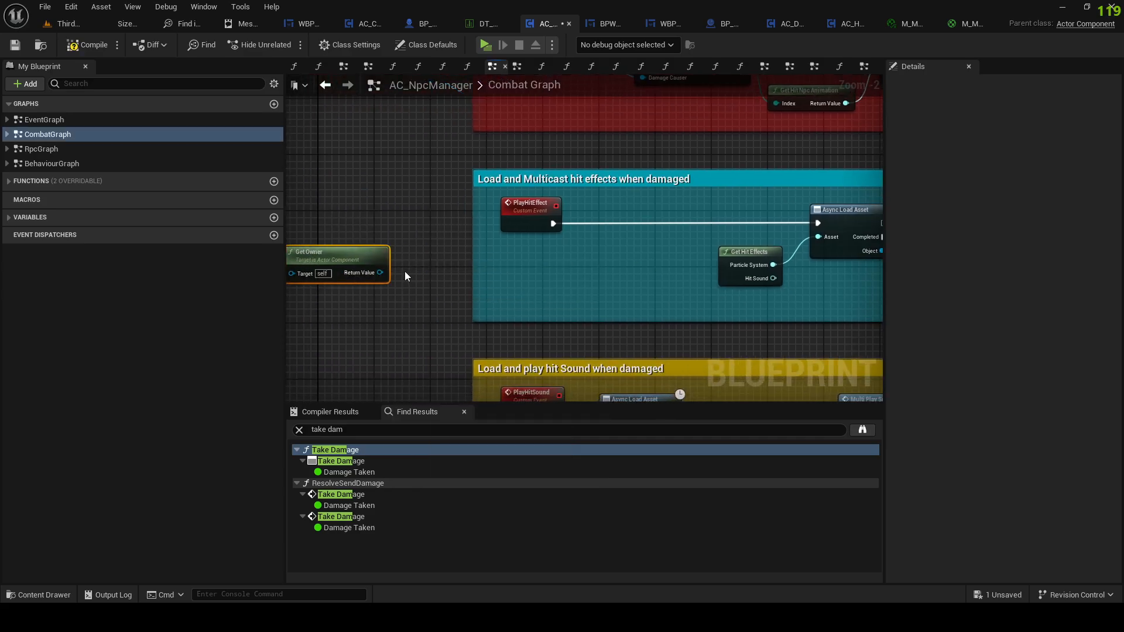
Step: Get the owner's component by class, choosing AC_HitFlashManager
drag(381, 272, 402, 284)
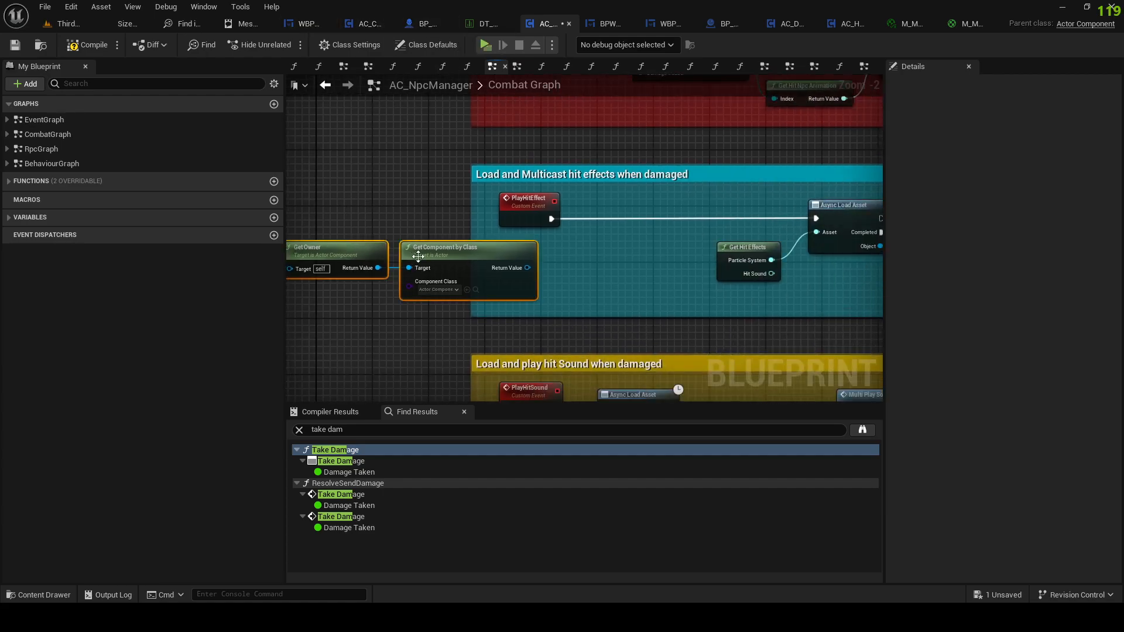
scroll(down, 3)
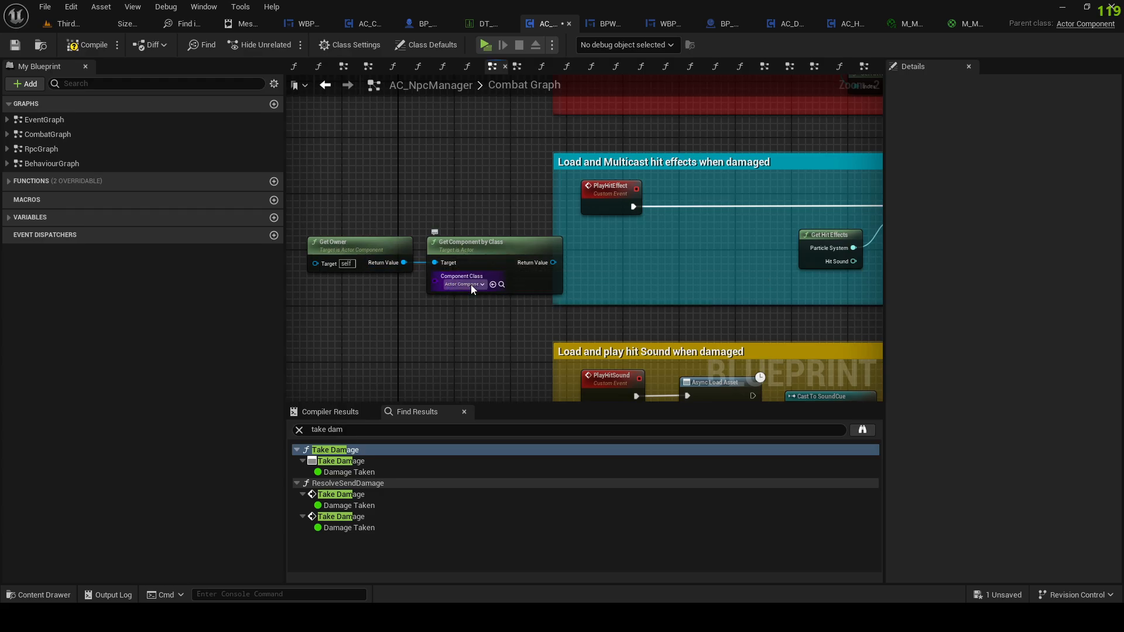
click(463, 284)
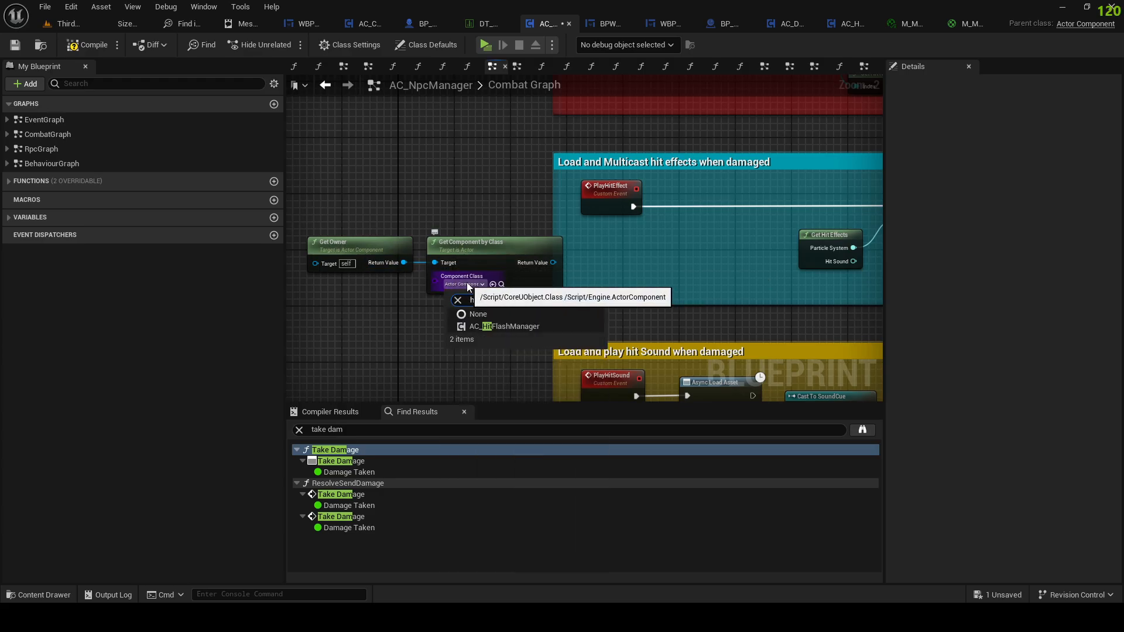
click(508, 327)
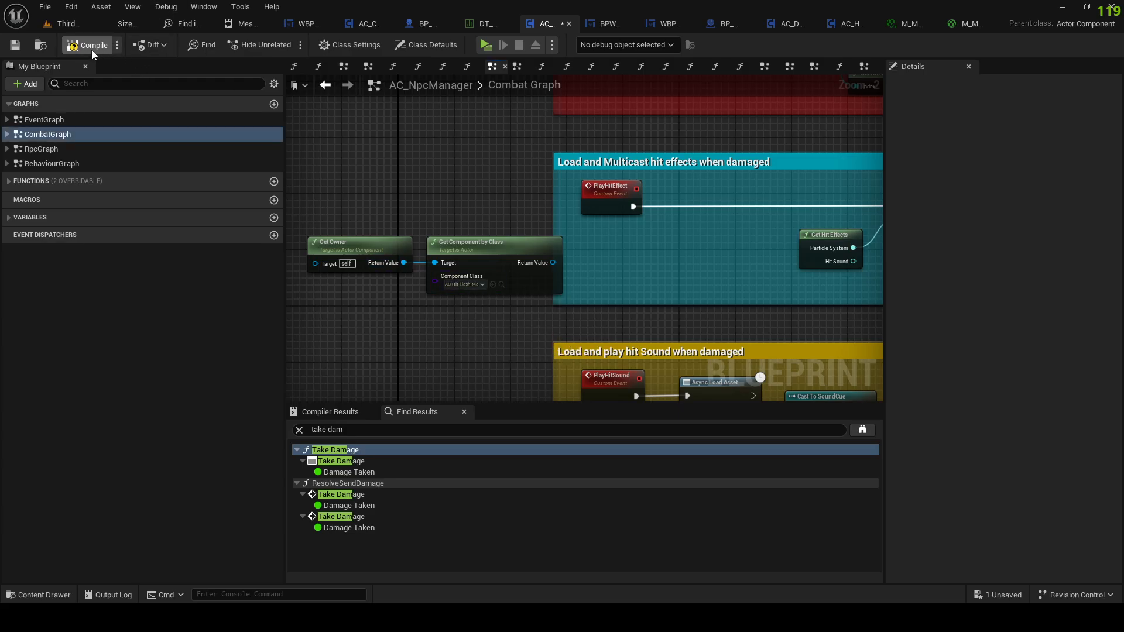
Step: Call Start Hit Flash on the returned component right after PlayHitEffect
drag(552, 262, 610, 269)
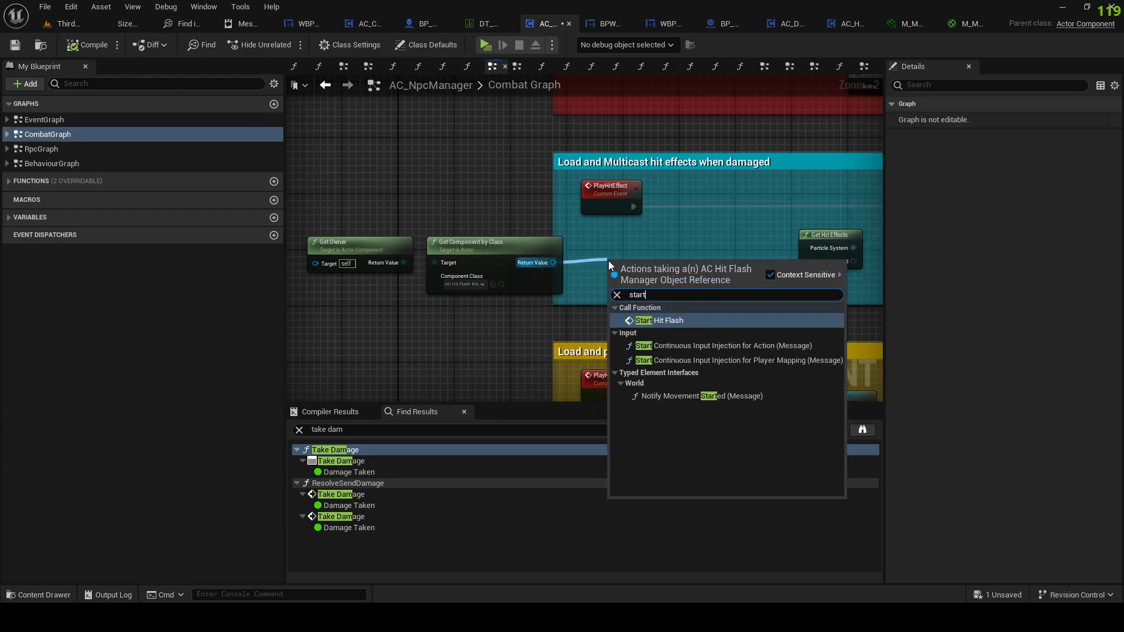
click(661, 320)
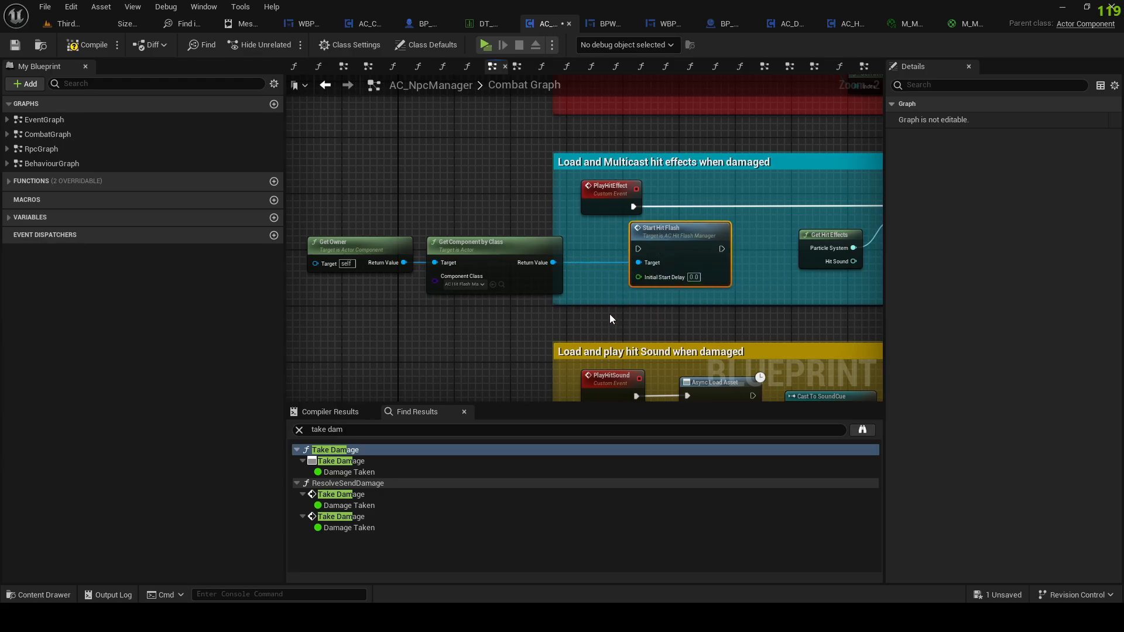
mouse_move(678, 233)
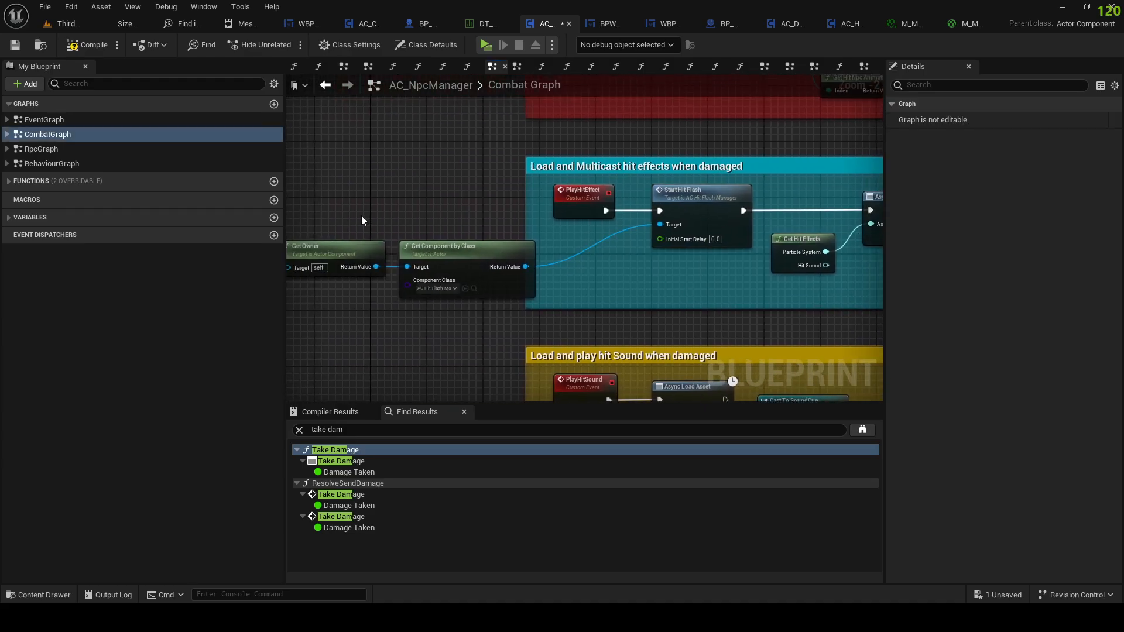
scroll(down, 3)
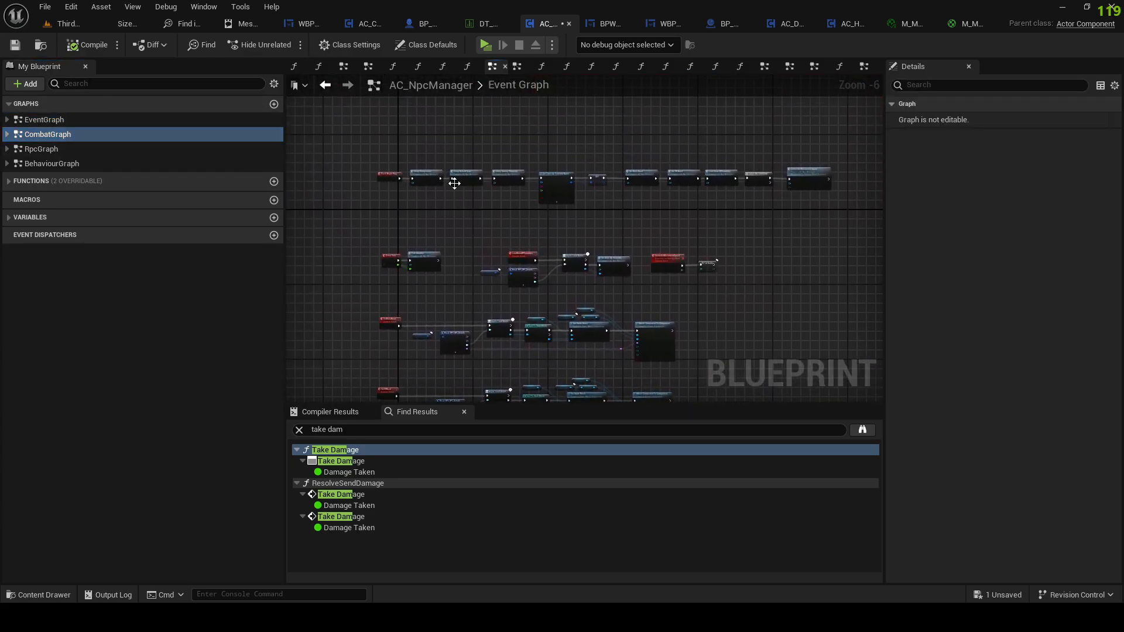
Step: In Setup Owning Character, call ServerSetupSkeletalMeshes on the hit flash manager reference
scroll(up, 3)
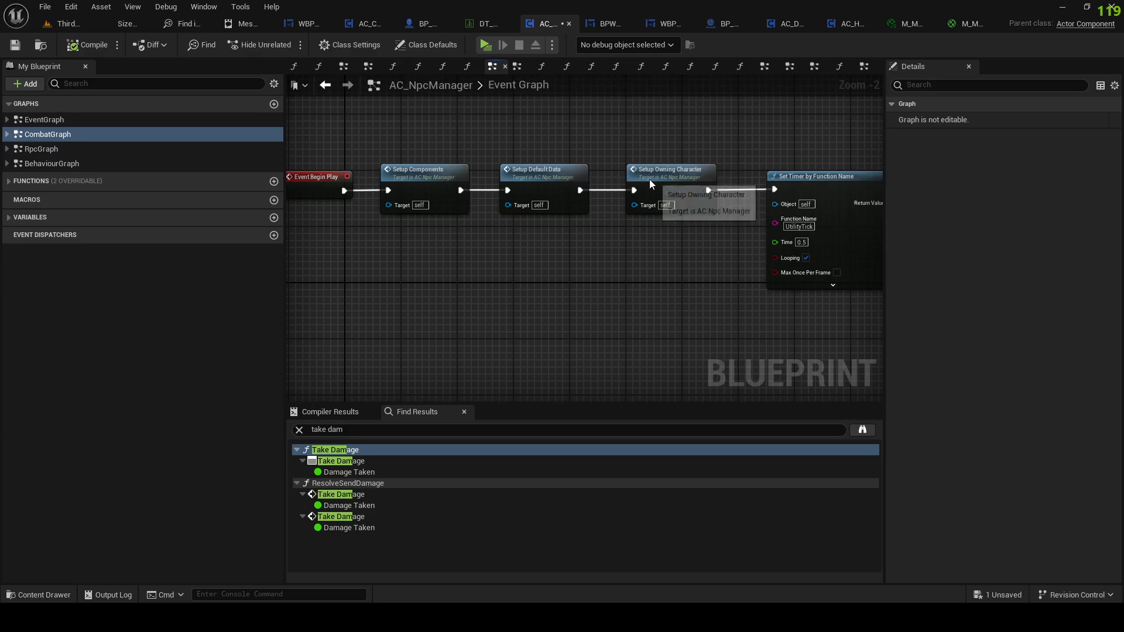
double_click(670, 172)
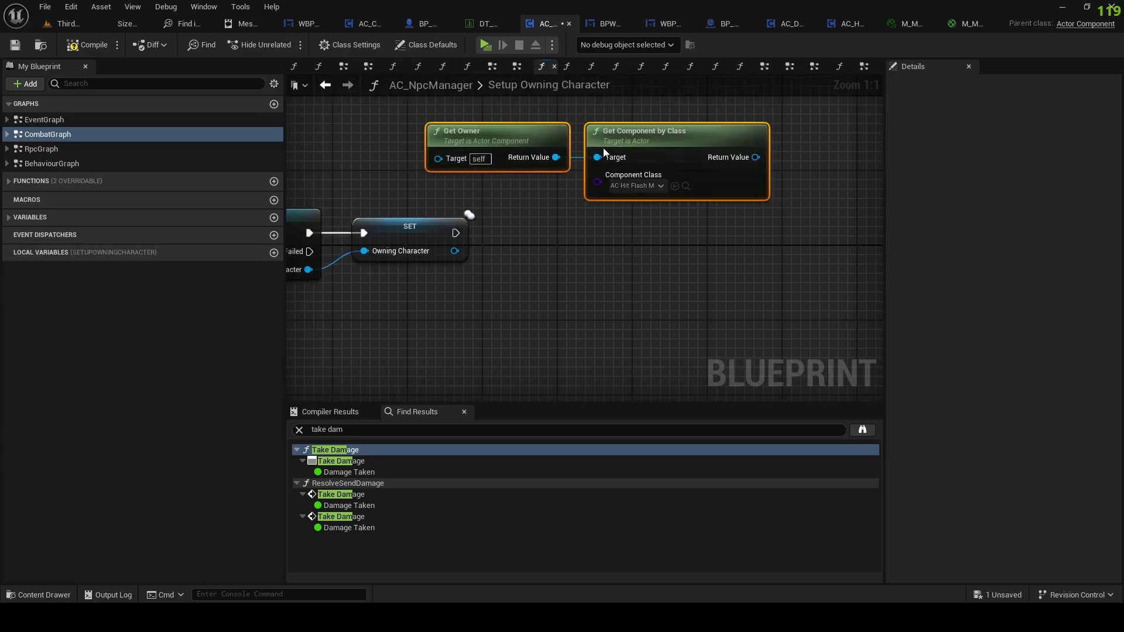
drag(751, 157, 750, 188)
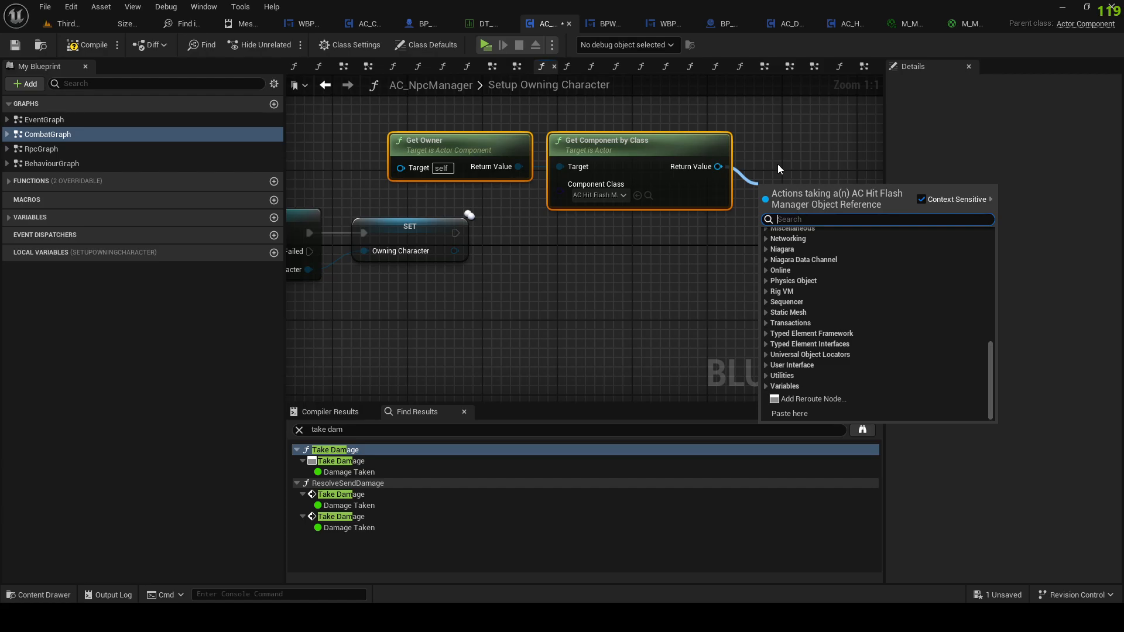
text(skele)
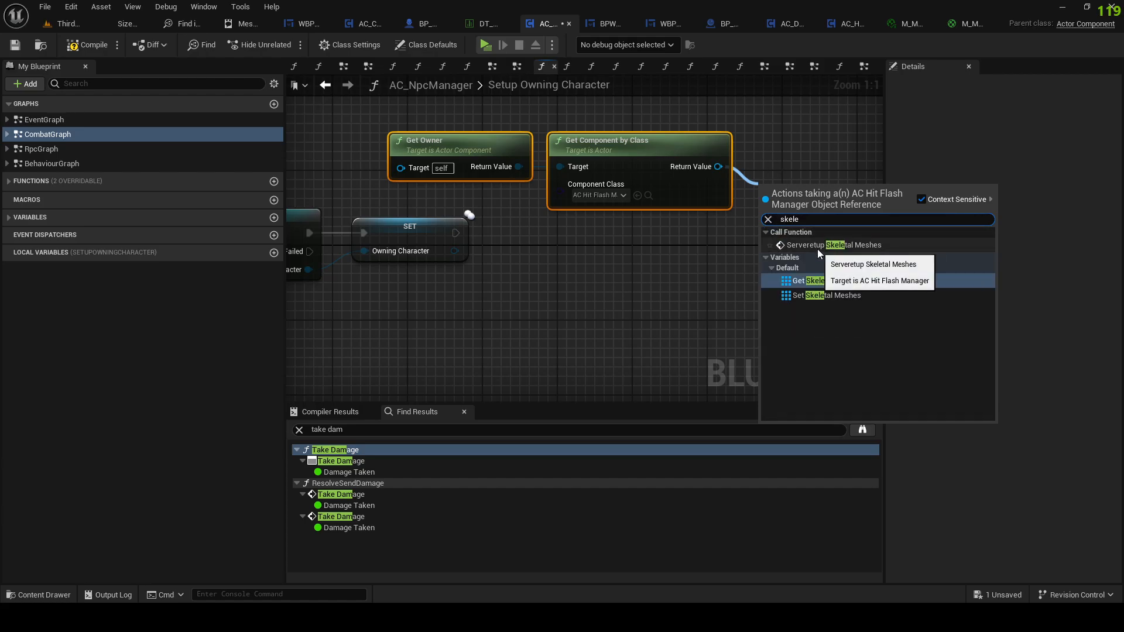
click(831, 245)
text(ma)
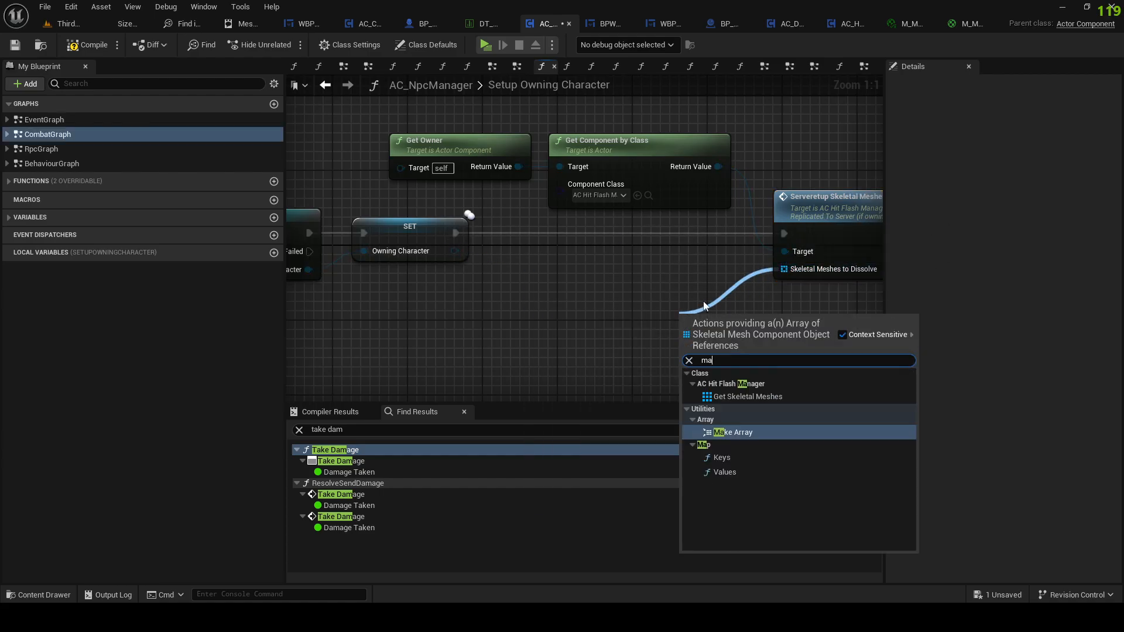
Step: Feed the Owning Character's Mesh through a Make Array into the call
click(733, 431)
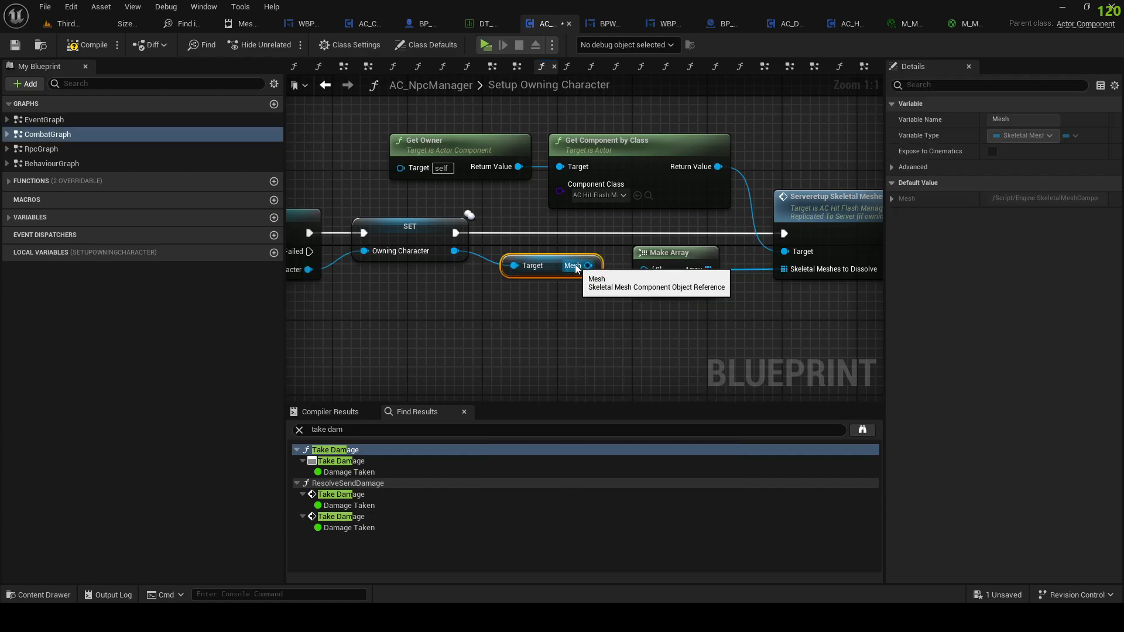
click(14, 45)
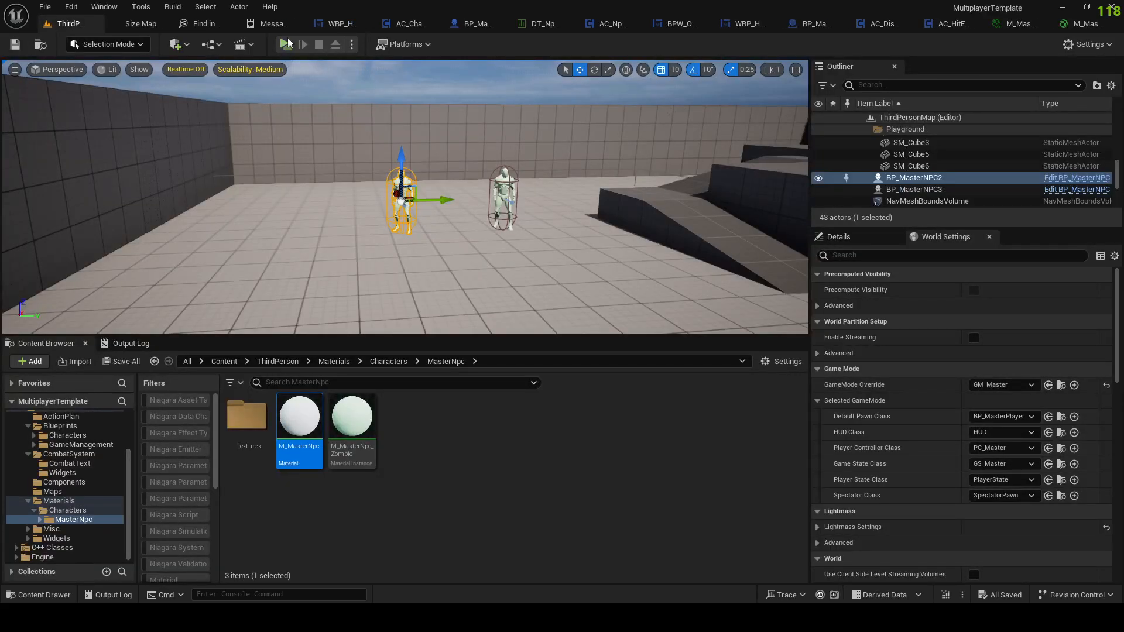
Step: Play the level to test the hit flash, stop, and switch to the M_MasterNpc material graph
click(285, 44)
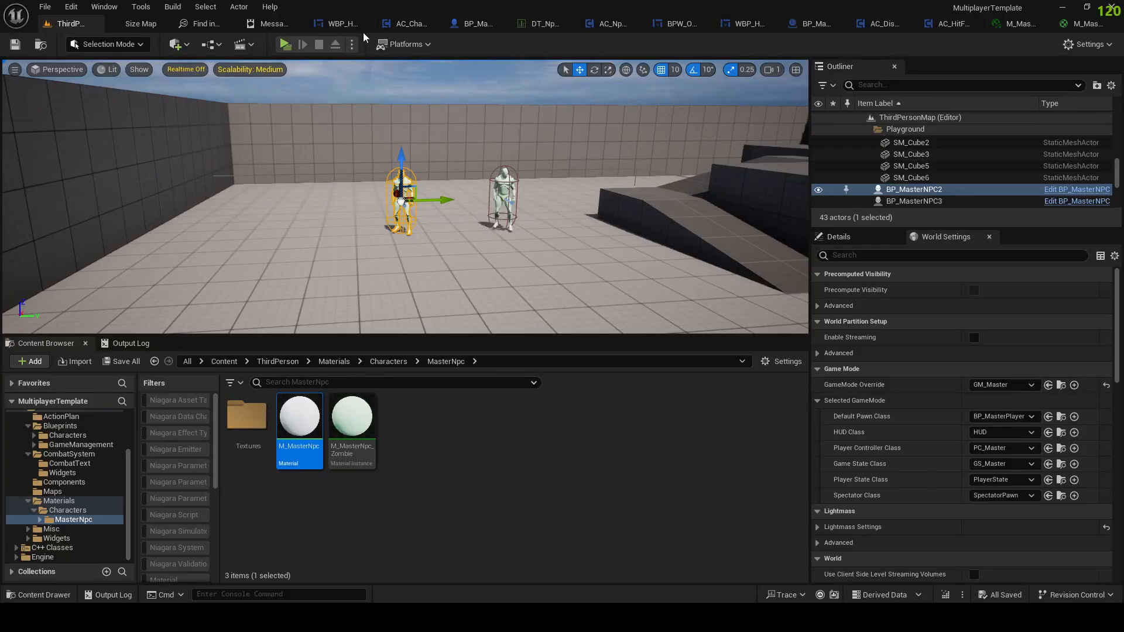
click(365, 24)
text(trace)
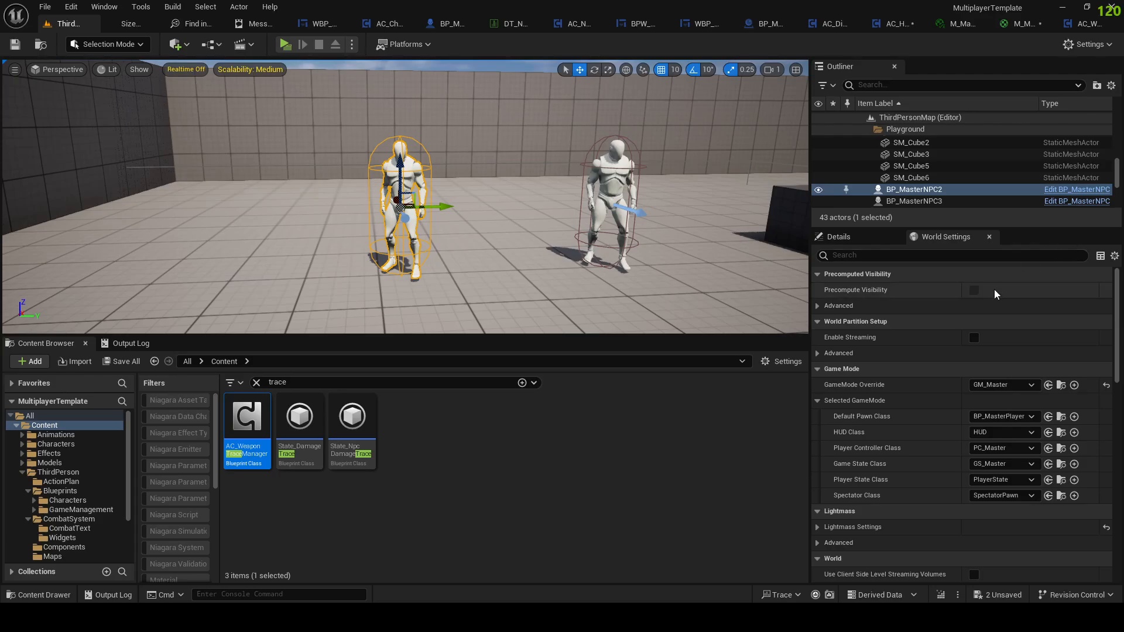
mouse_move(286, 44)
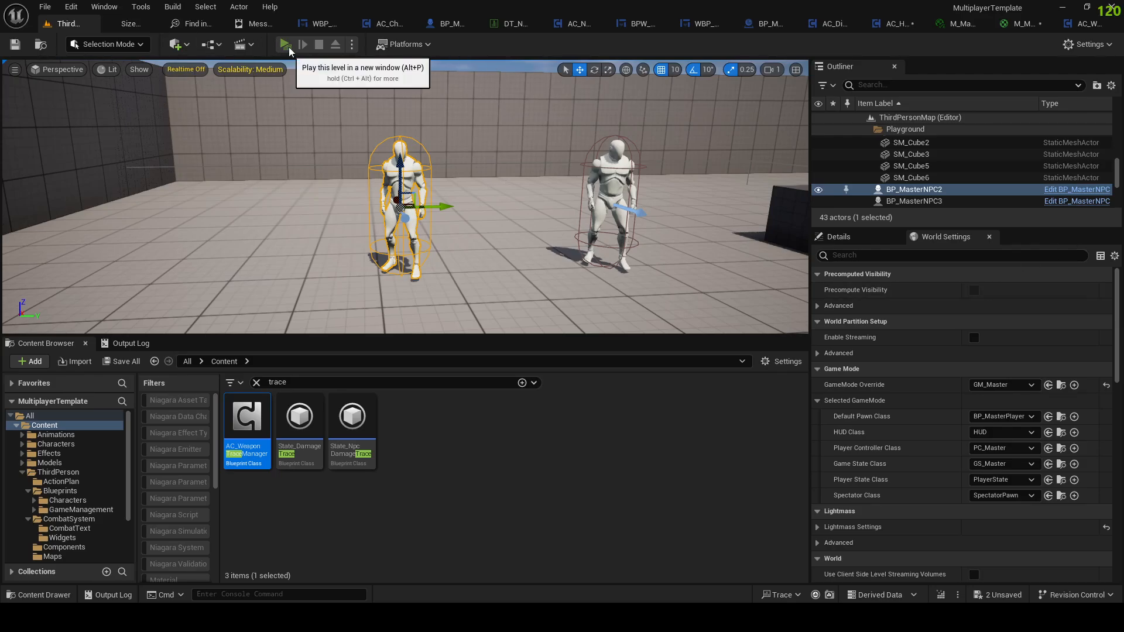
click(284, 44)
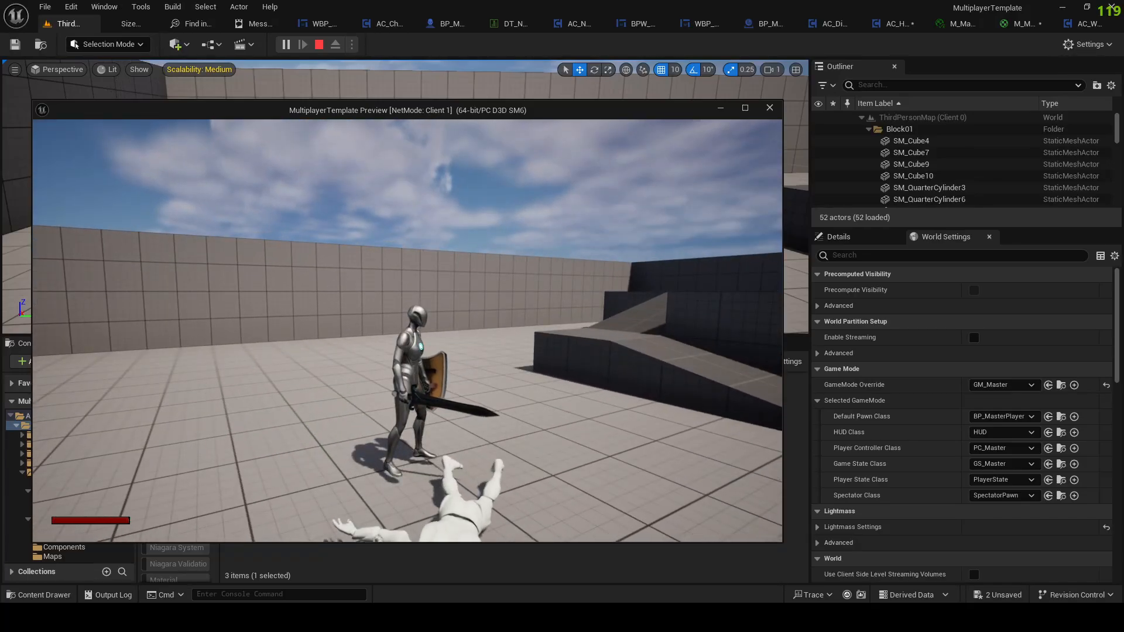
click(1012, 23)
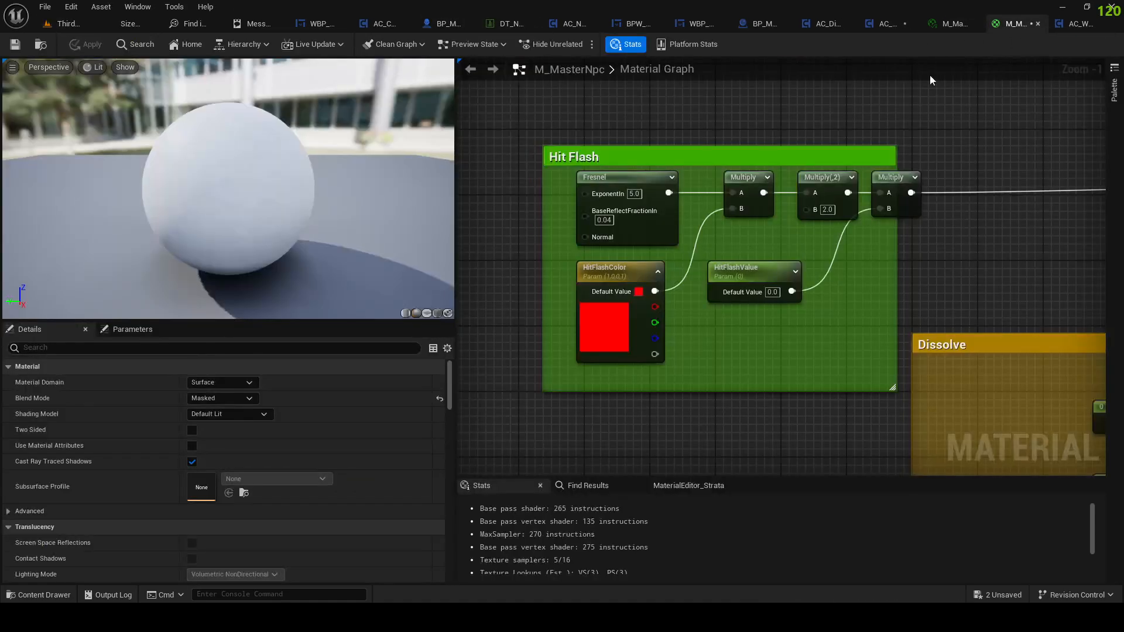
mouse_move(553, 236)
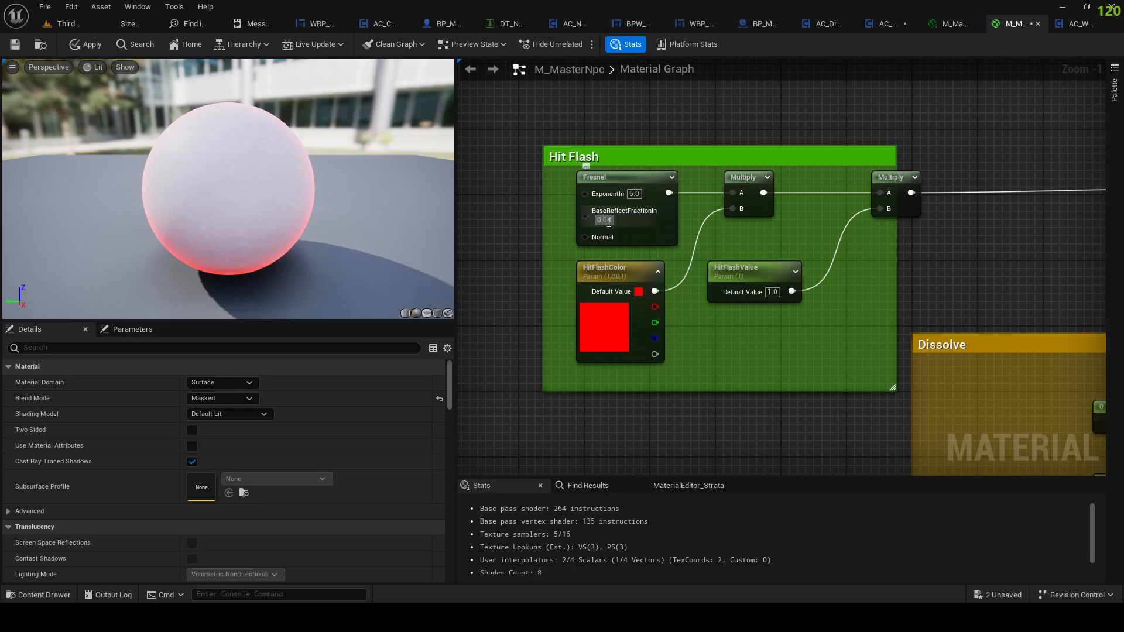
Step: Set the Fresnel base reflect fraction to 0.05 and apply the M_MasterNpc material
text(0.05)
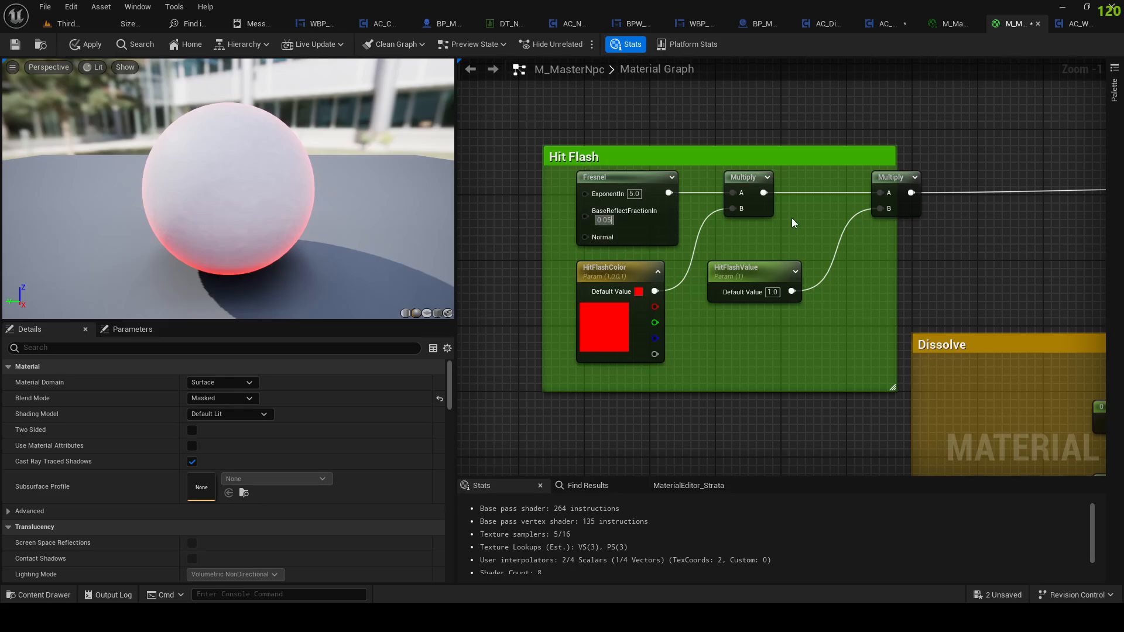
click(90, 44)
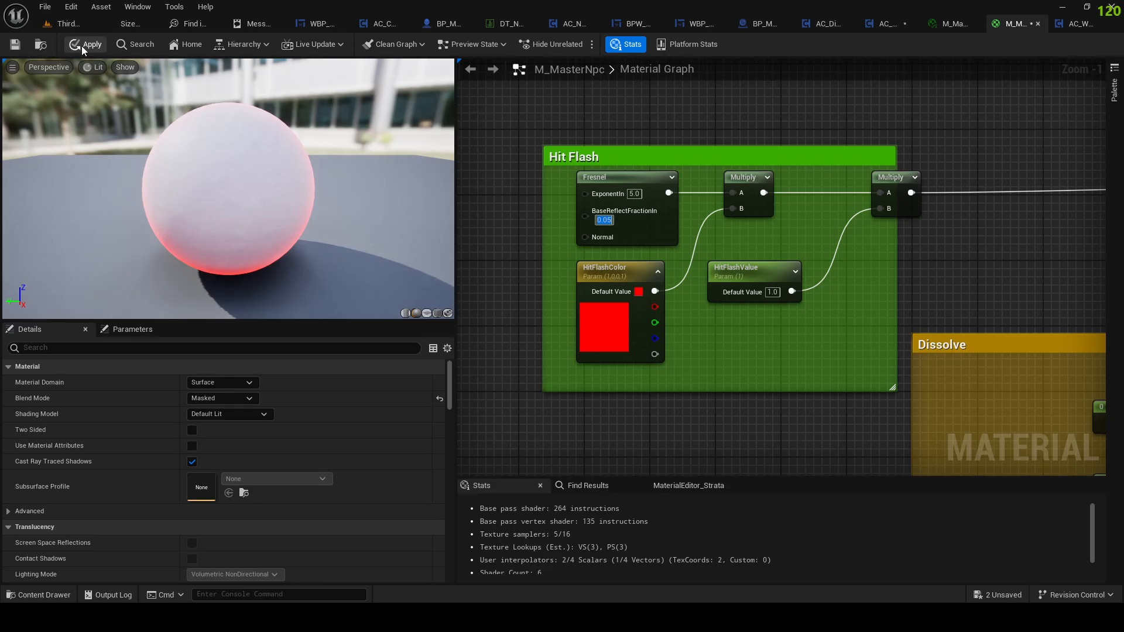
click(90, 44)
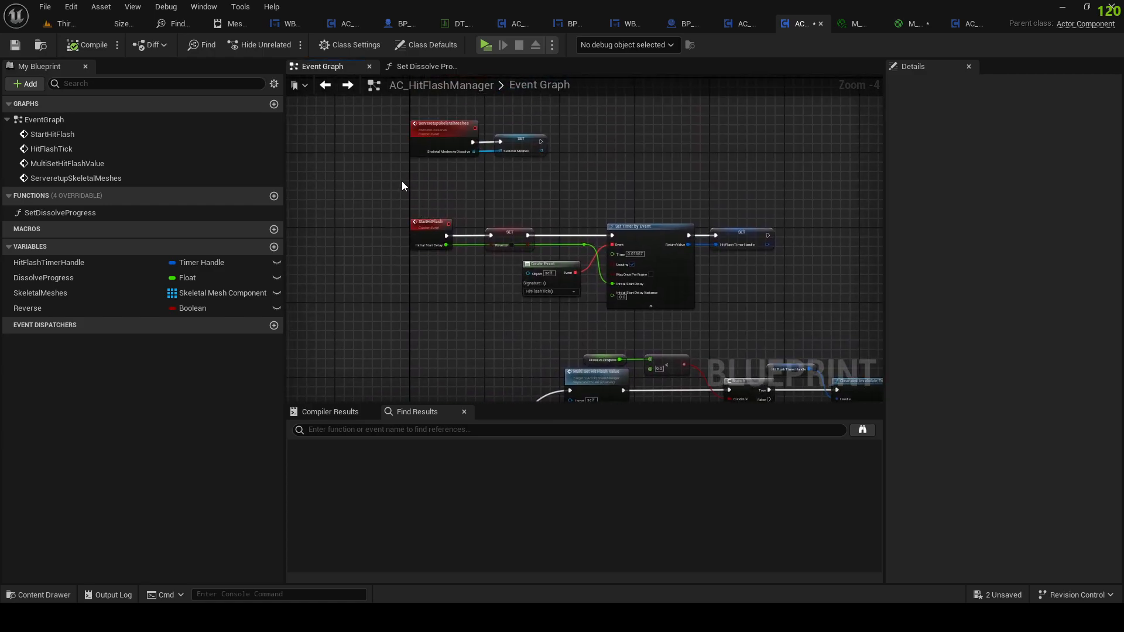
Step: Add a SkeletalMeshes getter in HitFlashTick and wire it toward Multi Set Hit Flash Value
scroll(down, 3)
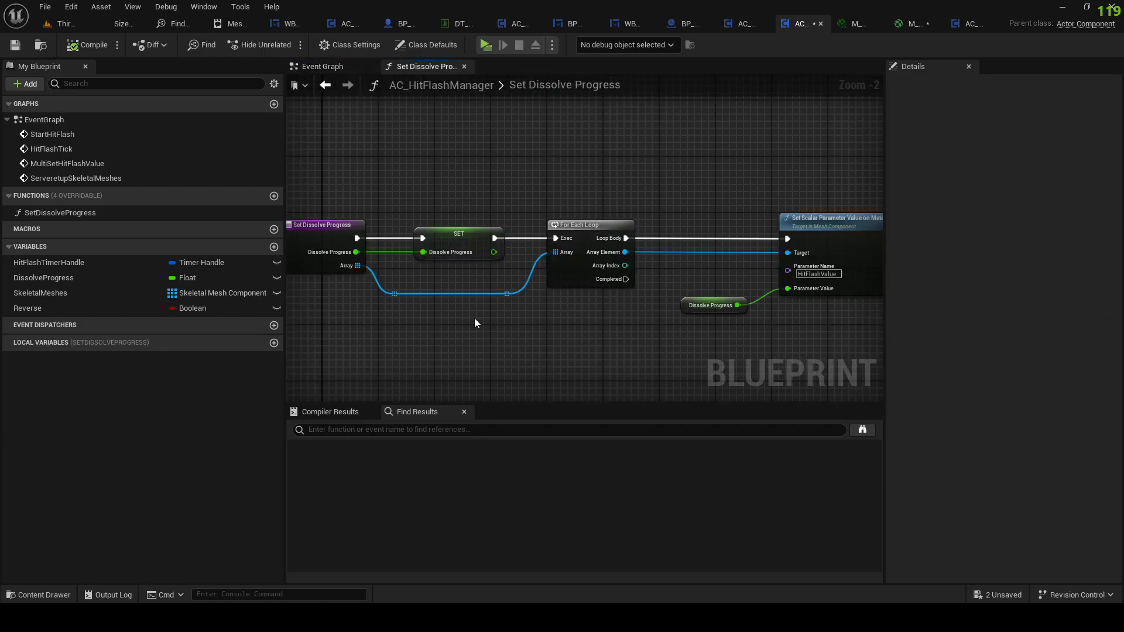
click(40, 293)
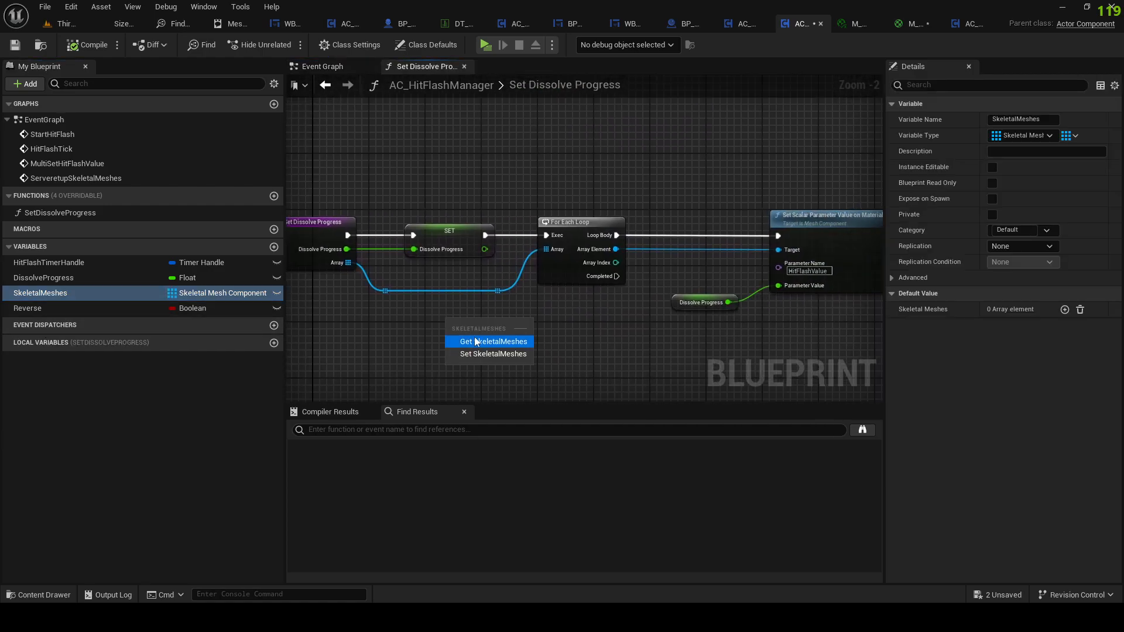
click(493, 342)
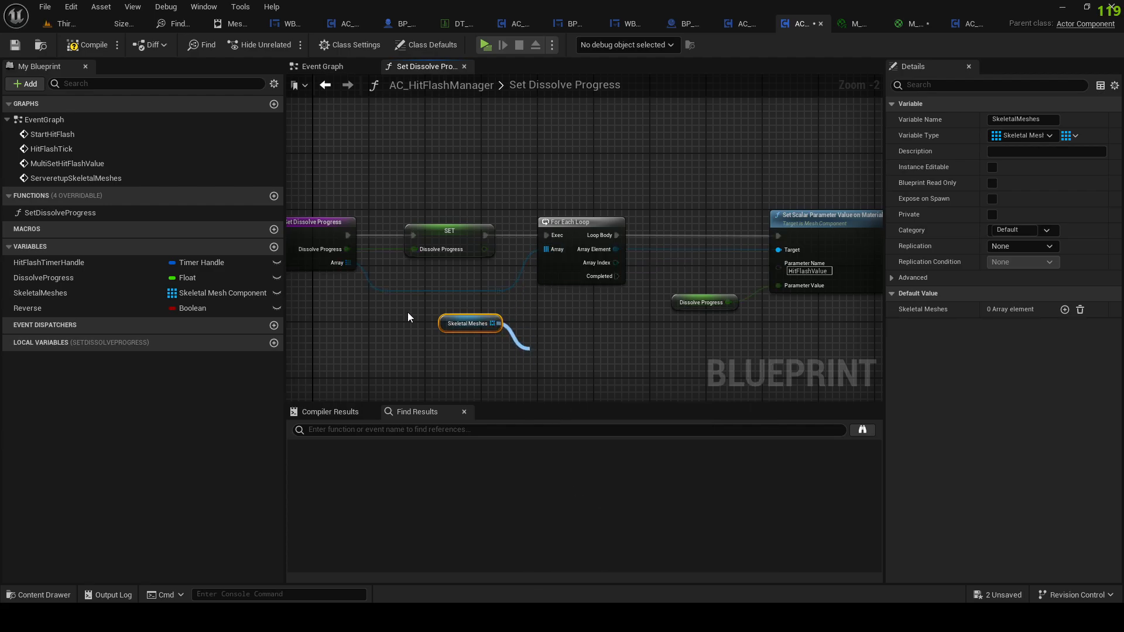
drag(409, 316, 530, 279)
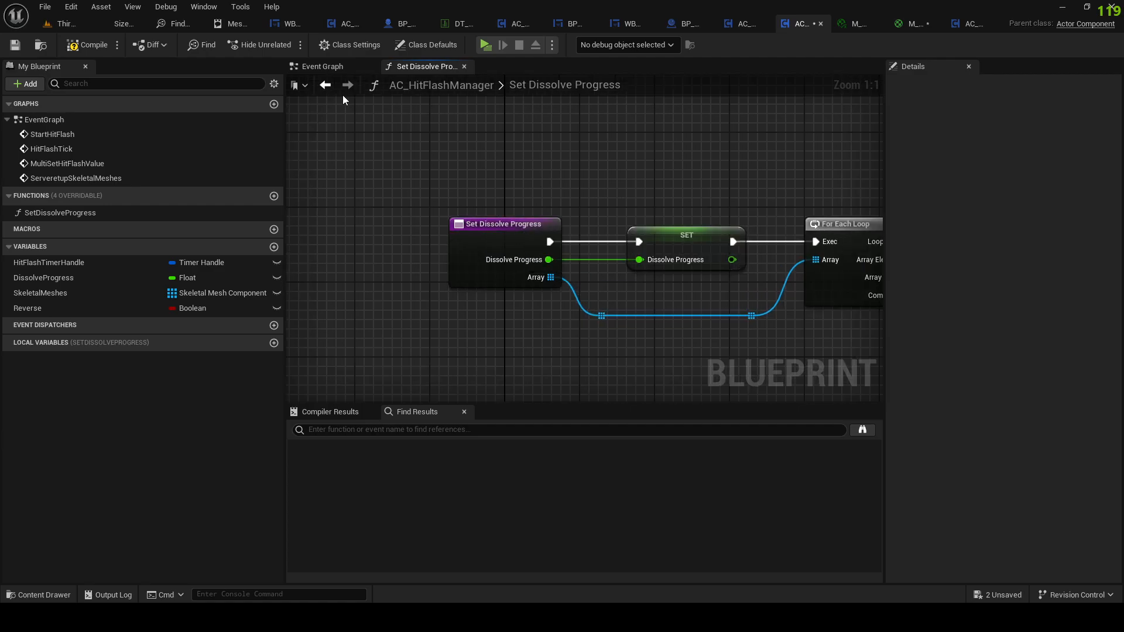
Step: Return to the Event Graph, tidy the getter placement and review the StartHitFlash setup
click(323, 67)
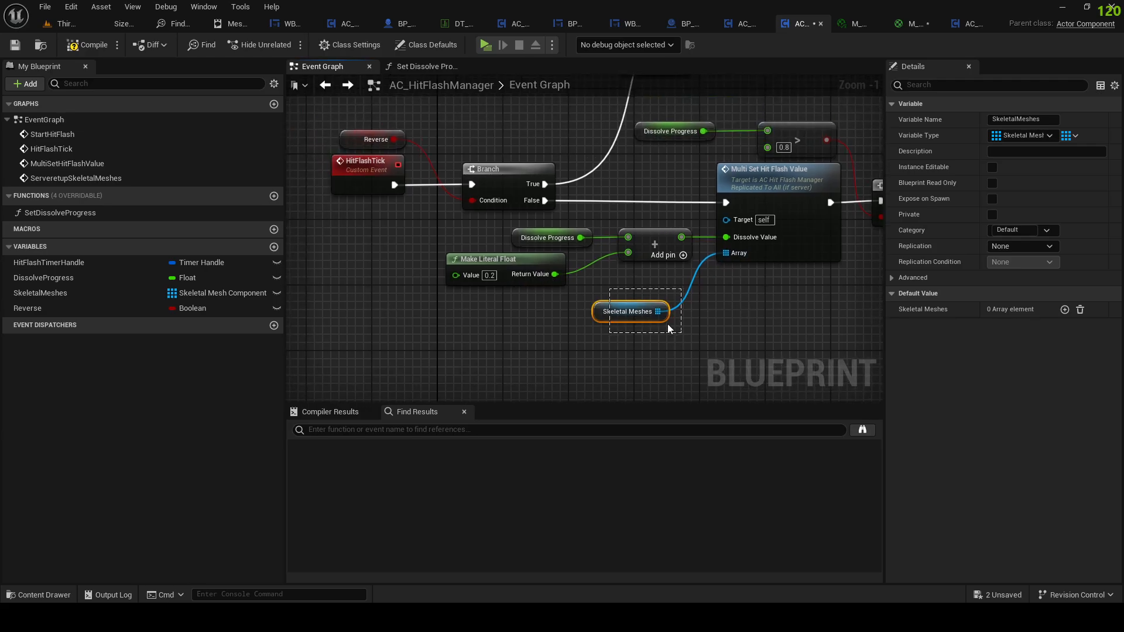
drag(631, 311, 621, 303)
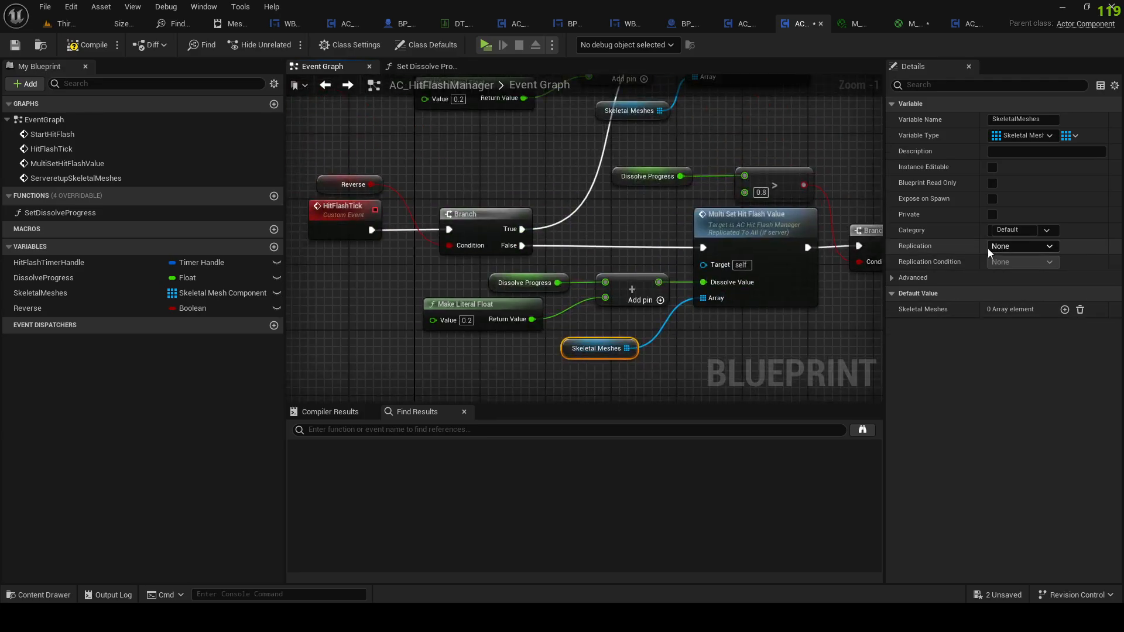
drag(600, 349, 623, 332)
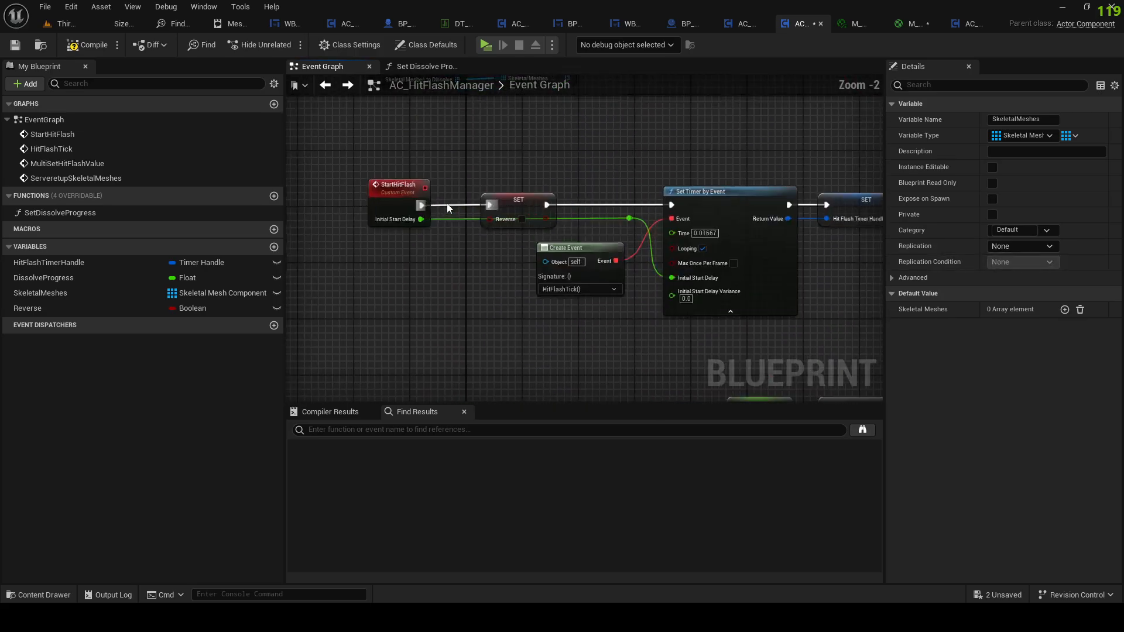
click(517, 199)
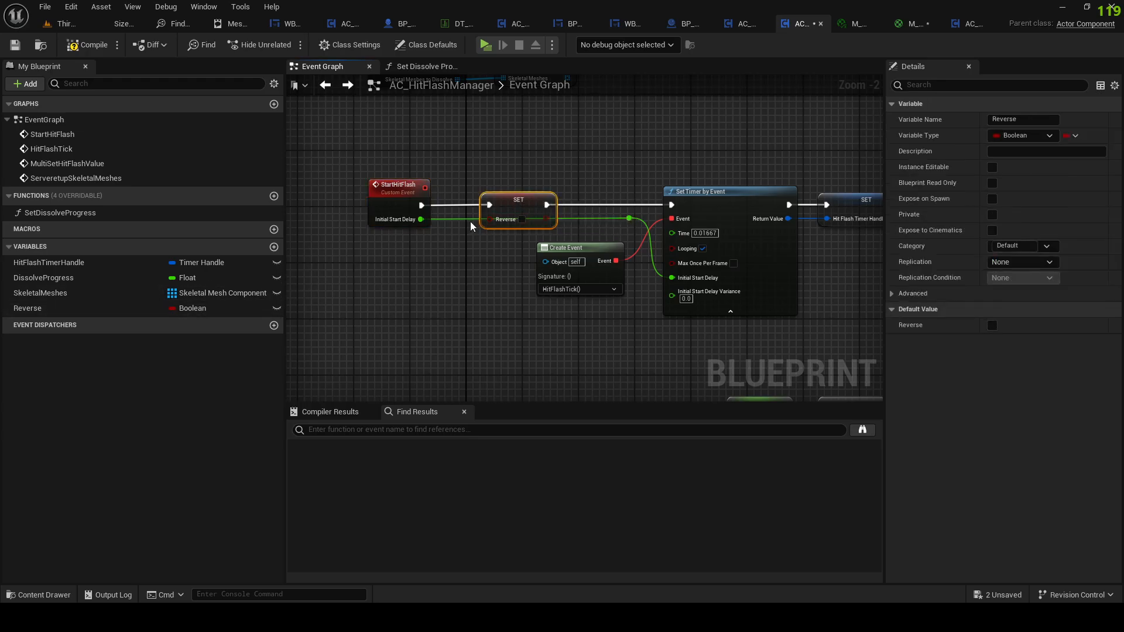
mouse_move(430, 376)
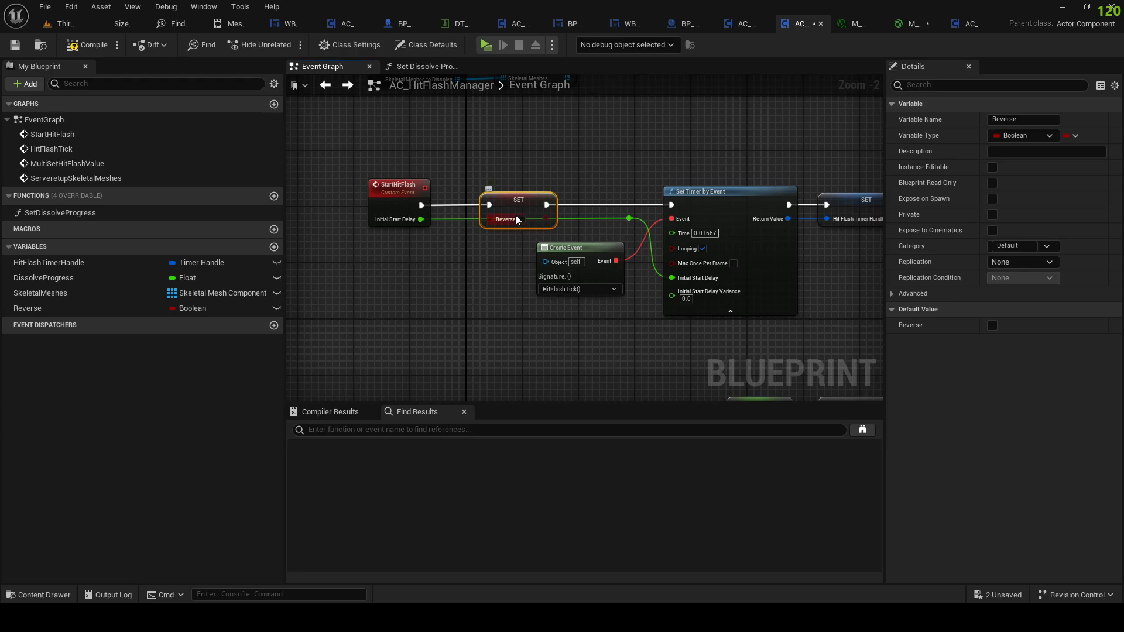
scroll(down, 3)
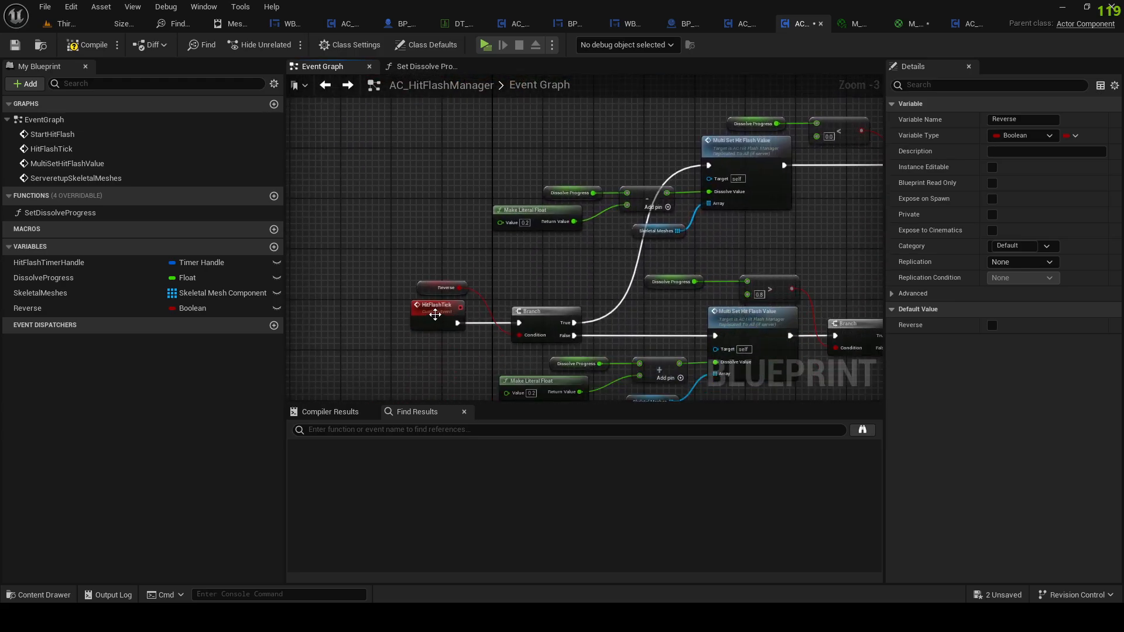
click(436, 269)
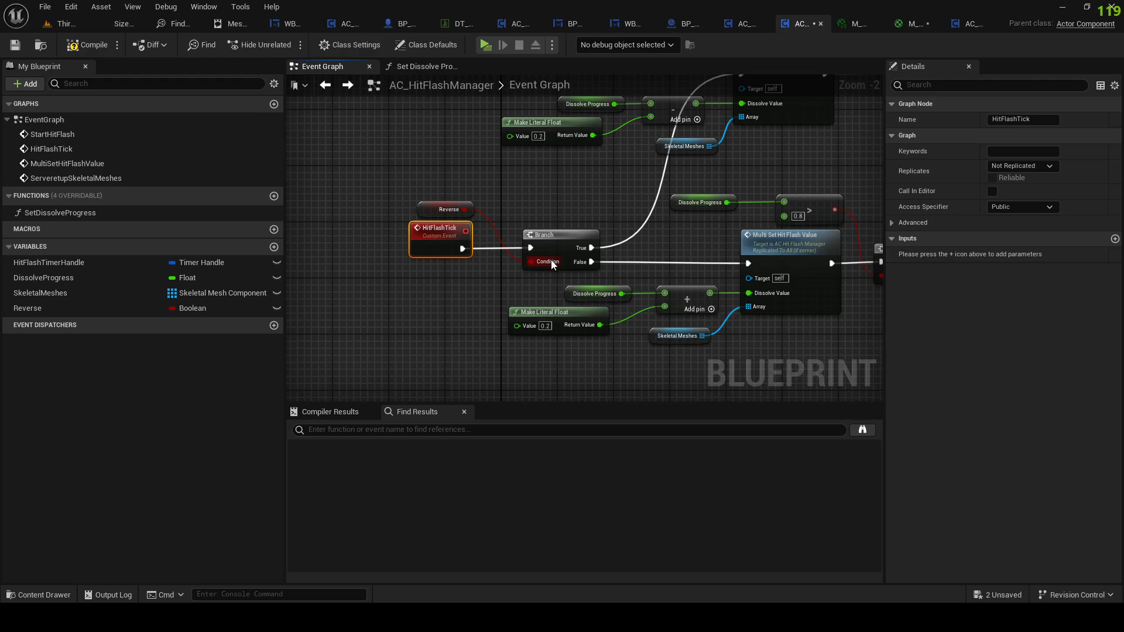
click(446, 208)
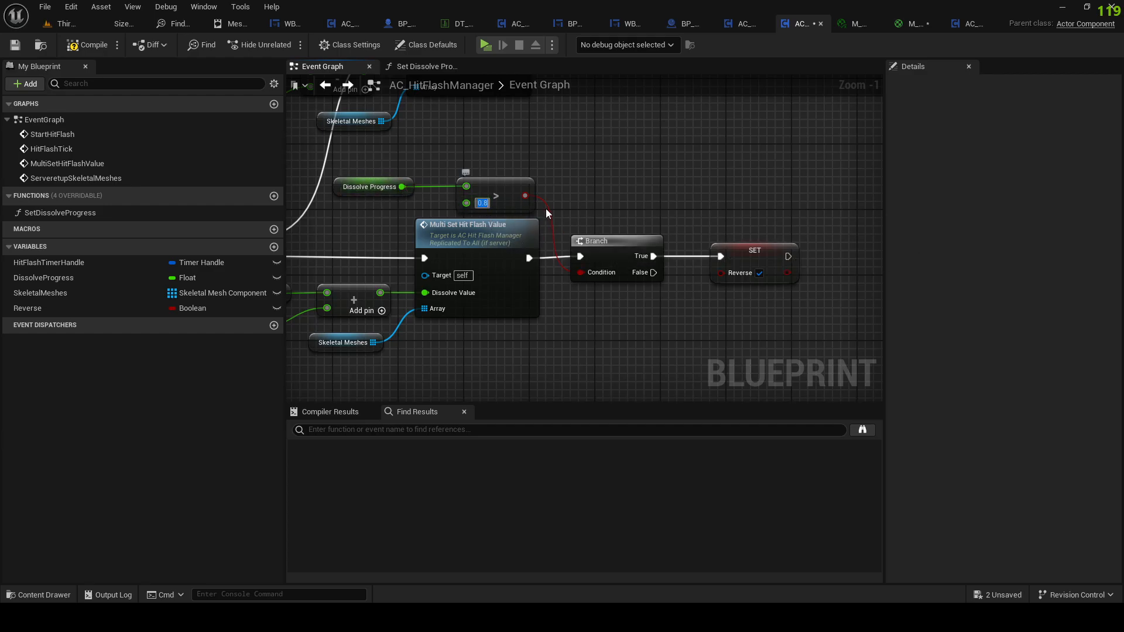
mouse_move(526, 195)
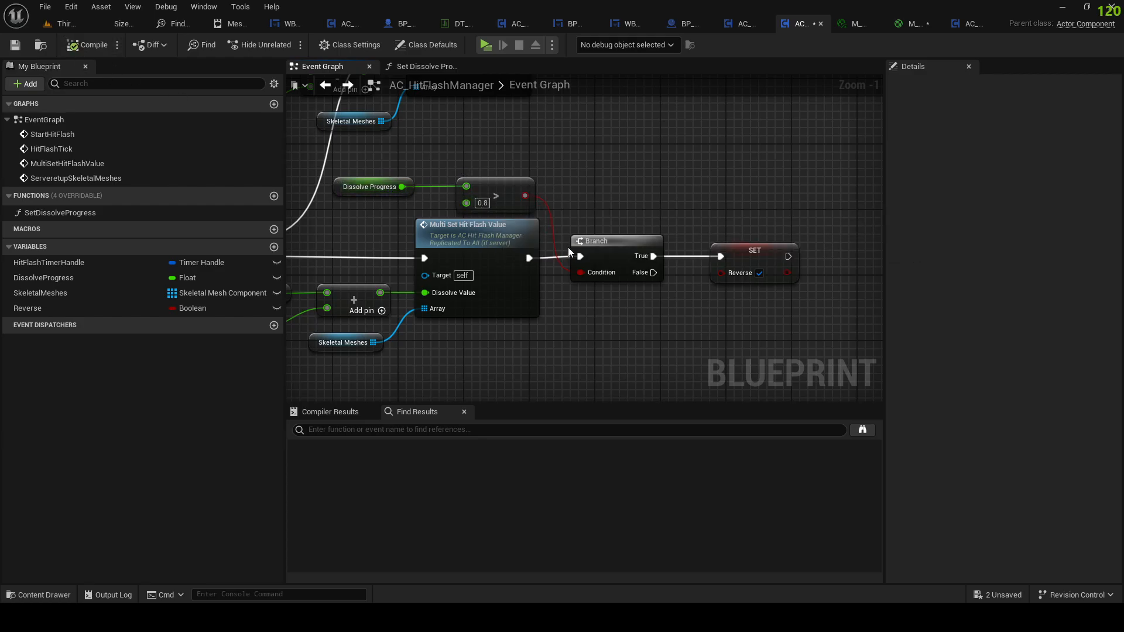
click(753, 251)
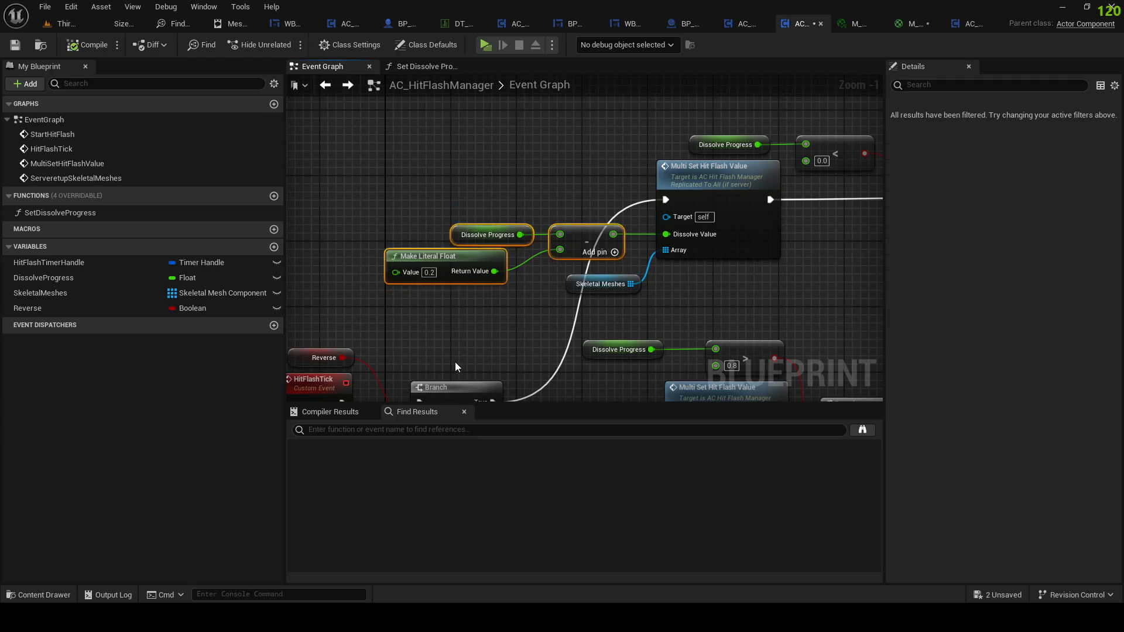
mouse_move(583, 294)
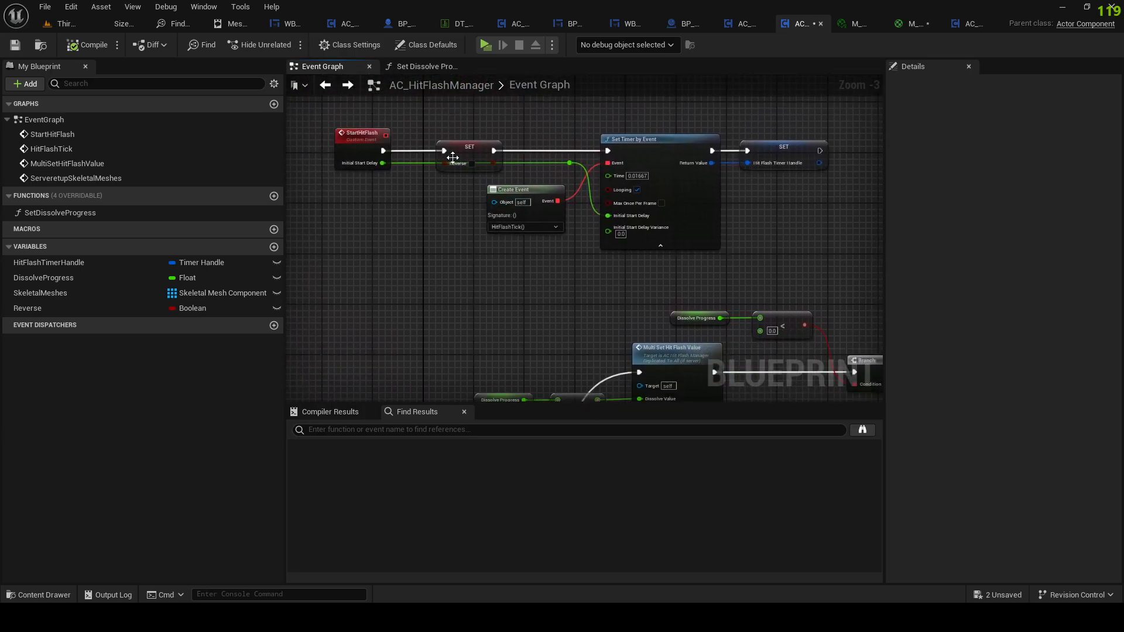
click(469, 151)
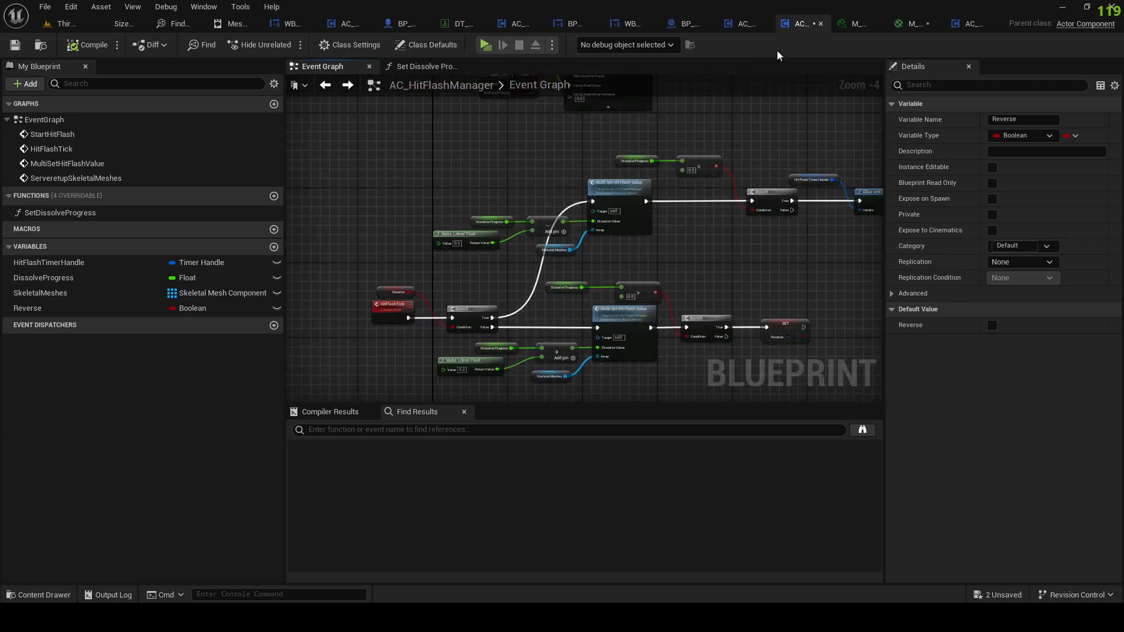
mouse_move(744, 23)
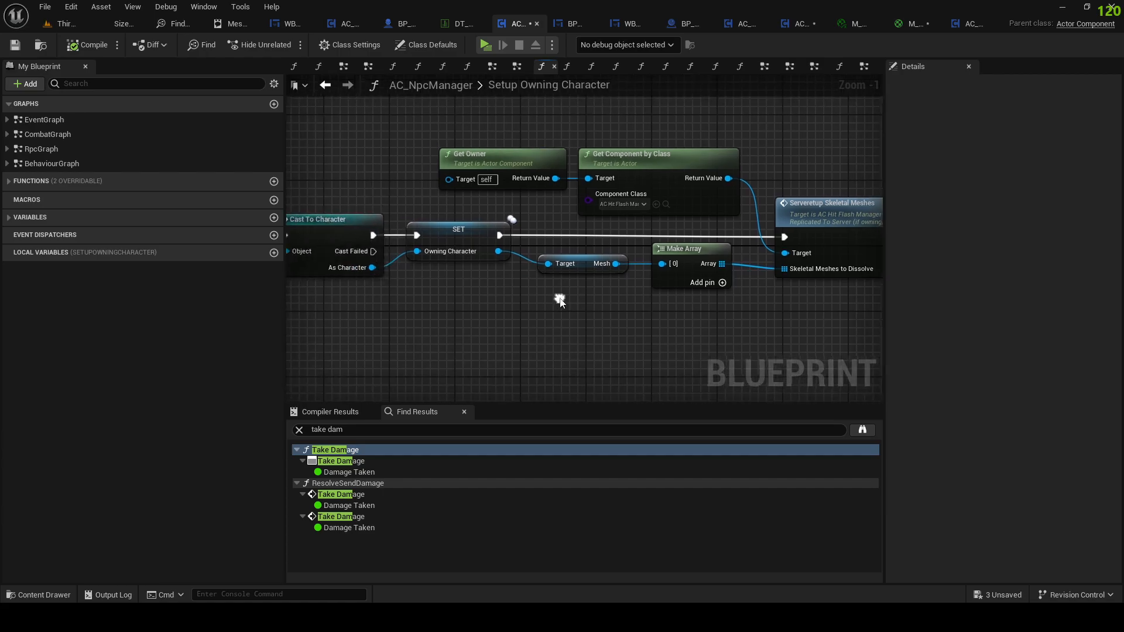
Step: Launch a play-in-editor test to check the hit flash on the NPC
click(129, 84)
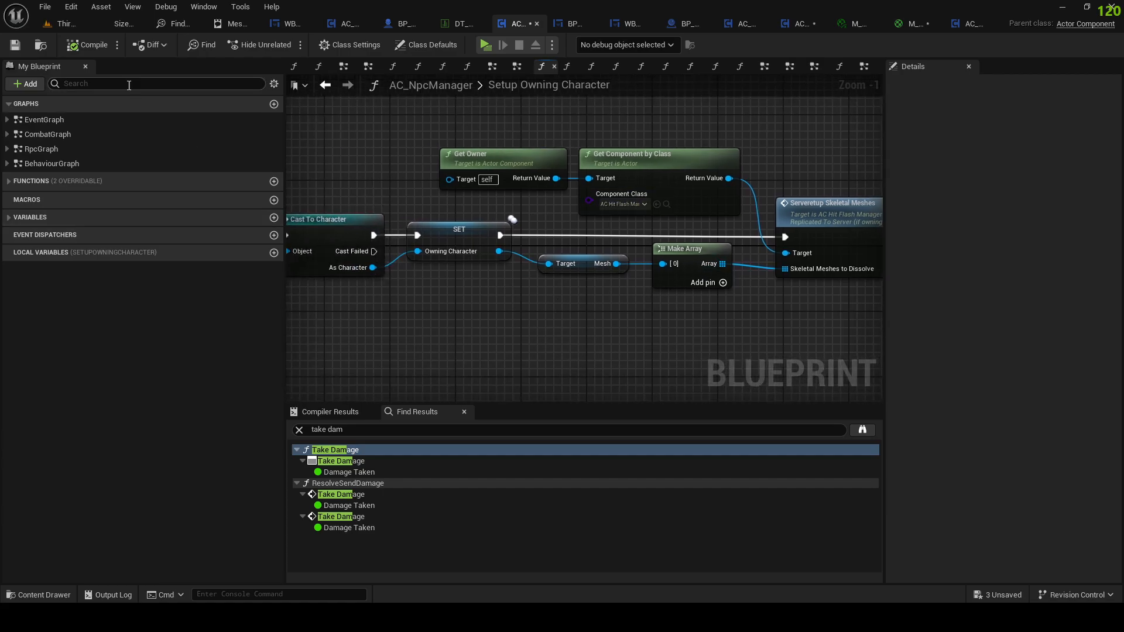
click(485, 44)
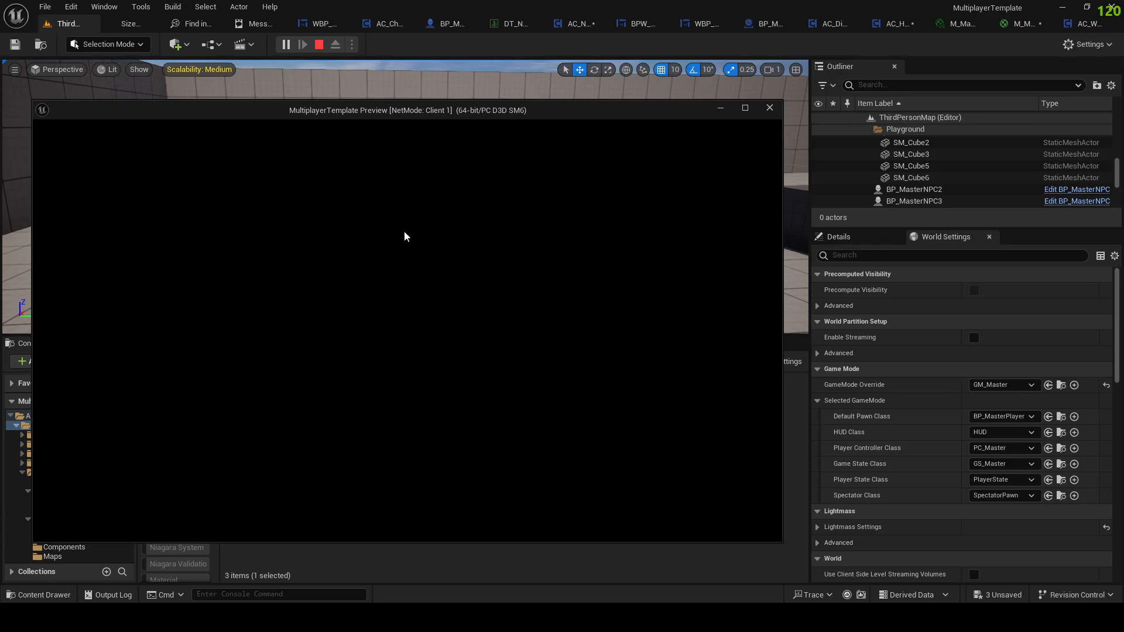